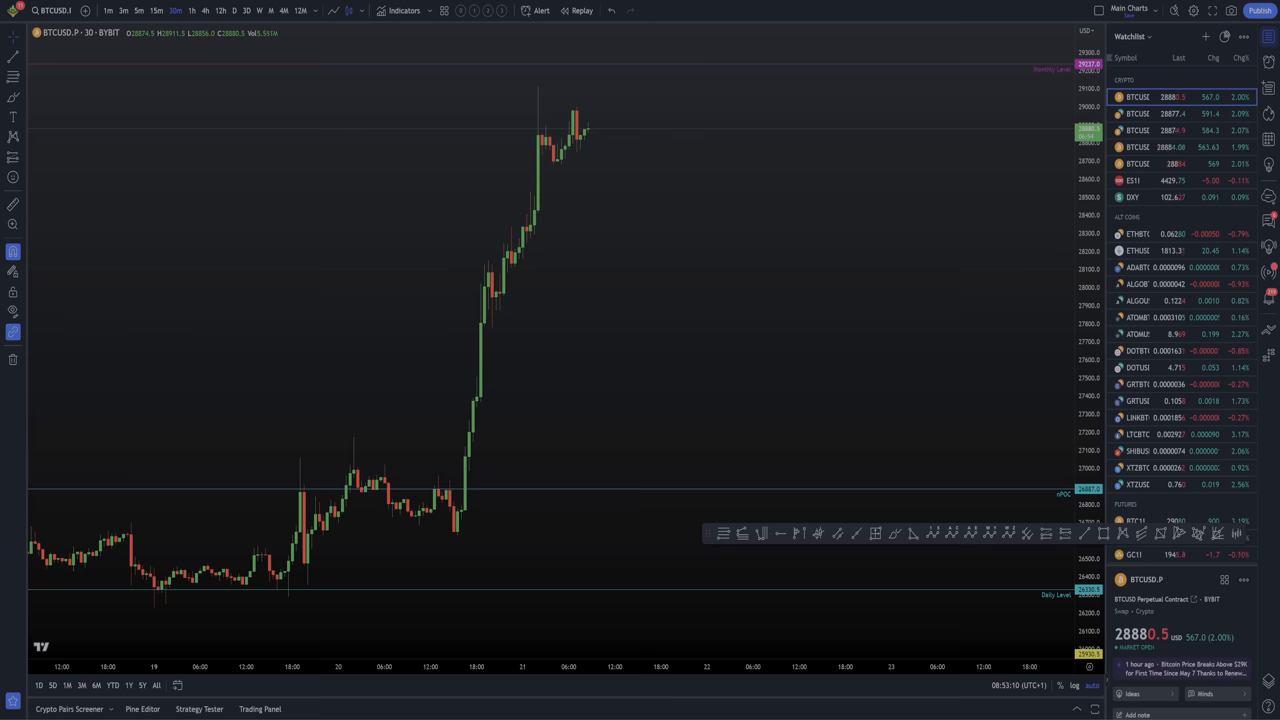
mouse_move(516, 152)
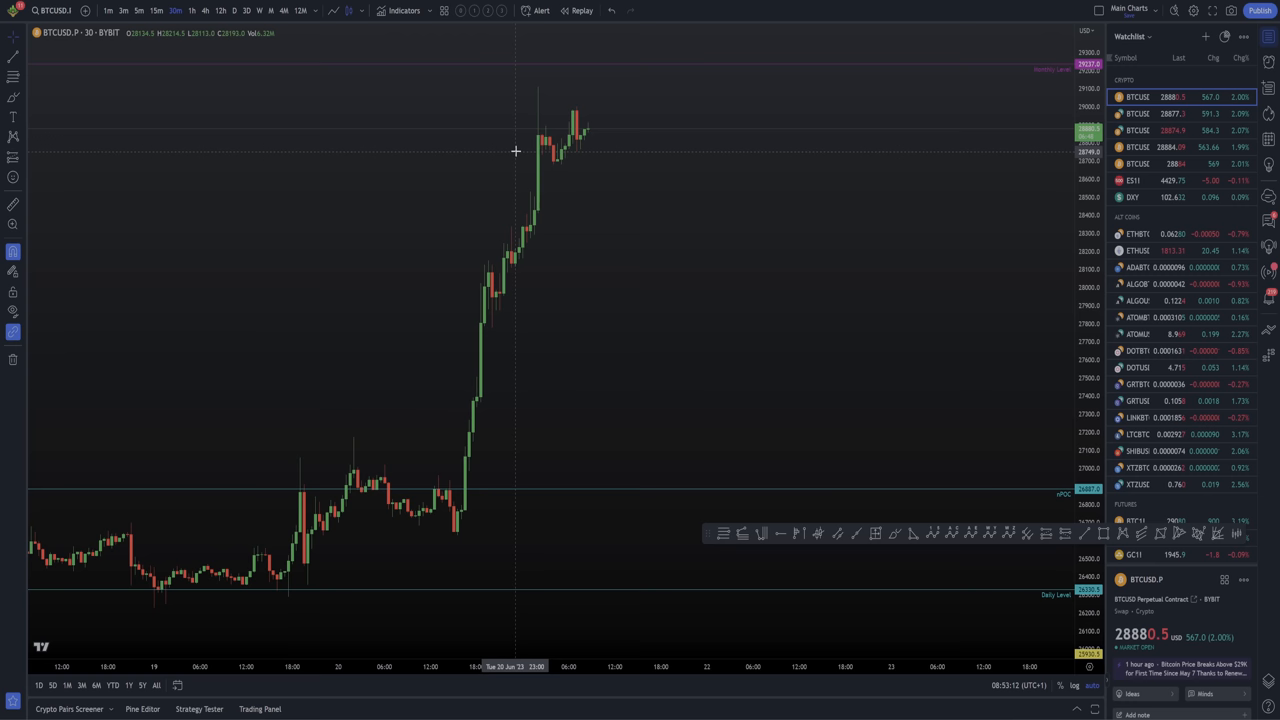
mouse_move(584, 136)
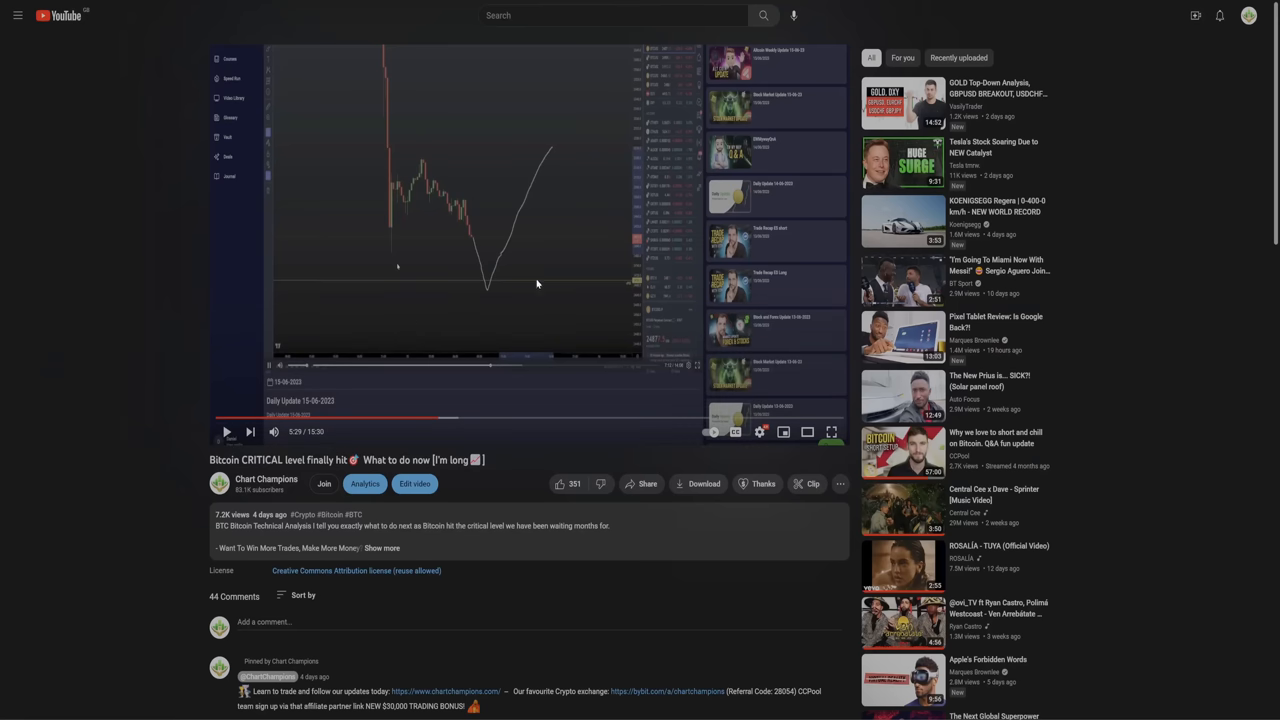
mouse_move(486, 290)
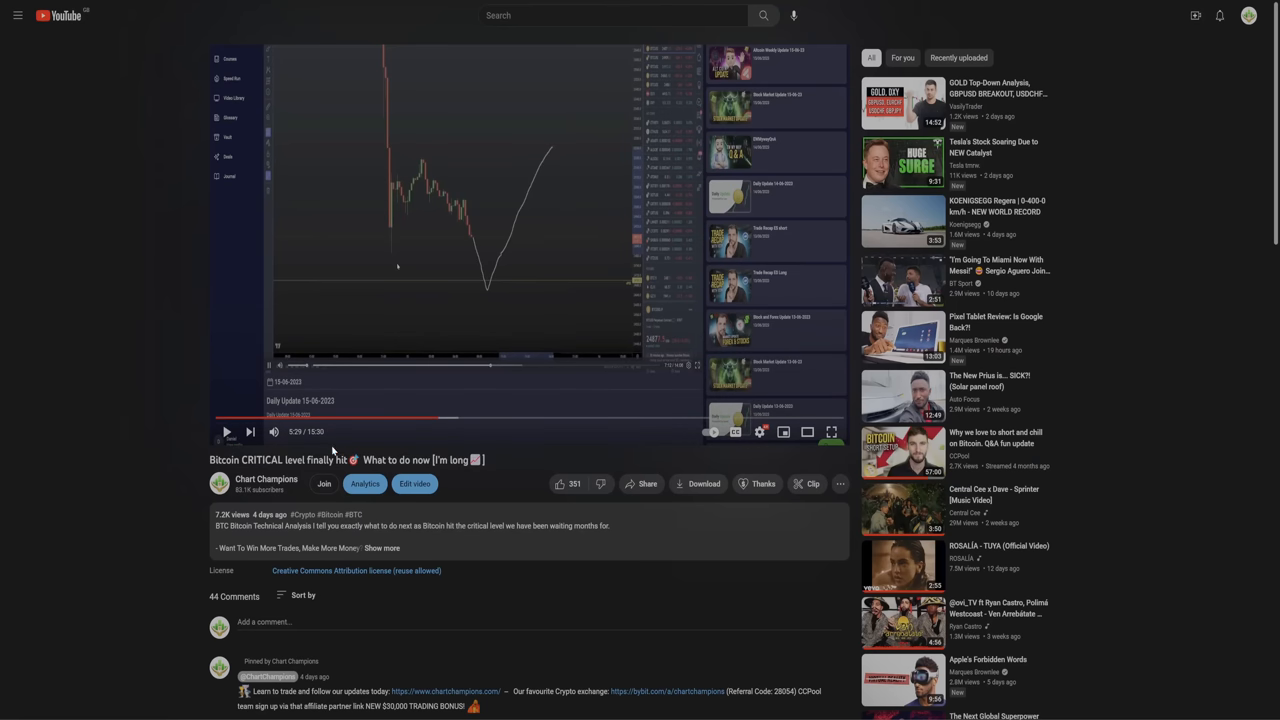
mouse_move(292, 108)
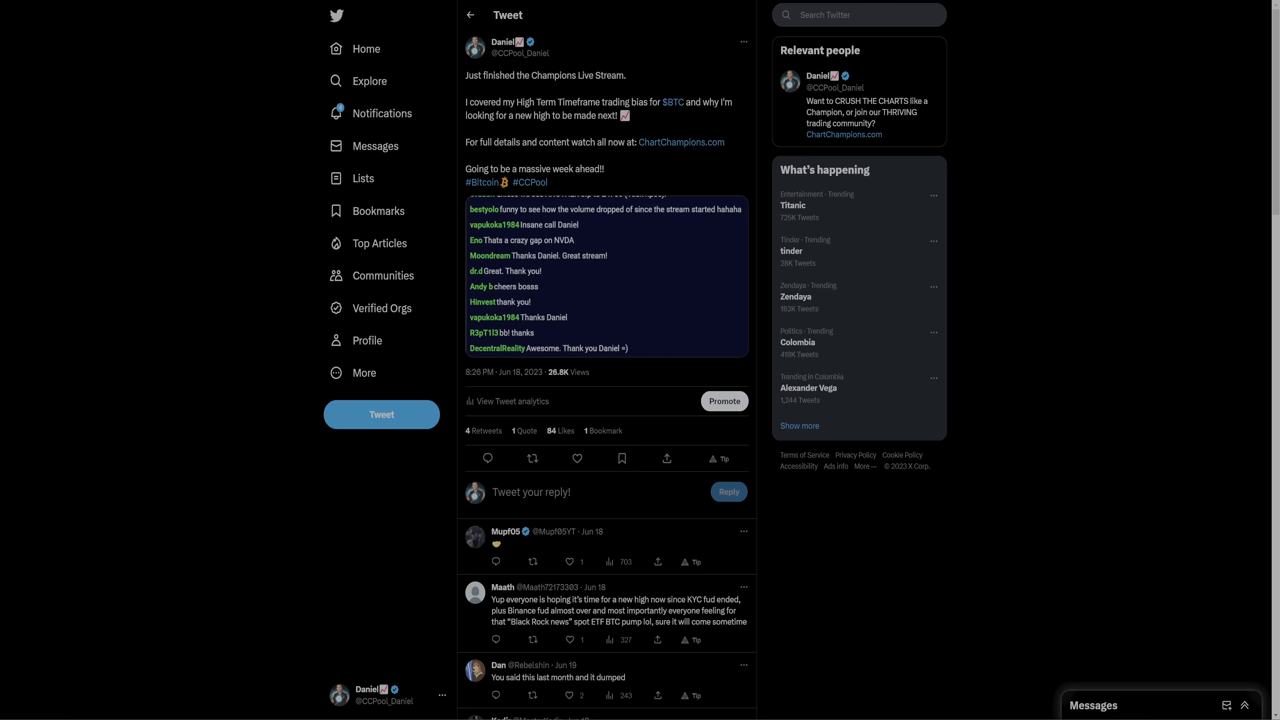
Scroll the trader's Twitter feed to the tweets about members profiting from the 24.8k long.
left_click_drag(508, 114, 570, 114)
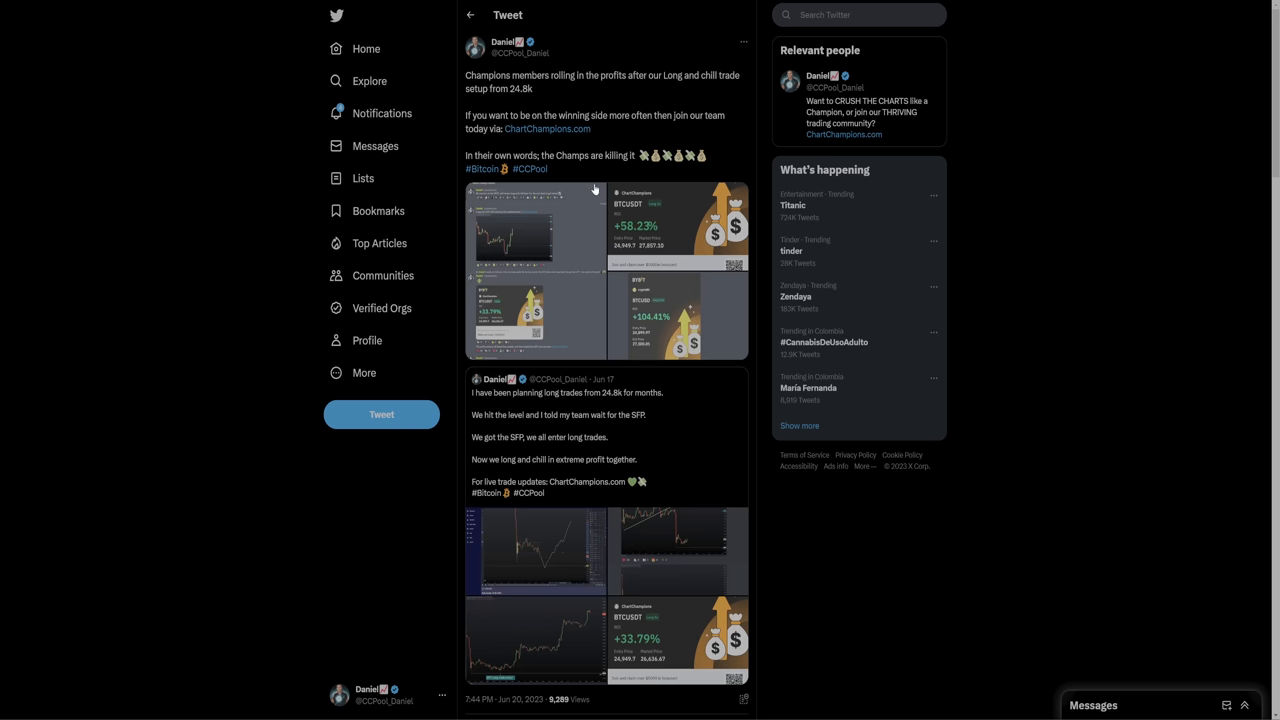
scroll("down", 3)
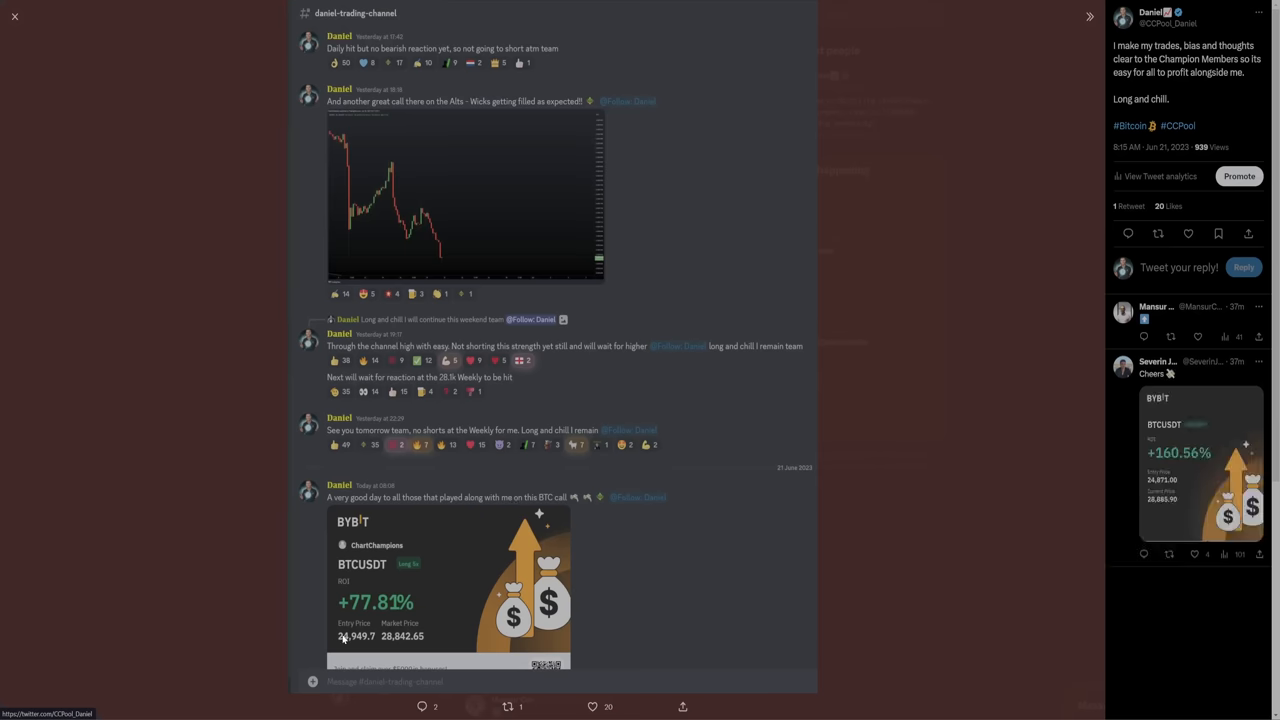
mouse_move(338, 558)
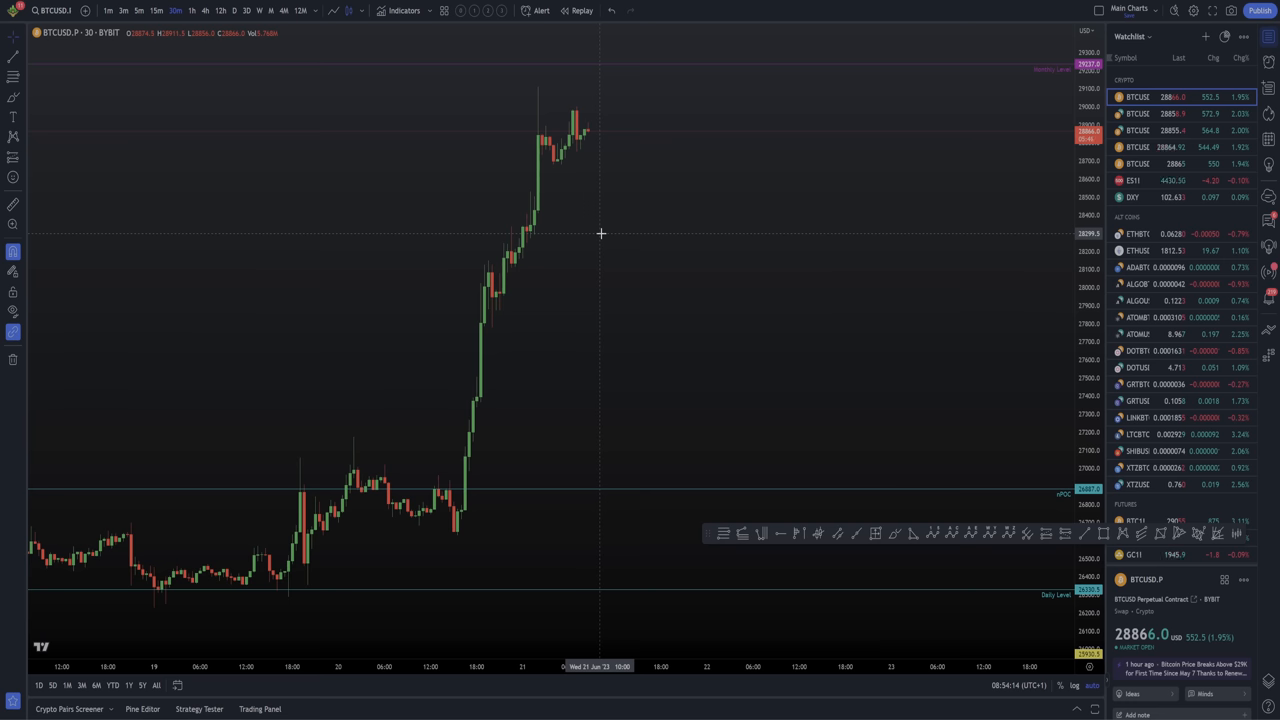
mouse_move(612, 204)
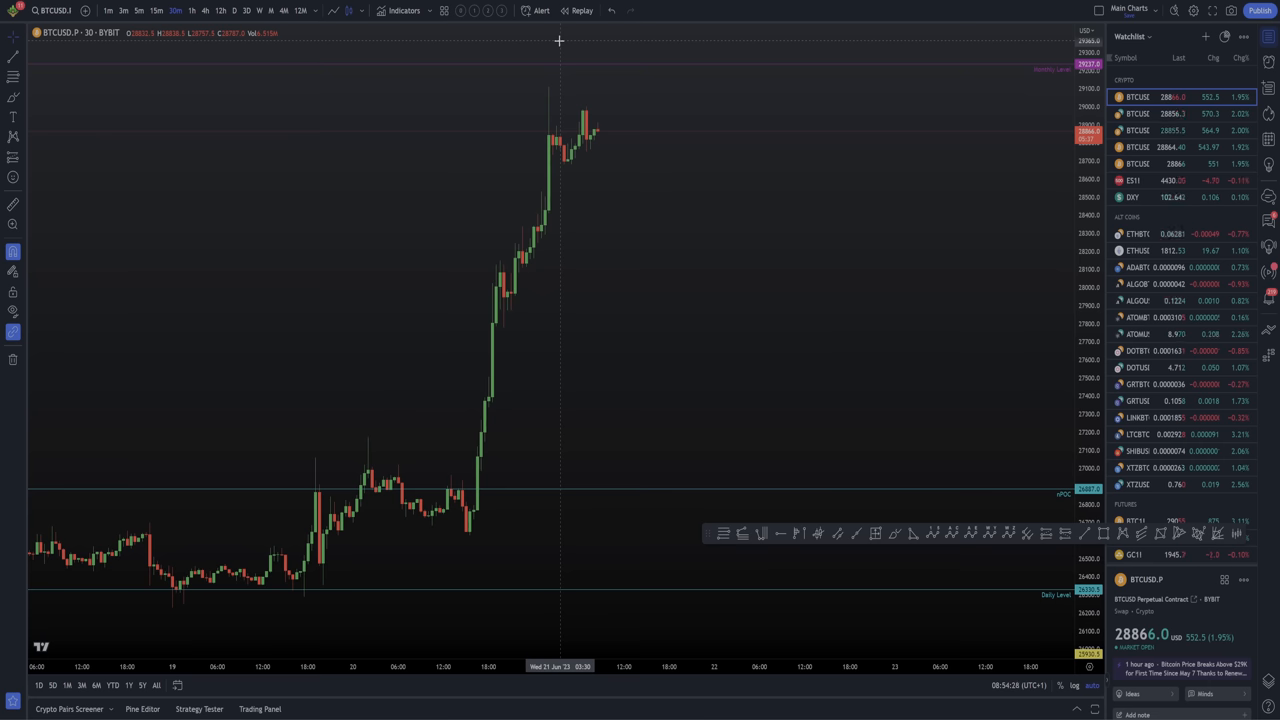
mouse_move(244, 108)
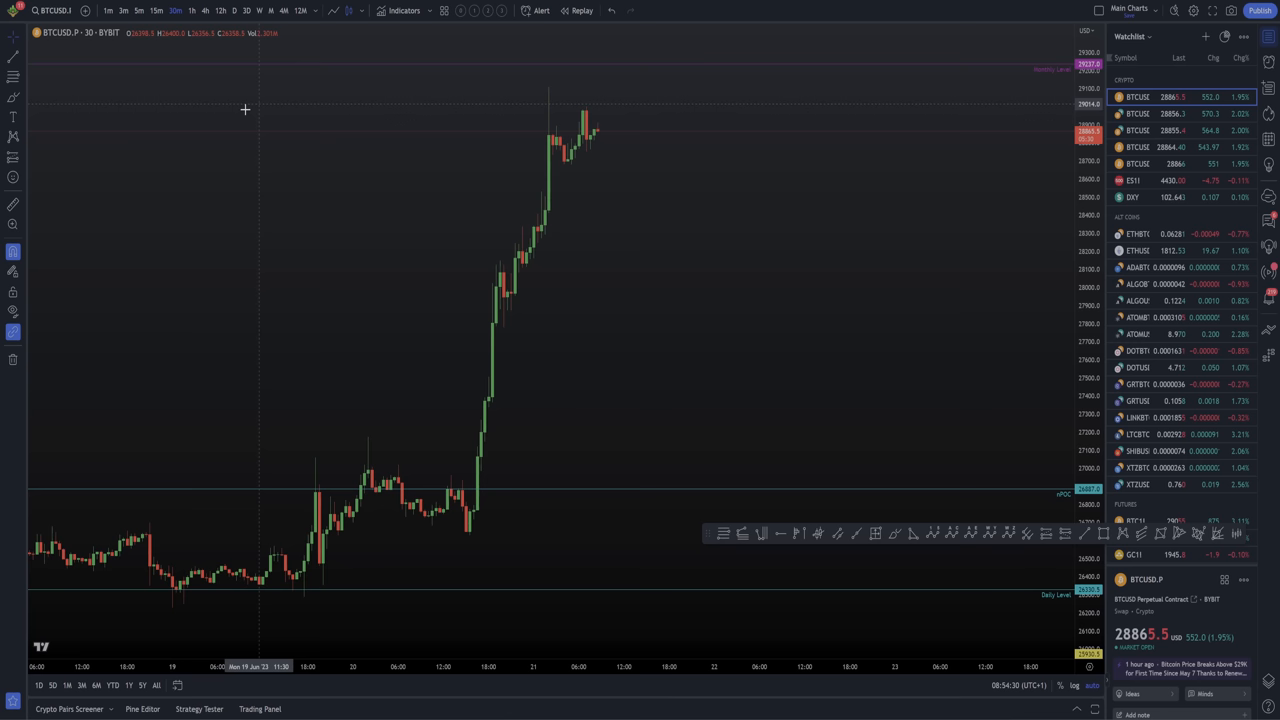
mouse_move(334, 352)
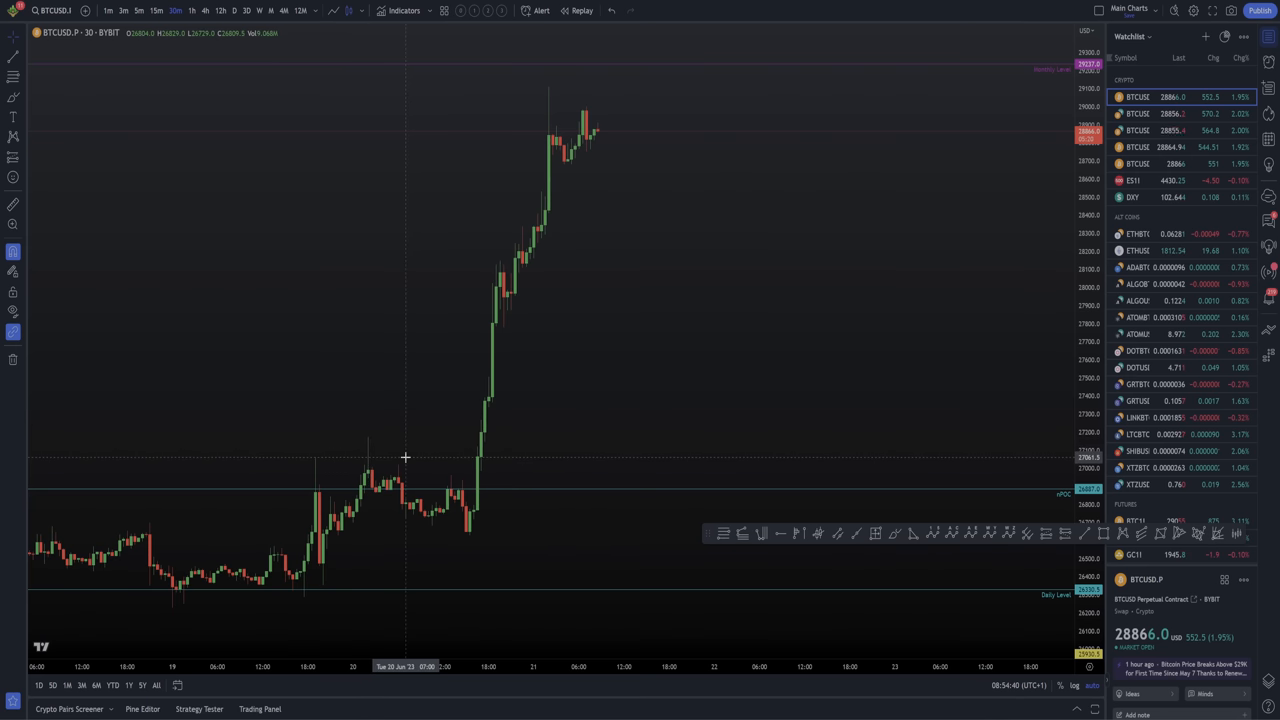
mouse_move(458, 462)
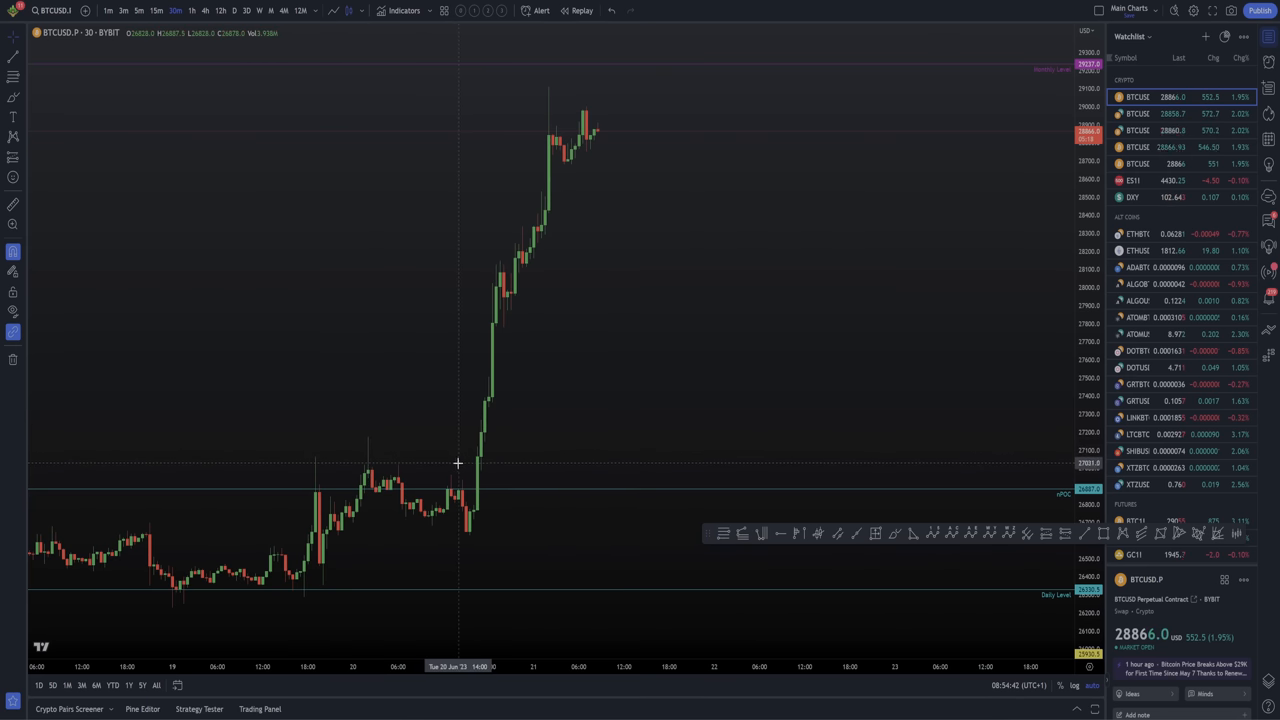
mouse_move(508, 436)
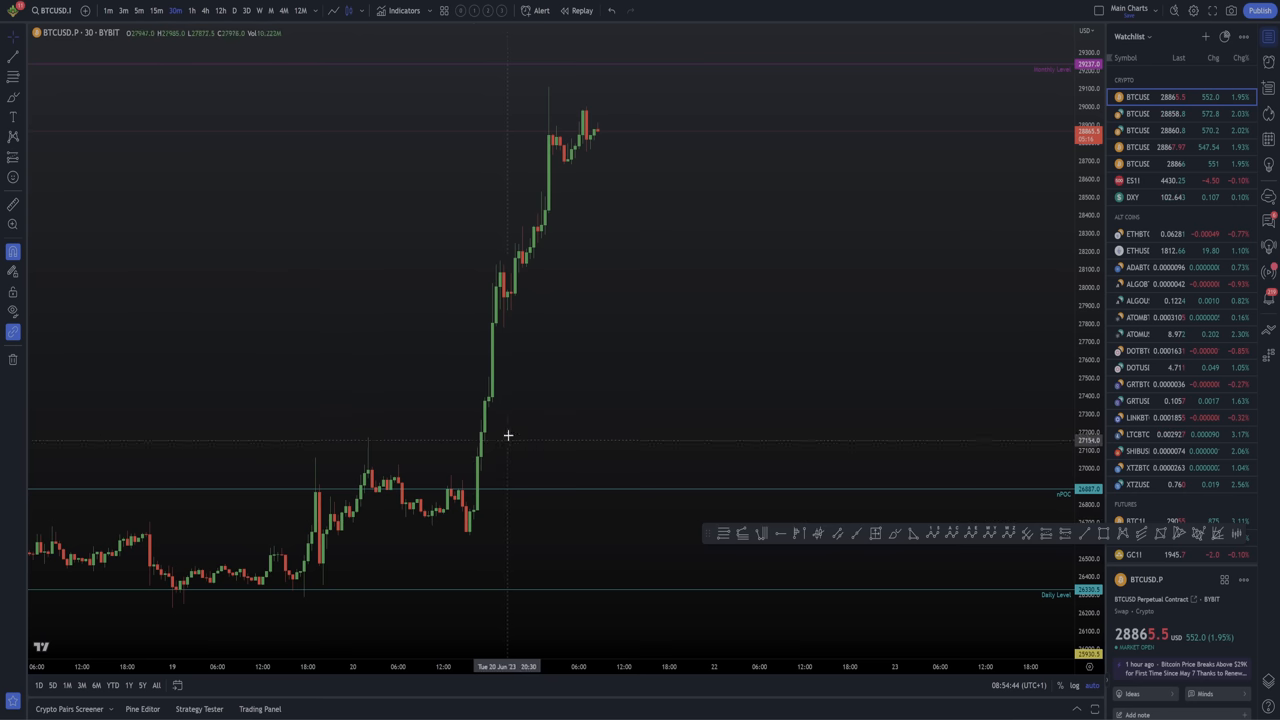
mouse_move(530, 200)
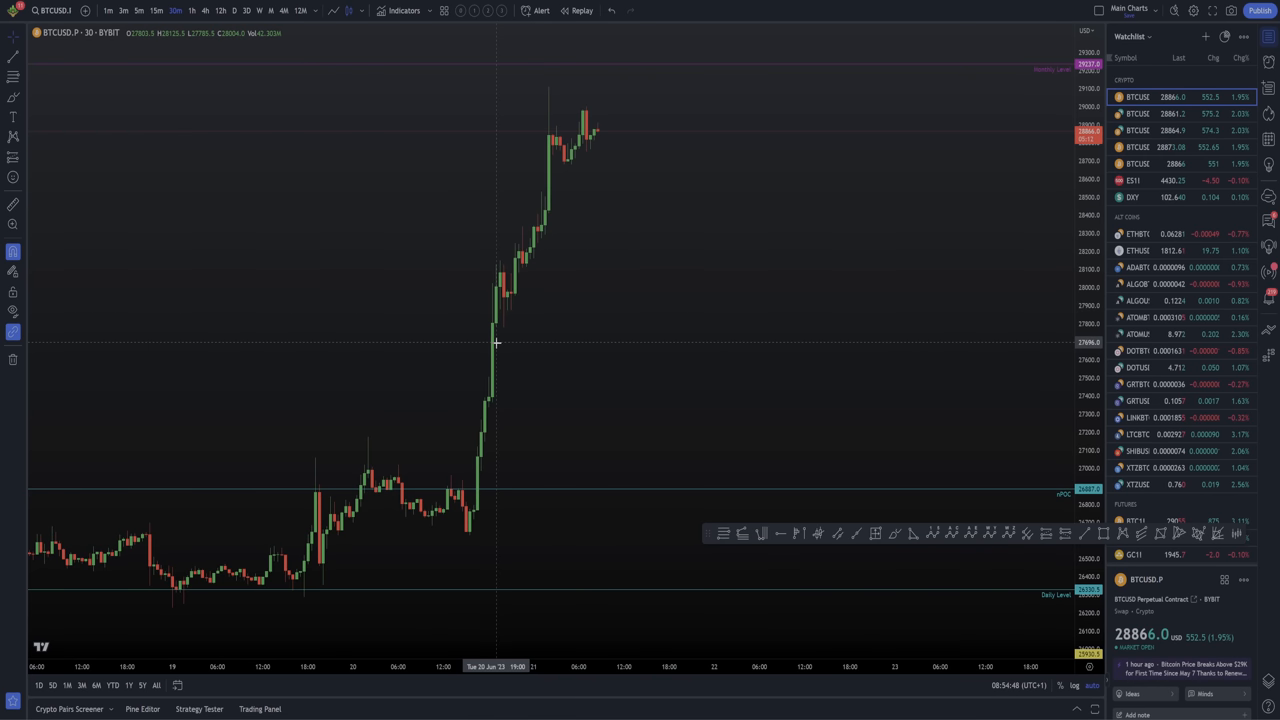
mouse_move(596, 128)
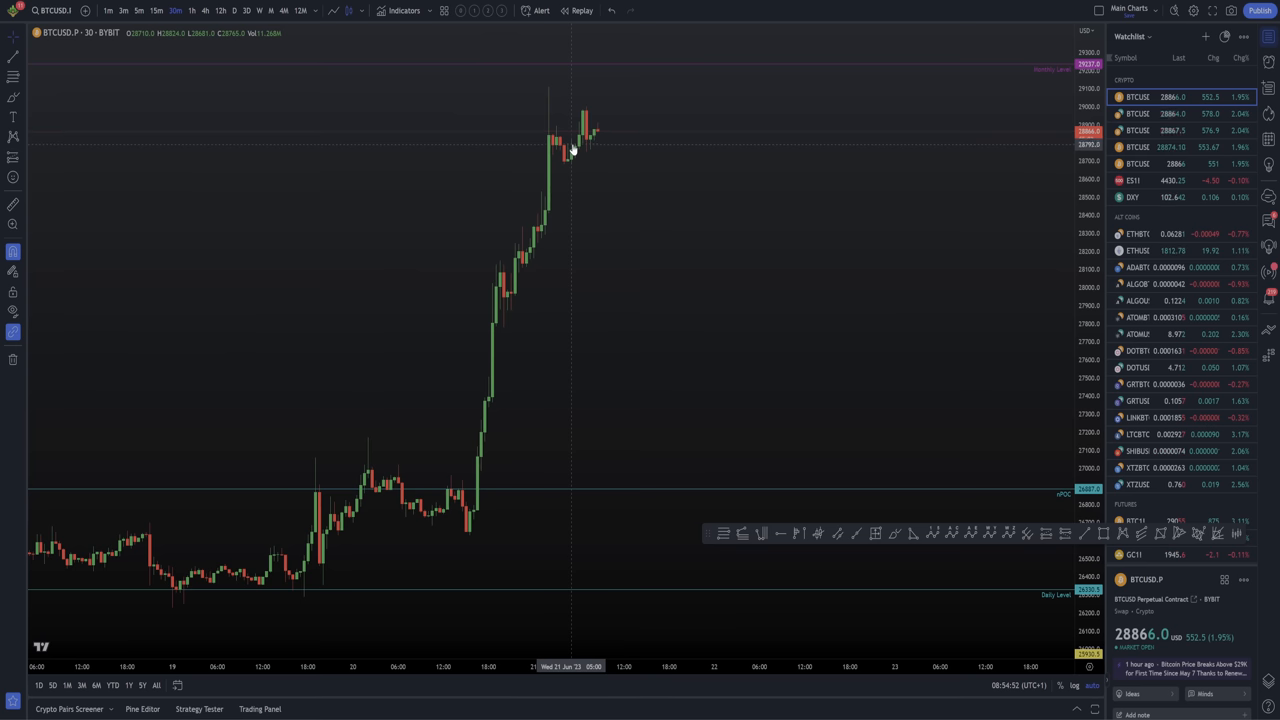
mouse_move(606, 170)
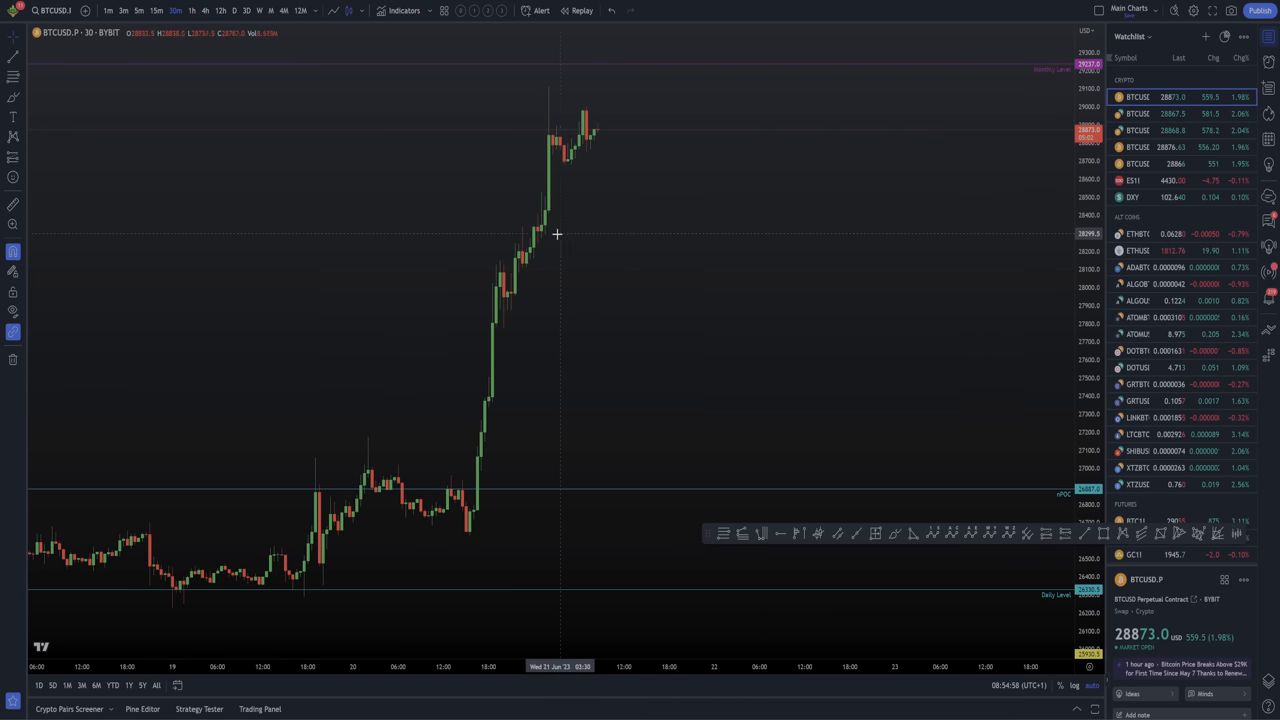
mouse_move(582, 220)
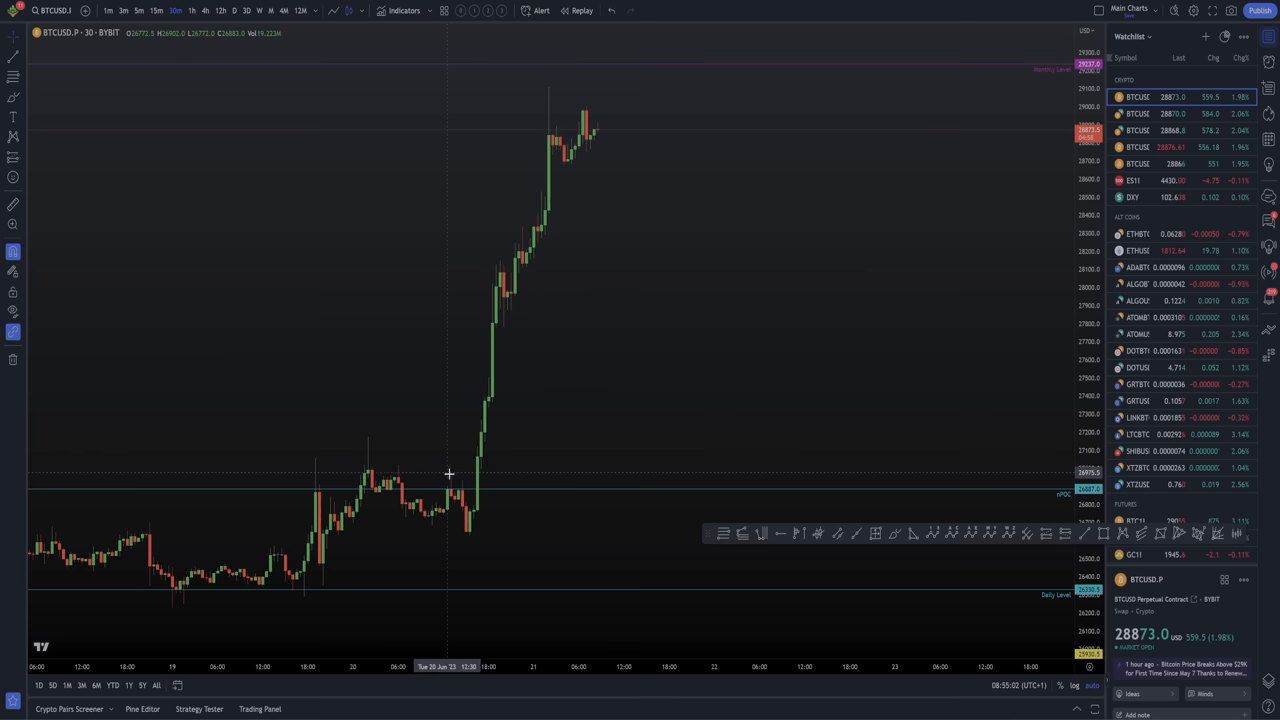
mouse_move(476, 442)
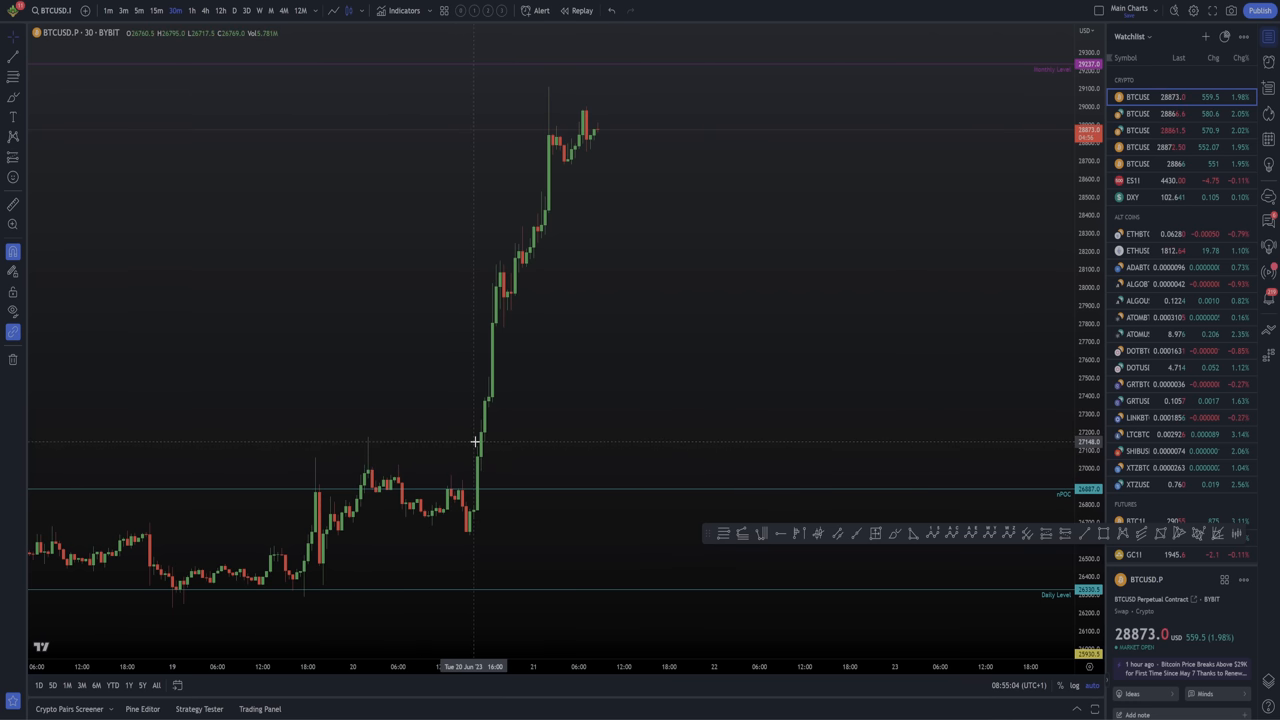
mouse_move(554, 240)
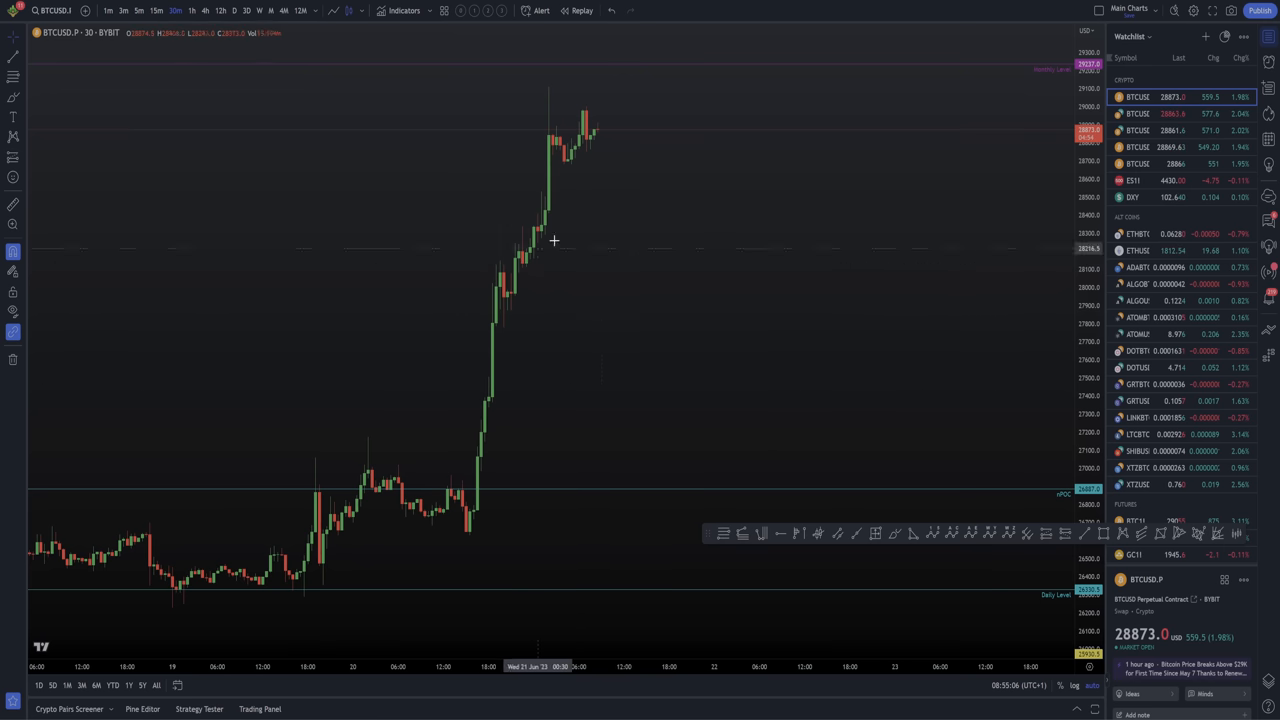
mouse_move(664, 318)
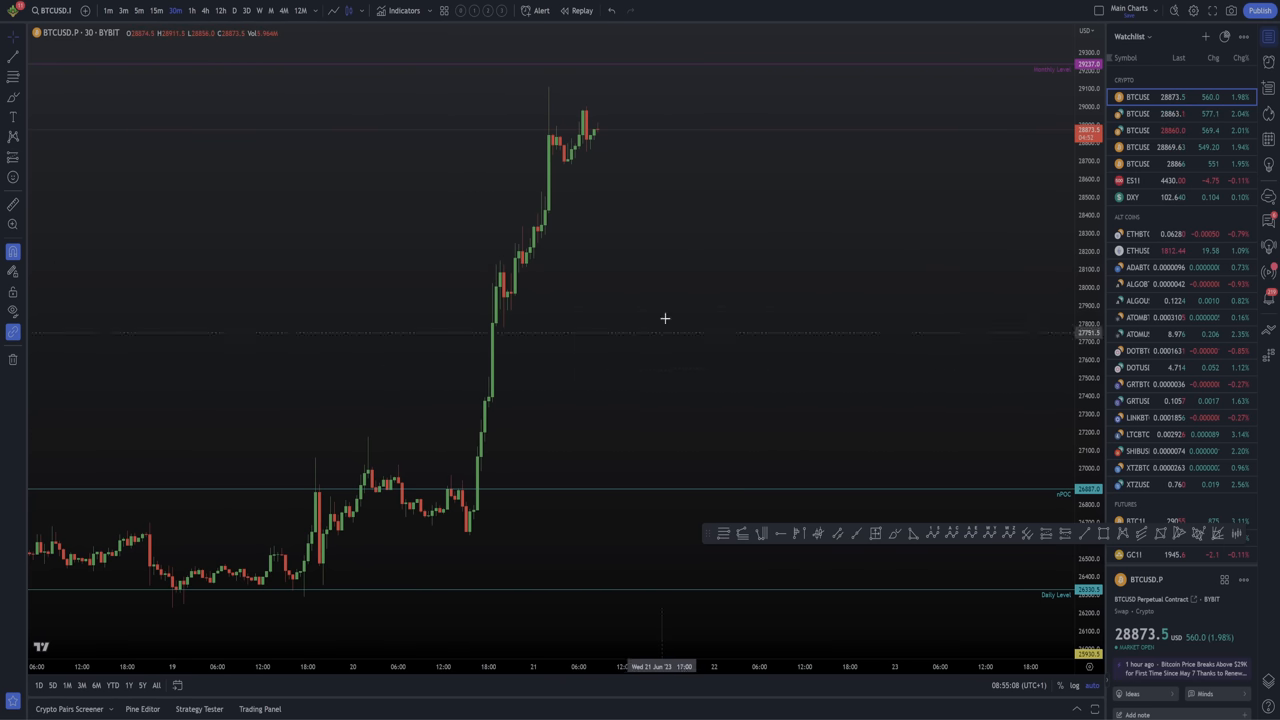
mouse_move(498, 350)
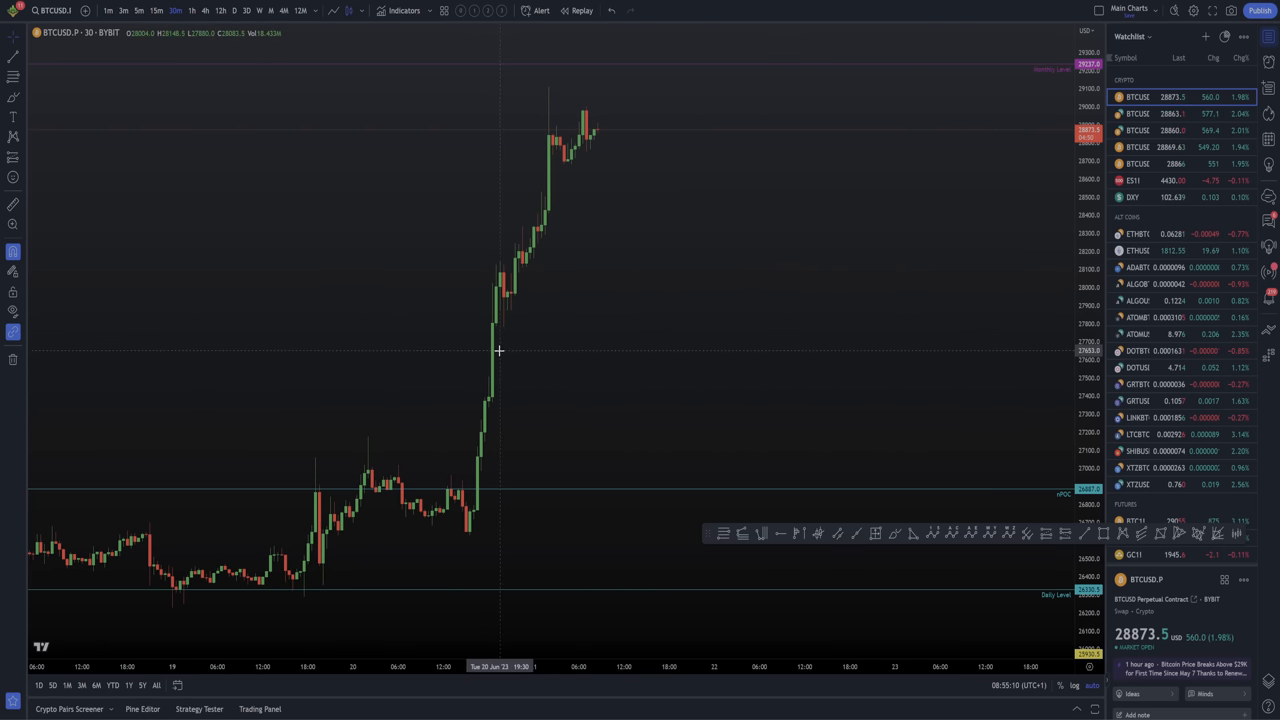
mouse_move(580, 234)
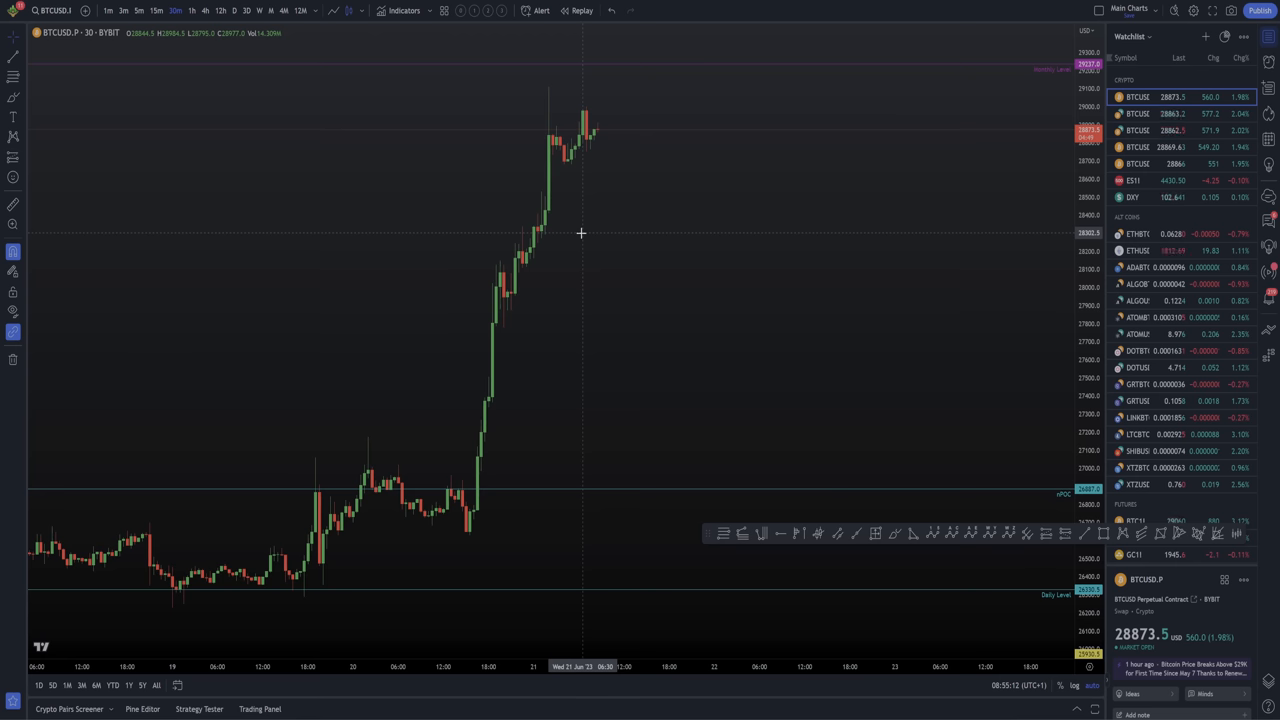
mouse_move(560, 168)
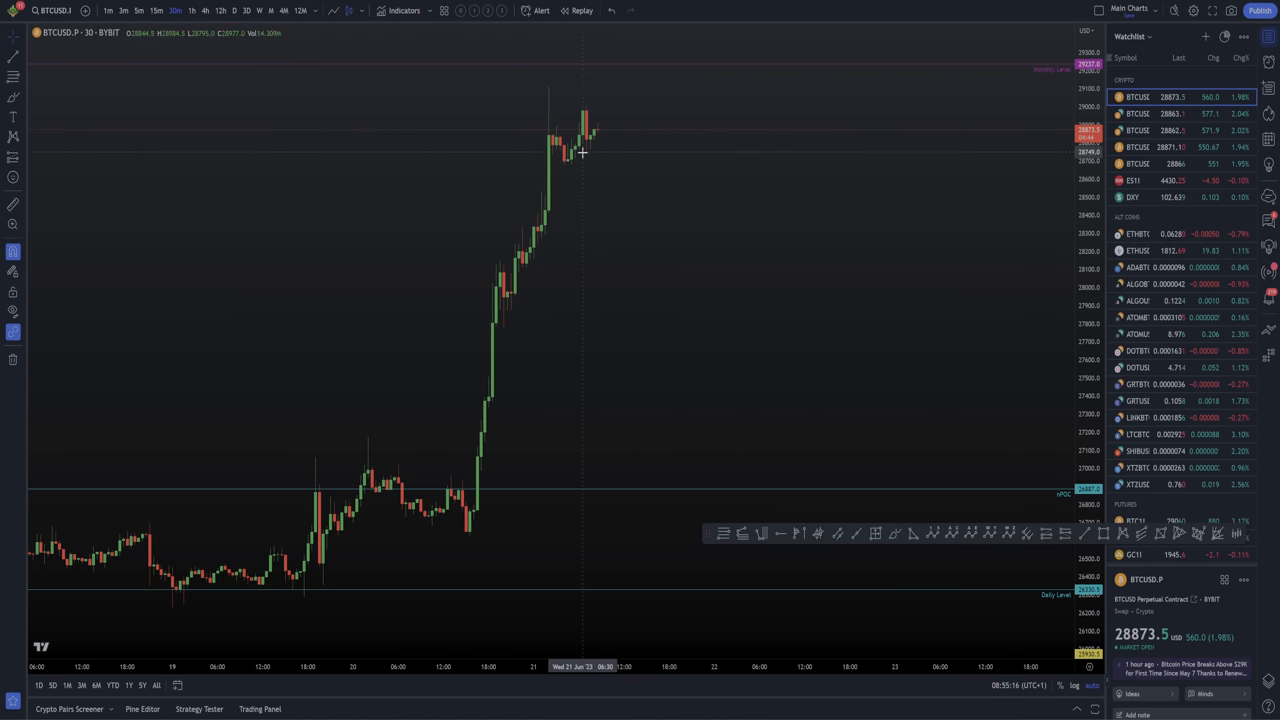
mouse_move(588, 136)
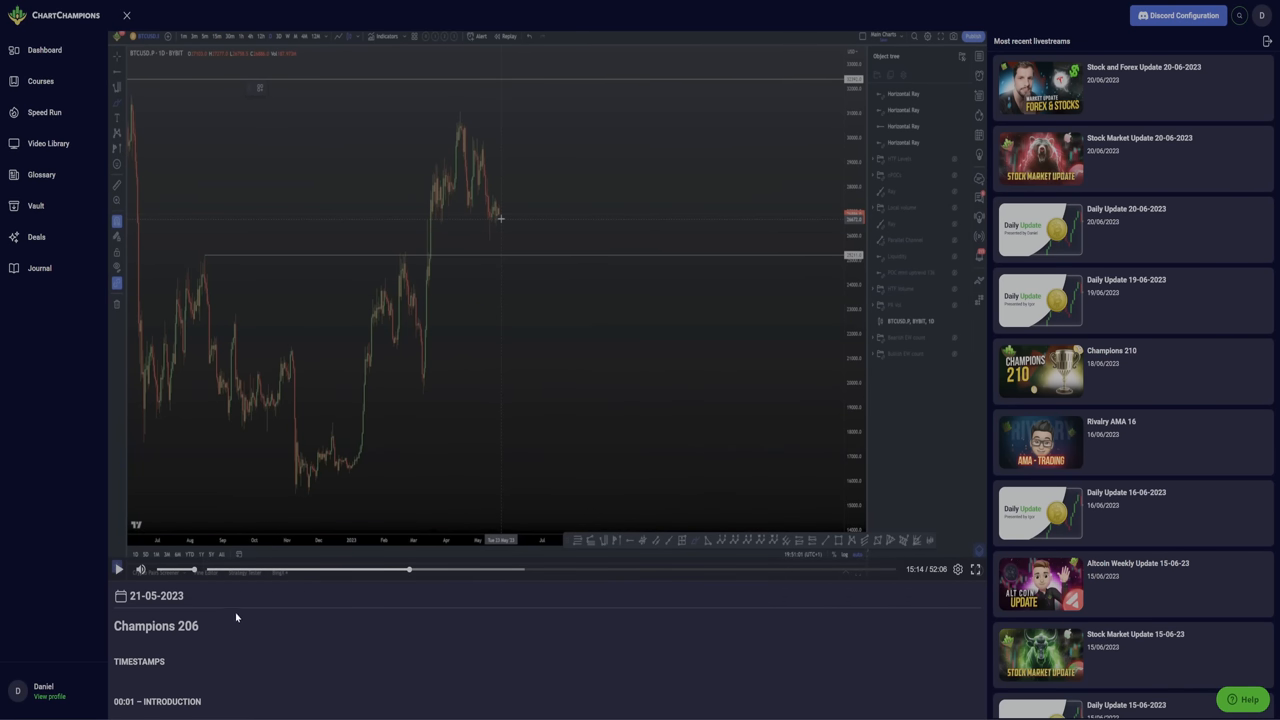
mouse_move(528, 332)
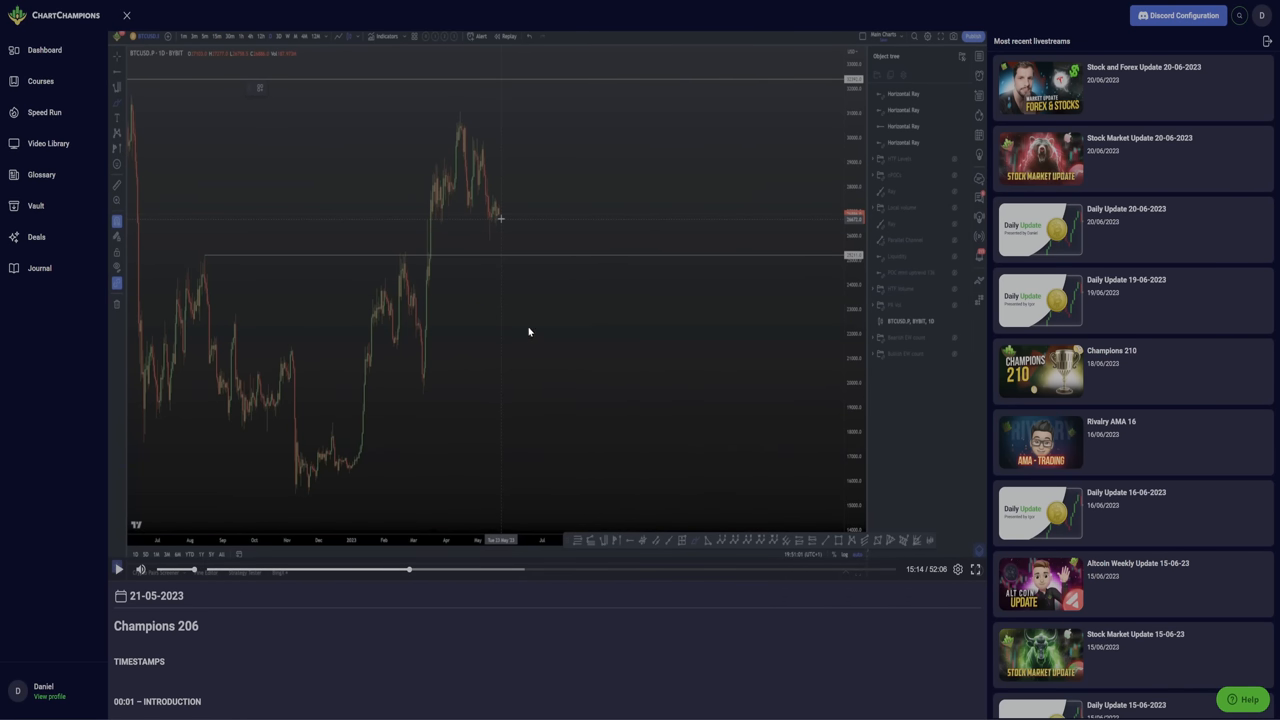
mouse_move(544, 268)
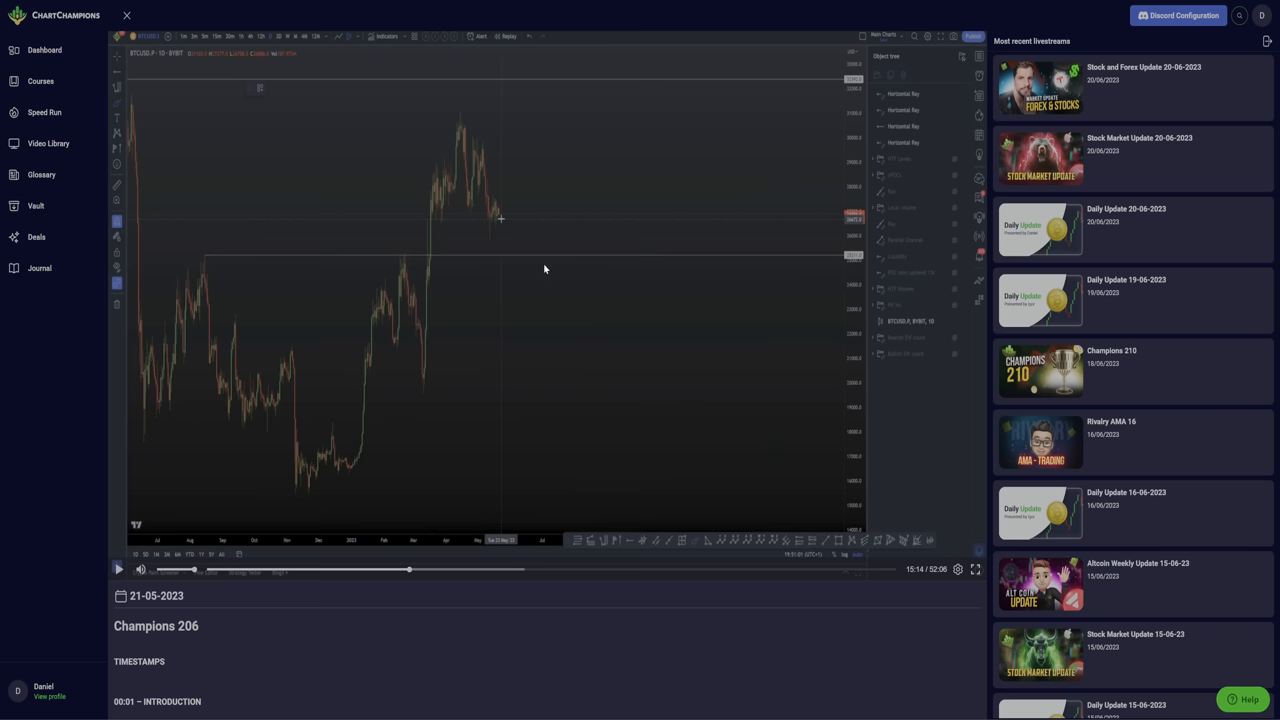
mouse_move(552, 334)
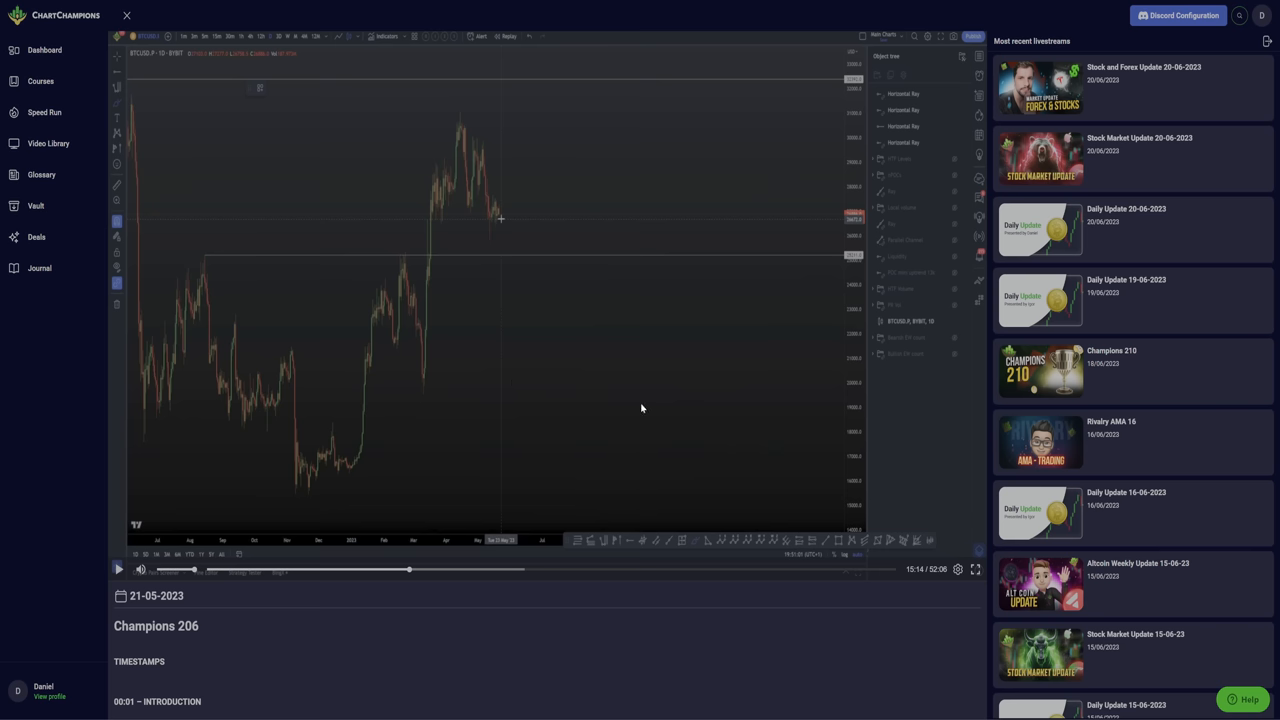
Seek the Champions 206 replay forward to the chart with the hand-drawn price projection.
left_click_drag(504, 216, 512, 244)
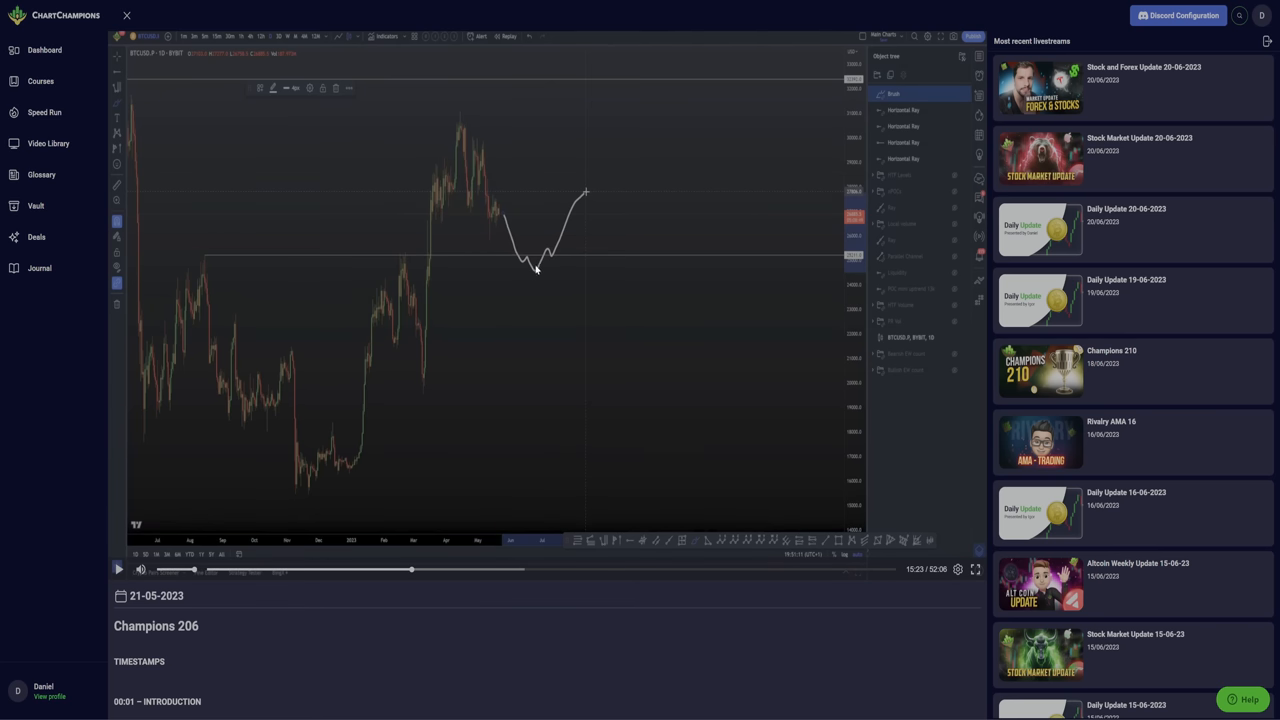
mouse_move(528, 252)
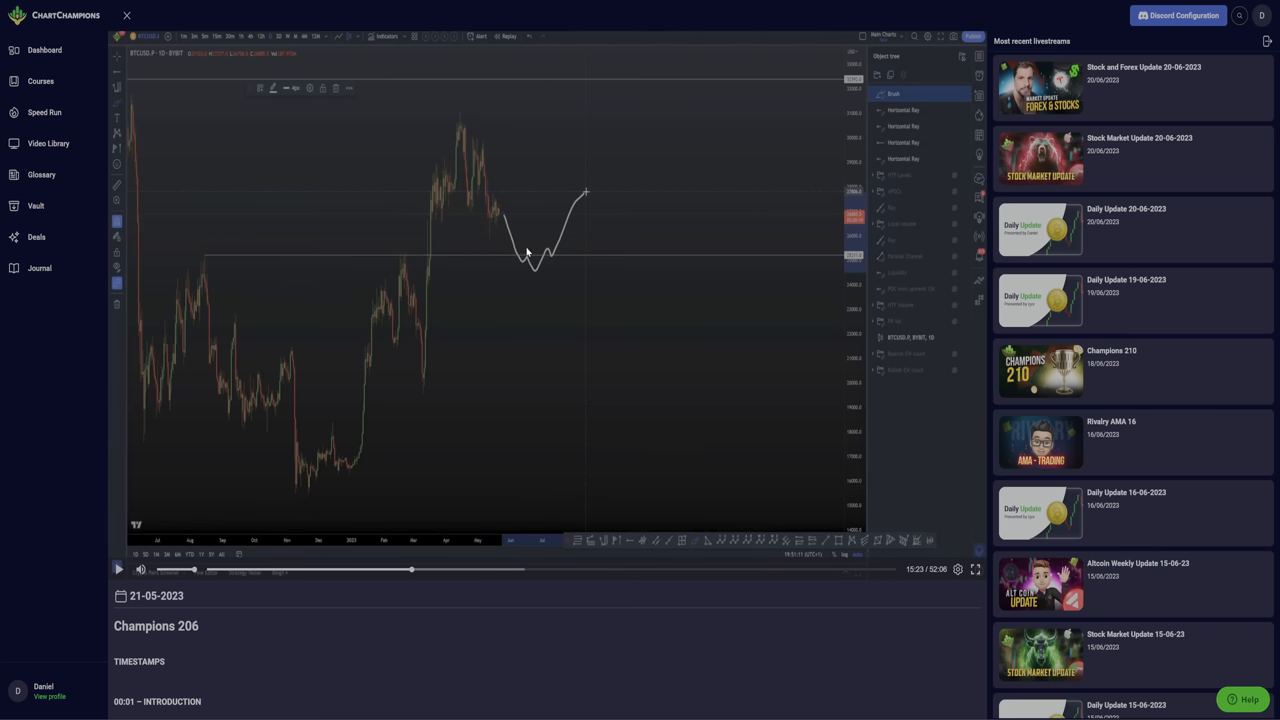
mouse_move(532, 262)
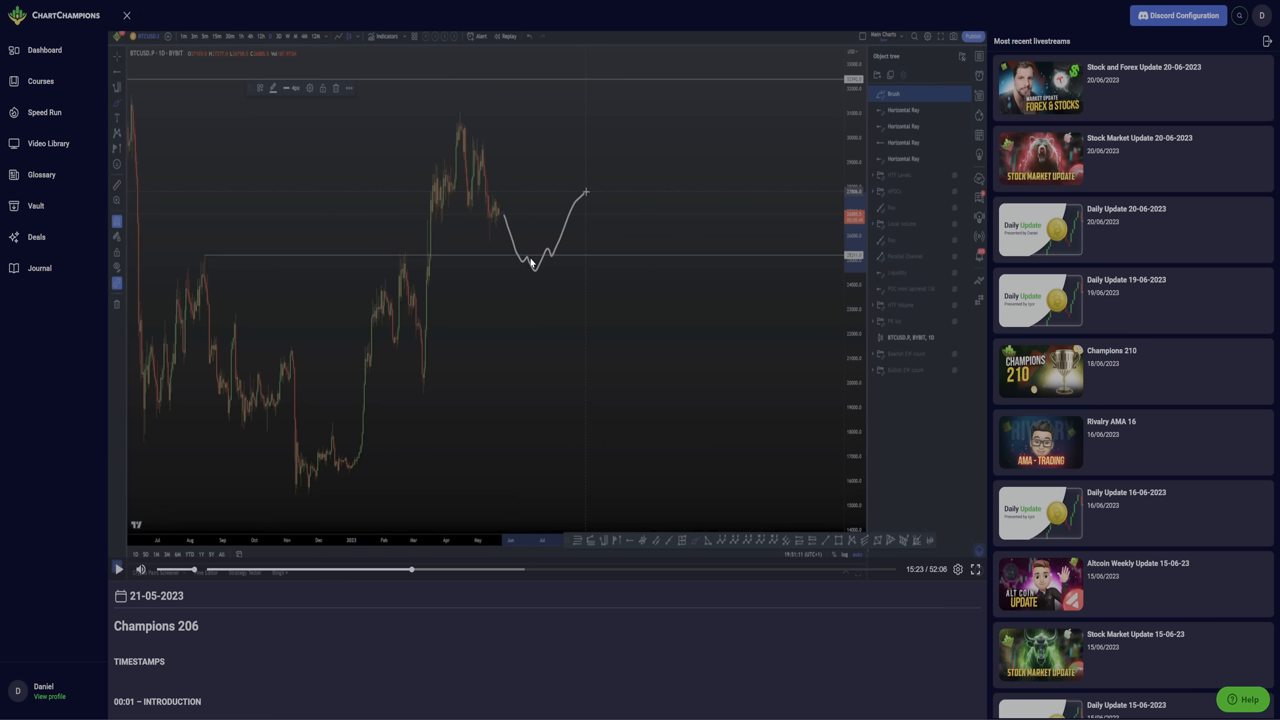
mouse_move(536, 244)
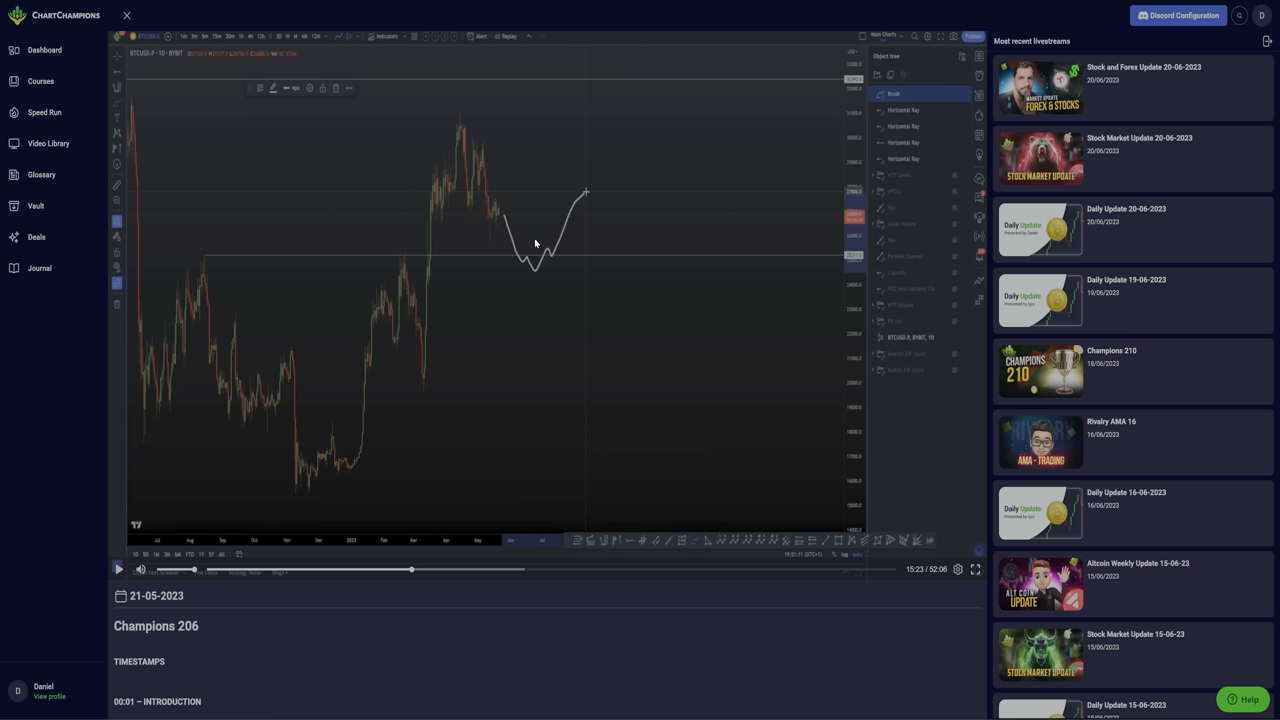
mouse_move(492, 218)
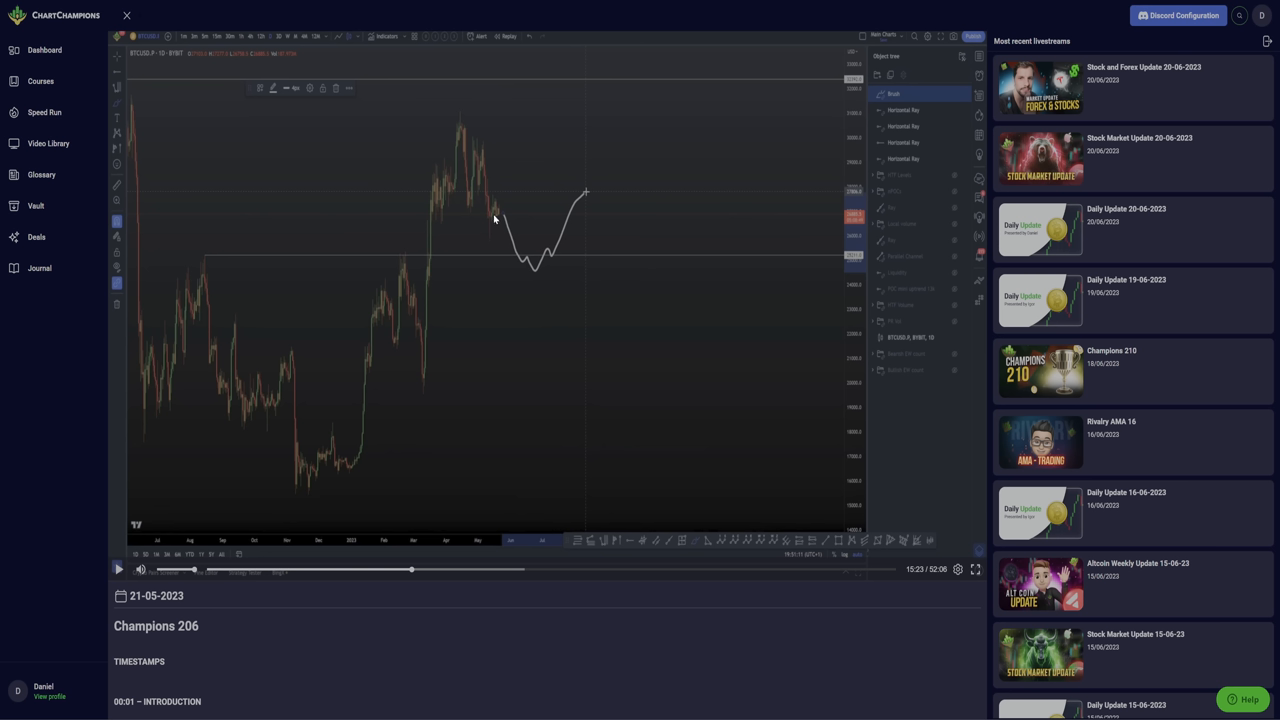
mouse_move(528, 270)
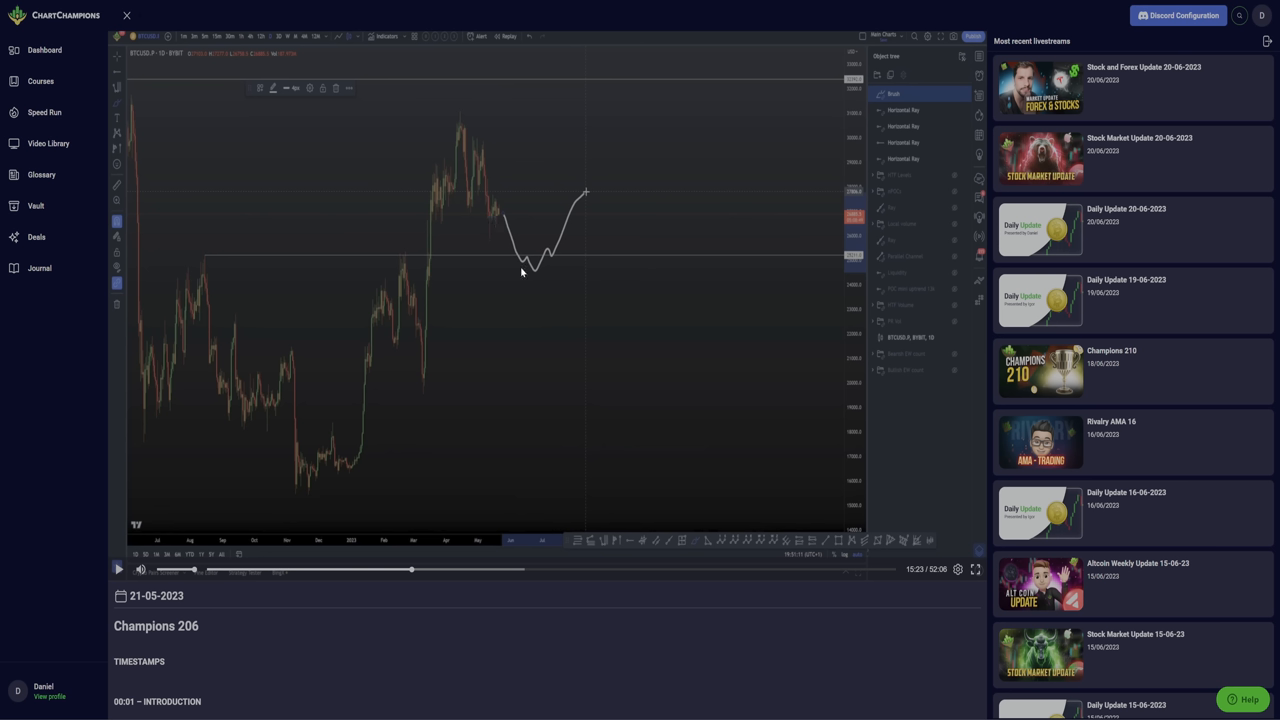
mouse_move(544, 264)
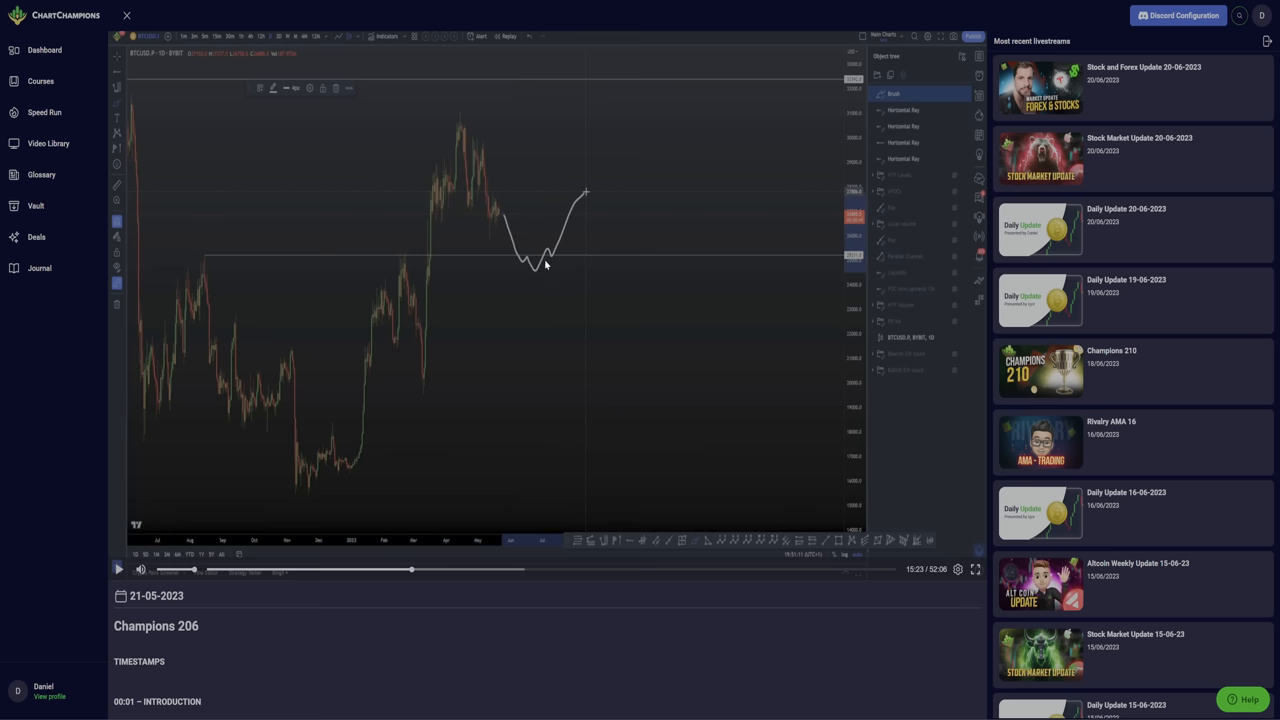
mouse_move(588, 188)
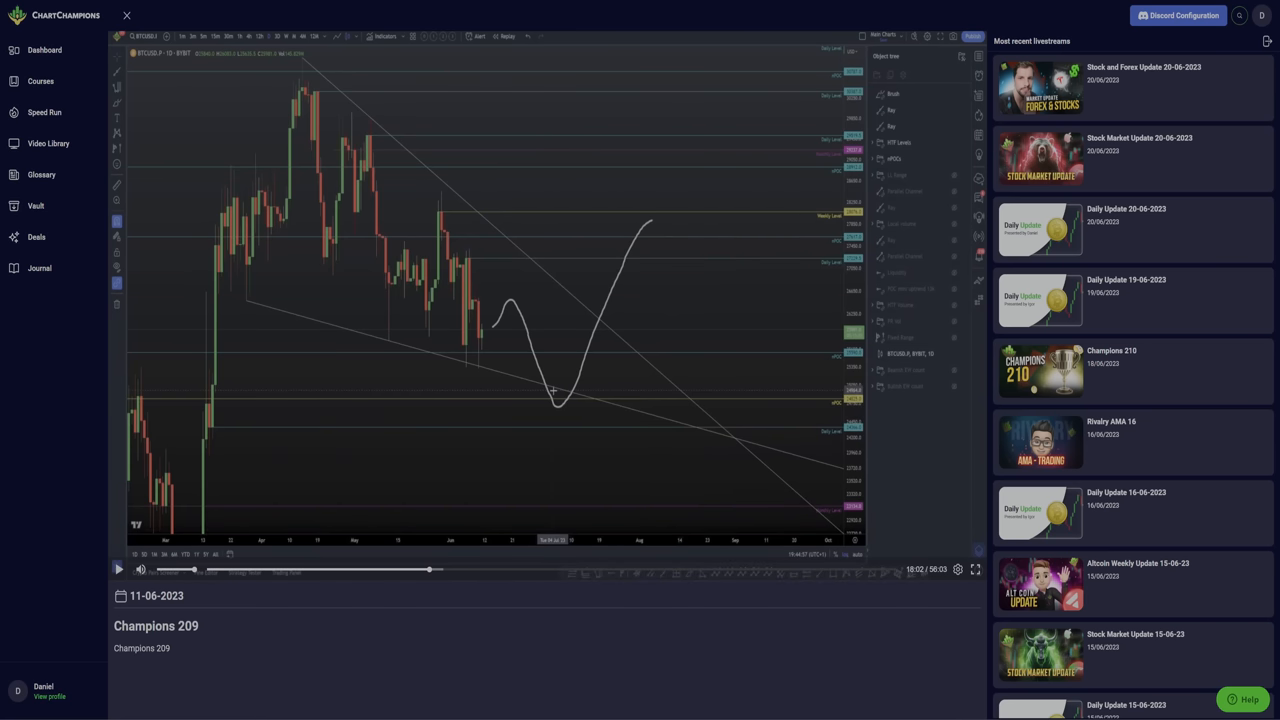
mouse_move(516, 350)
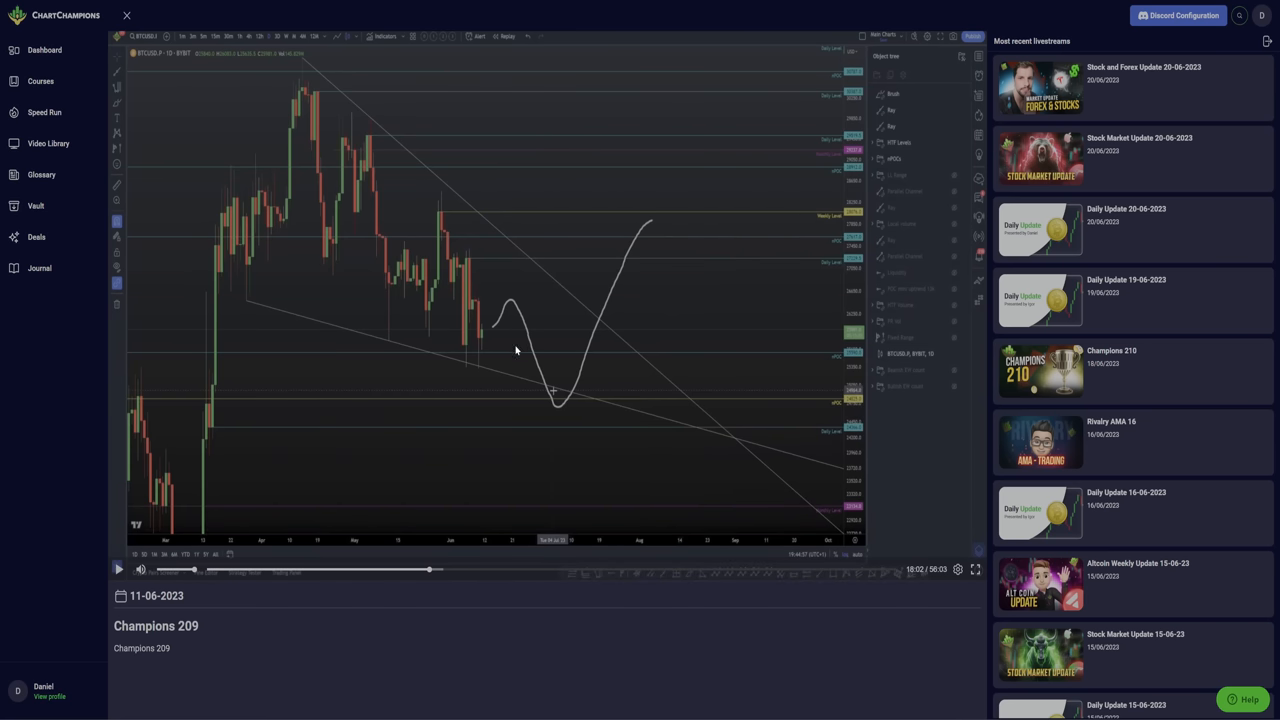
mouse_move(496, 316)
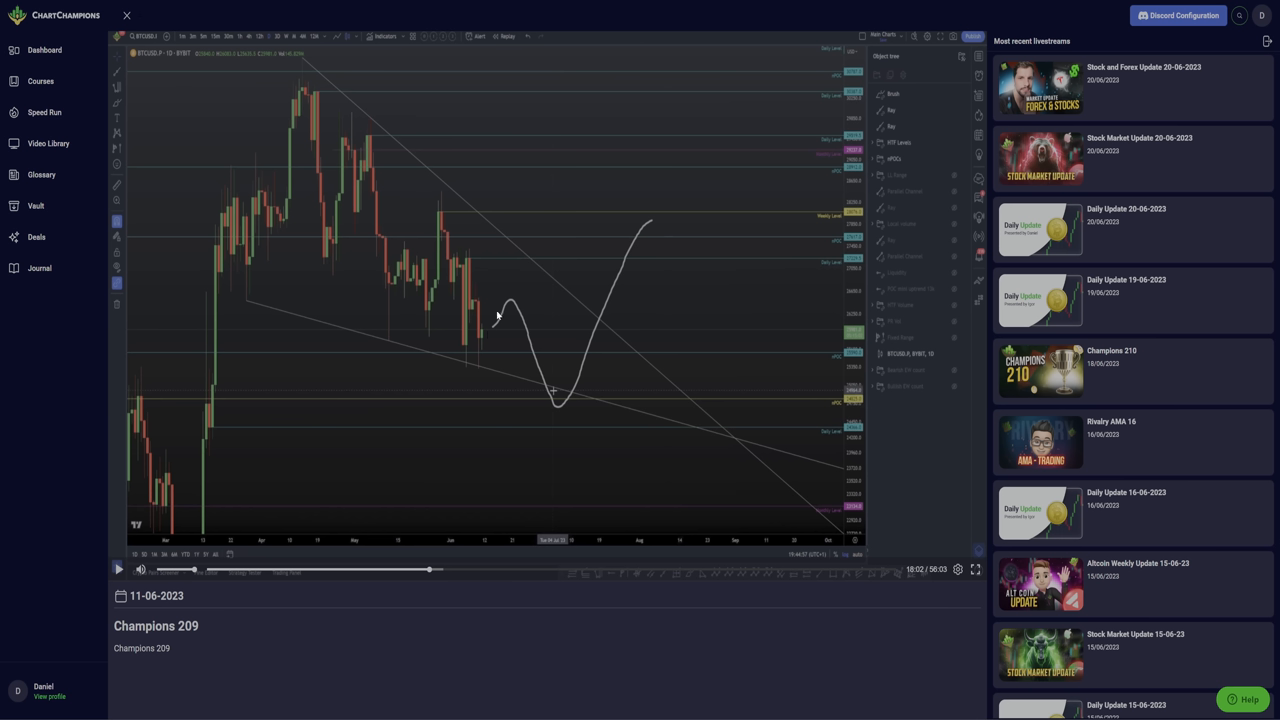
mouse_move(424, 344)
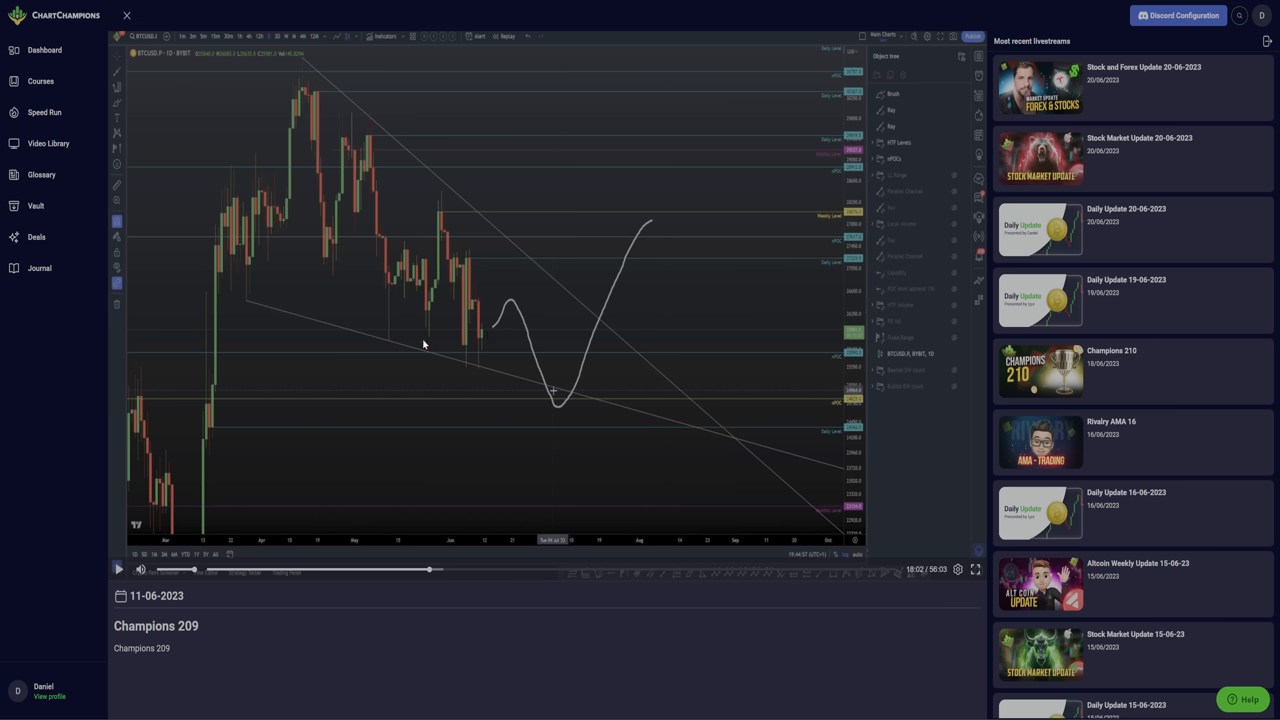
mouse_move(576, 396)
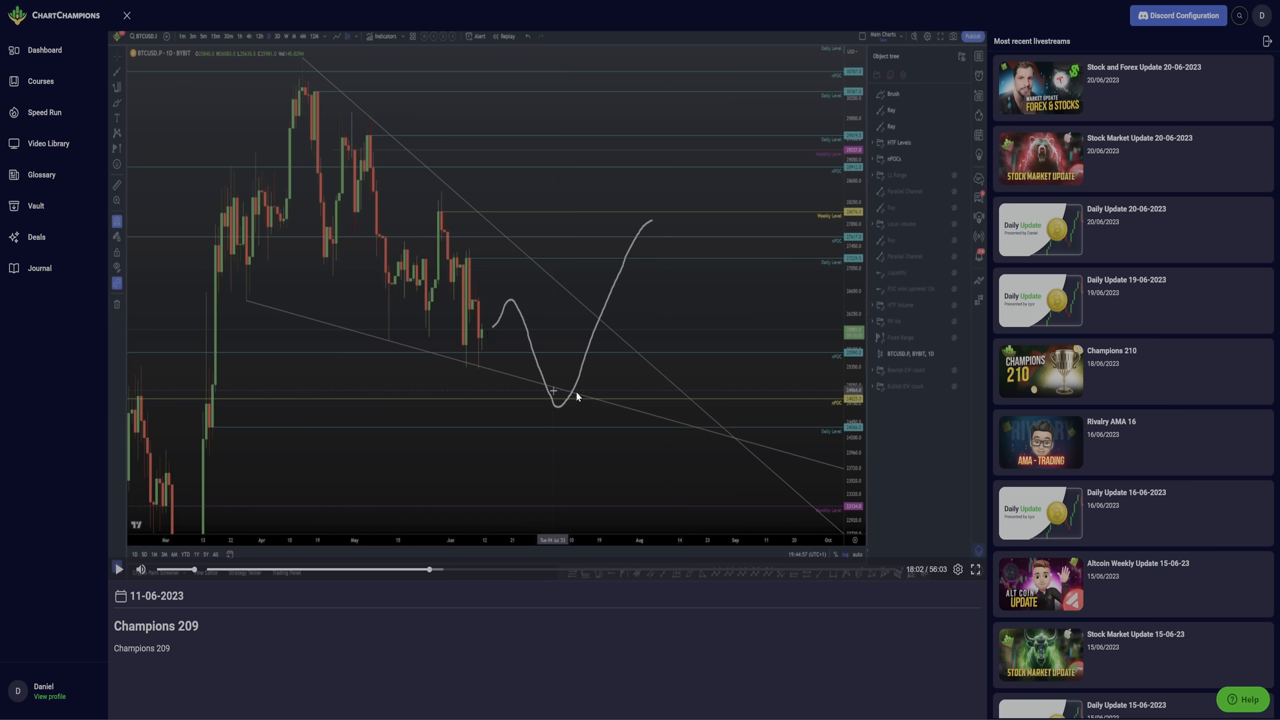
mouse_move(648, 228)
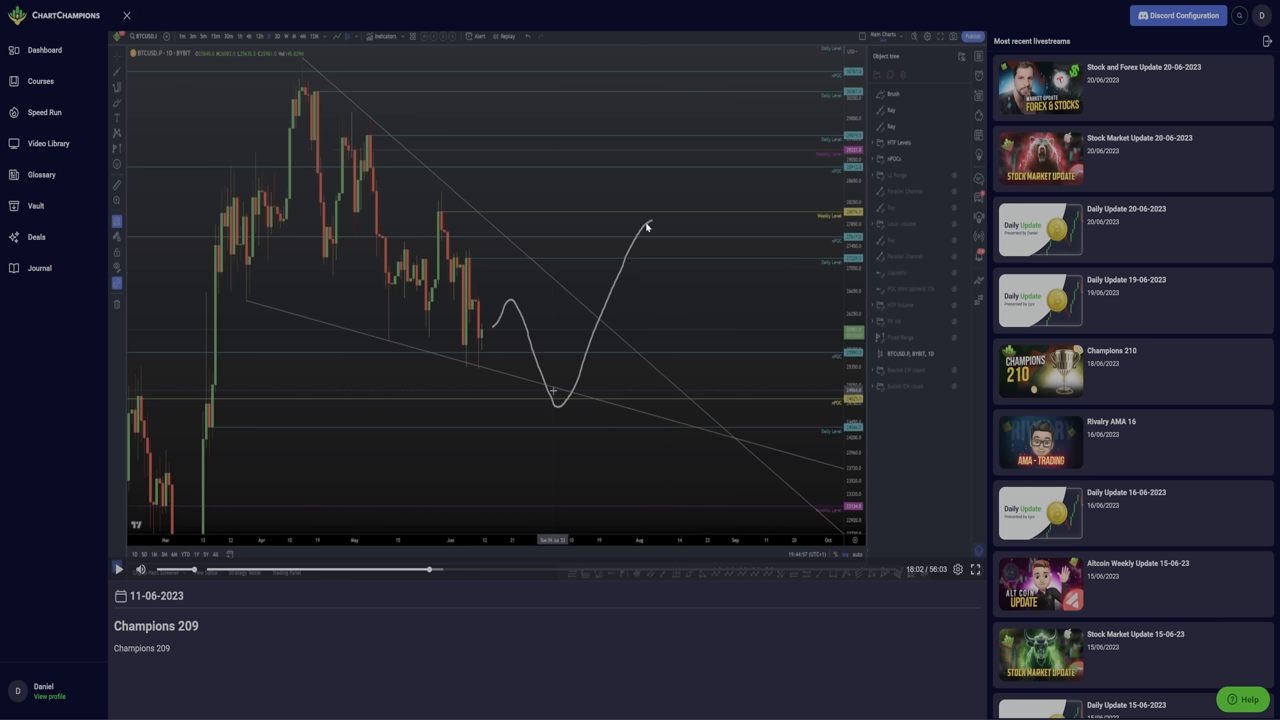
mouse_move(528, 370)
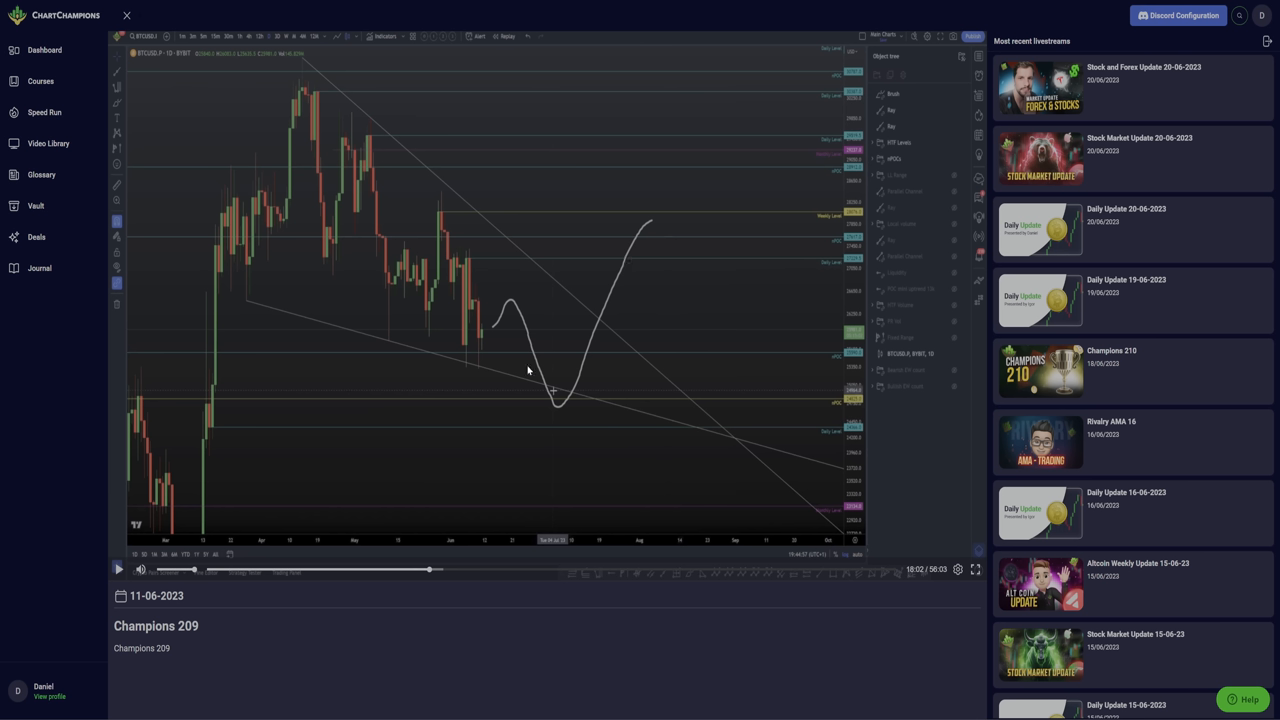
mouse_move(554, 404)
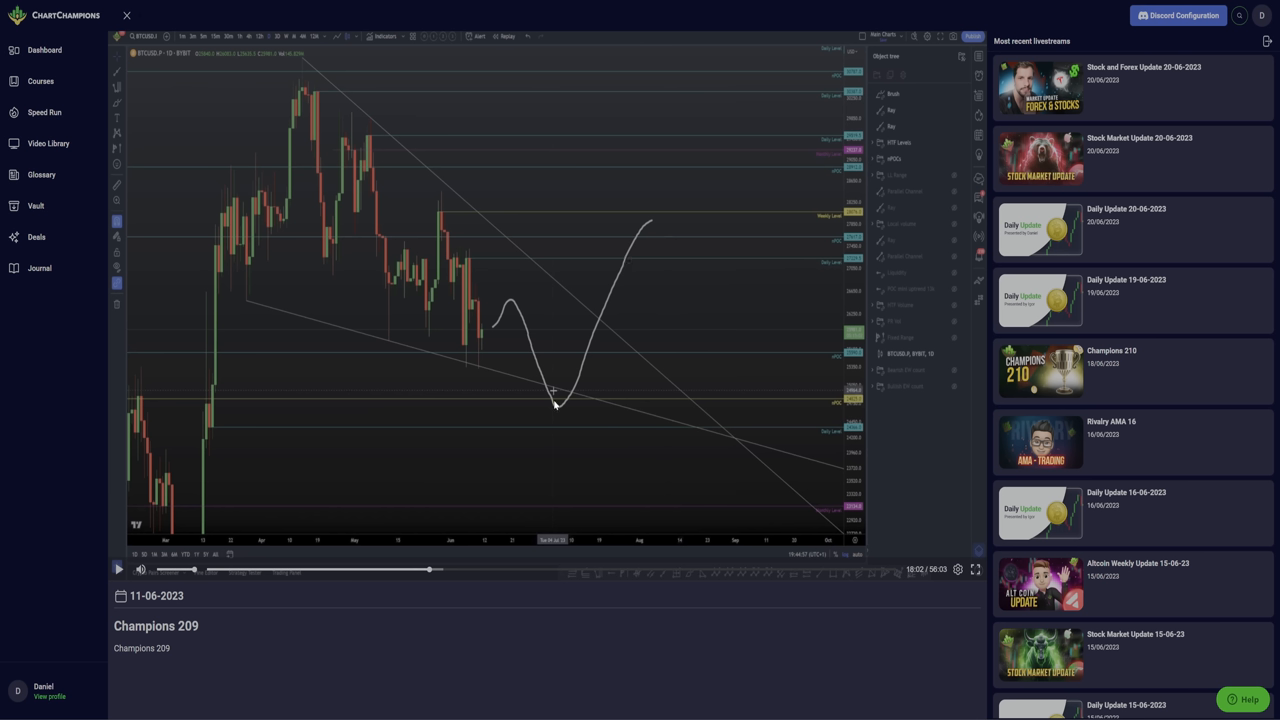
mouse_move(530, 412)
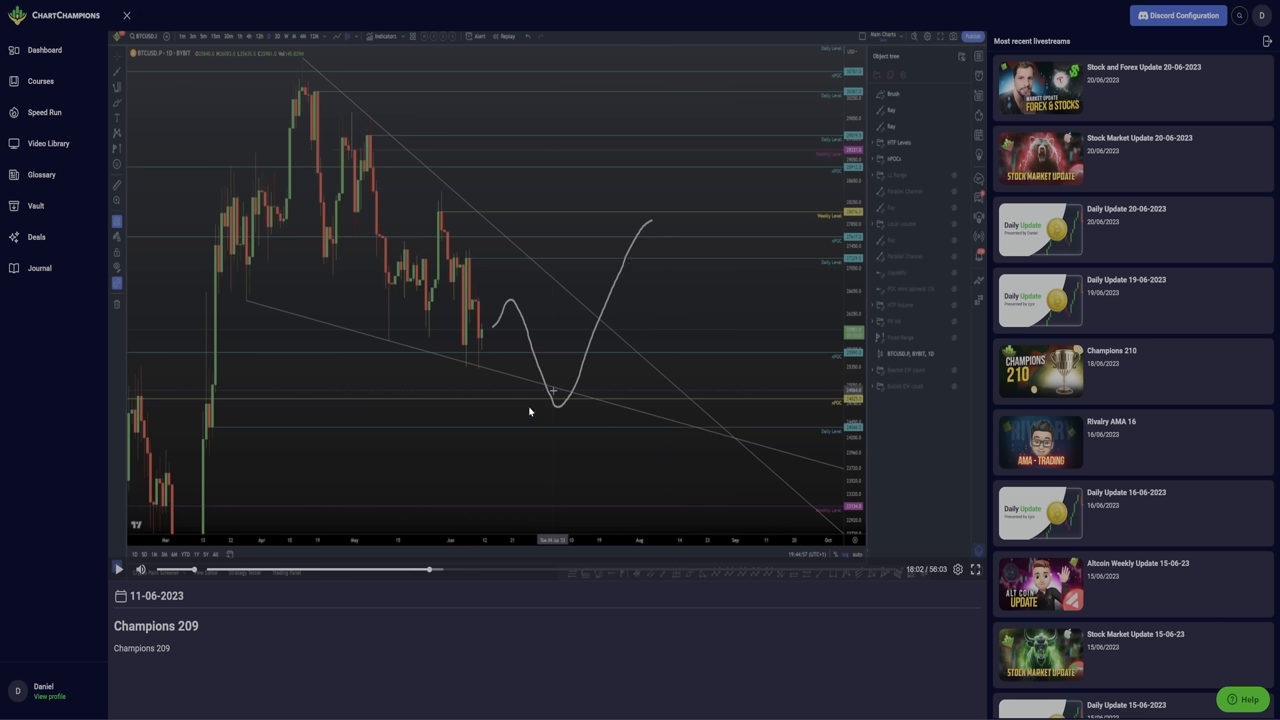
mouse_move(552, 400)
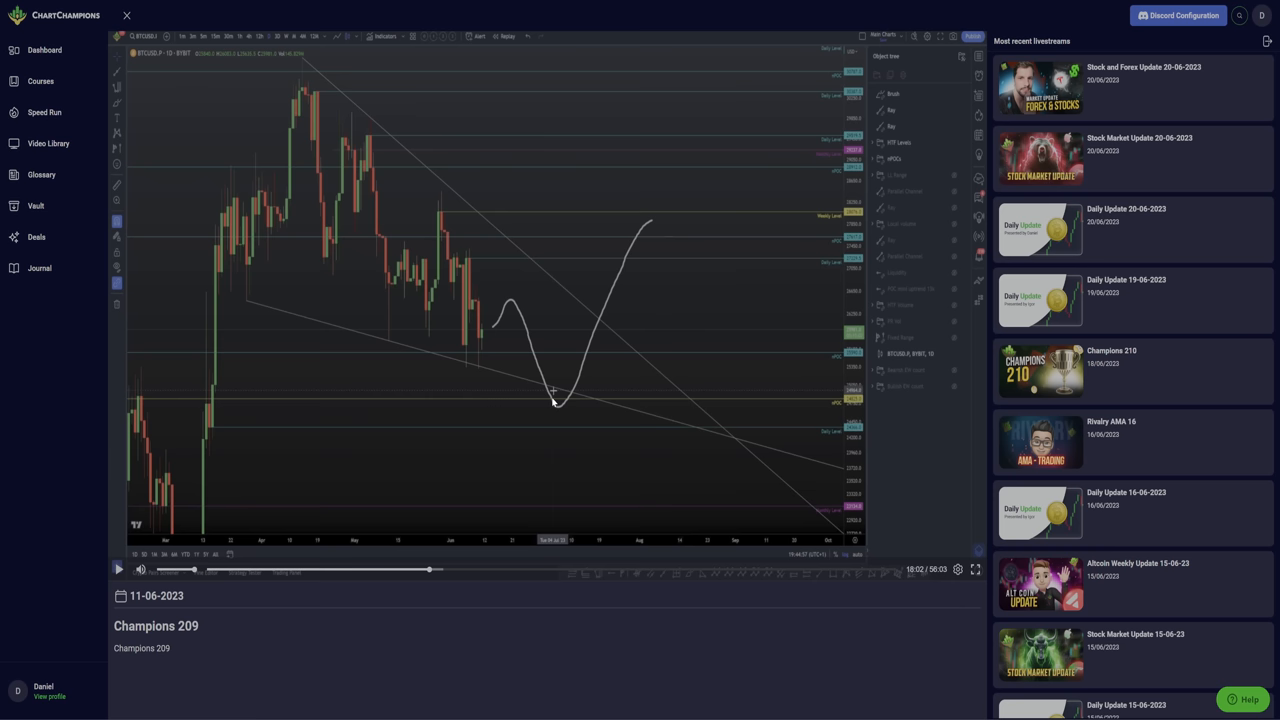
mouse_move(552, 384)
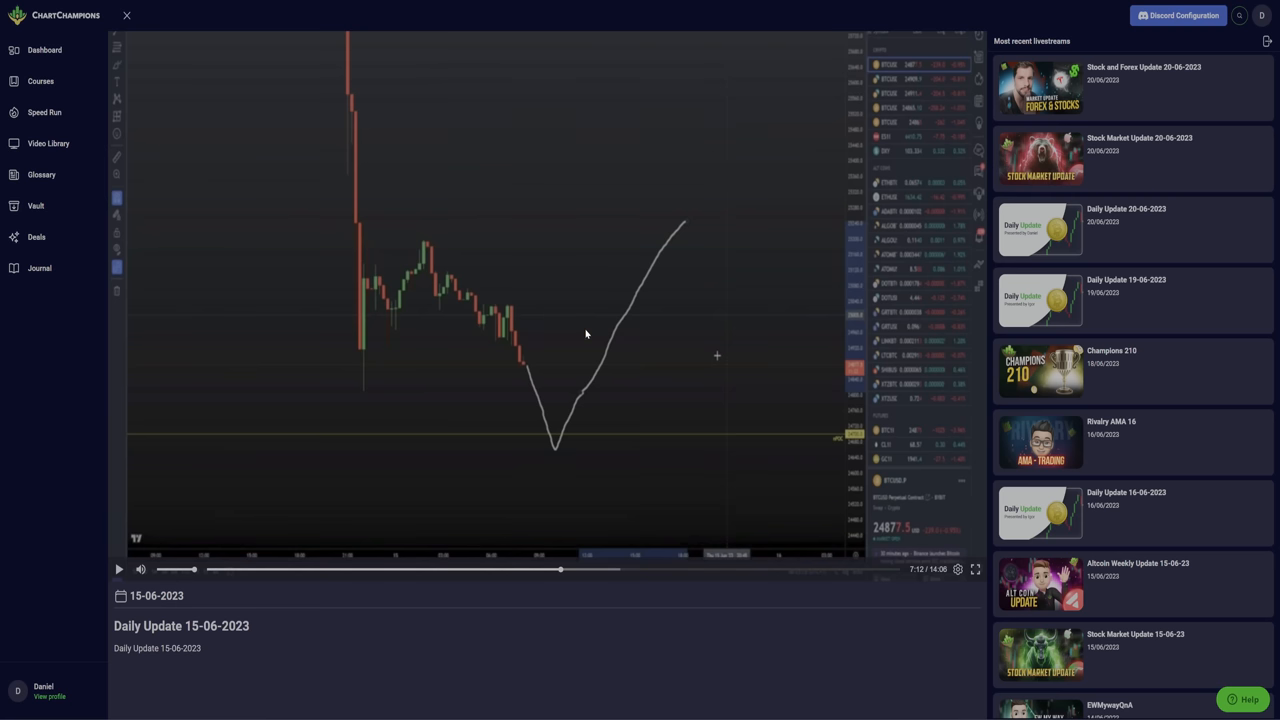
mouse_move(552, 446)
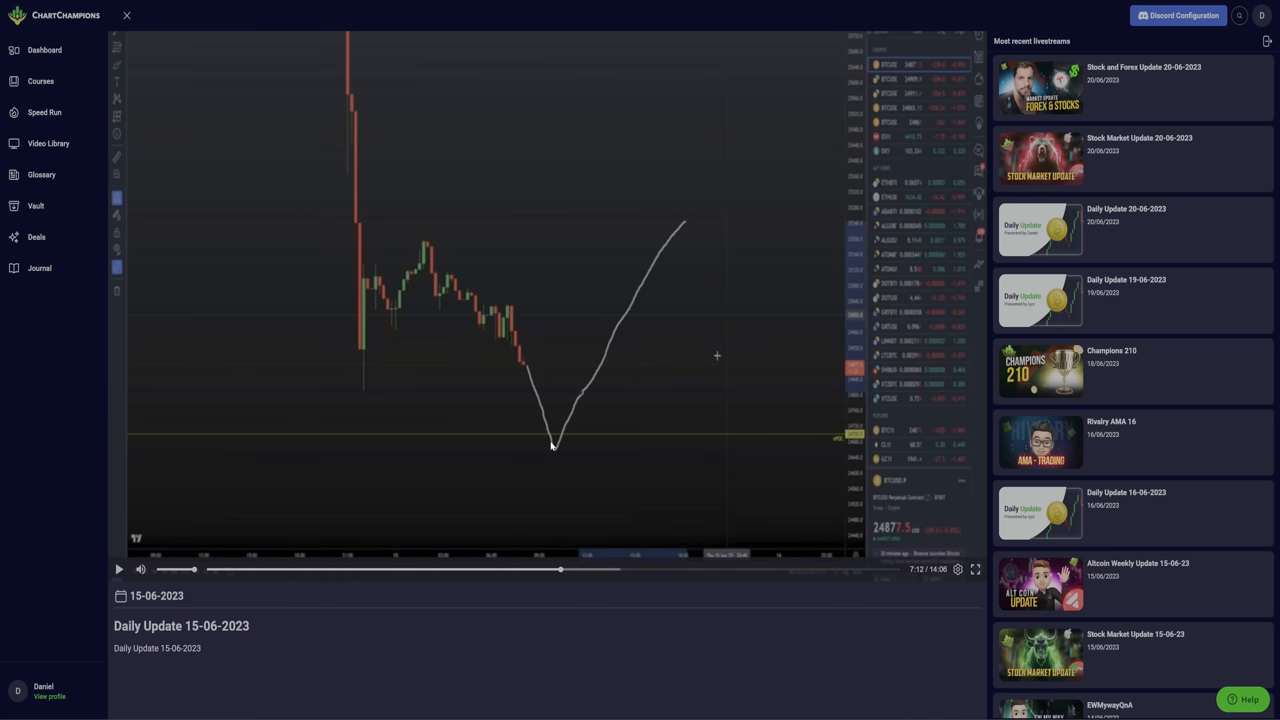
mouse_move(552, 448)
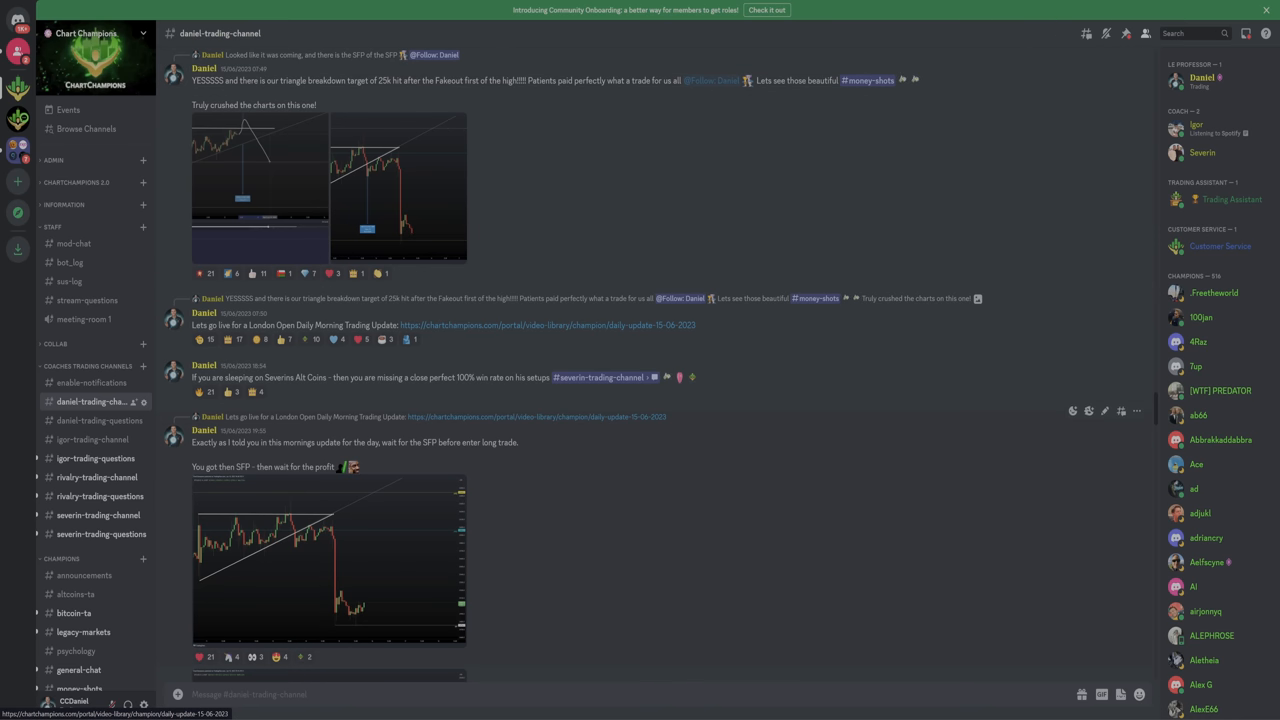
Review past long and short calls in daniel-trading-channel on the Chart Champions server.
left_click(330, 560)
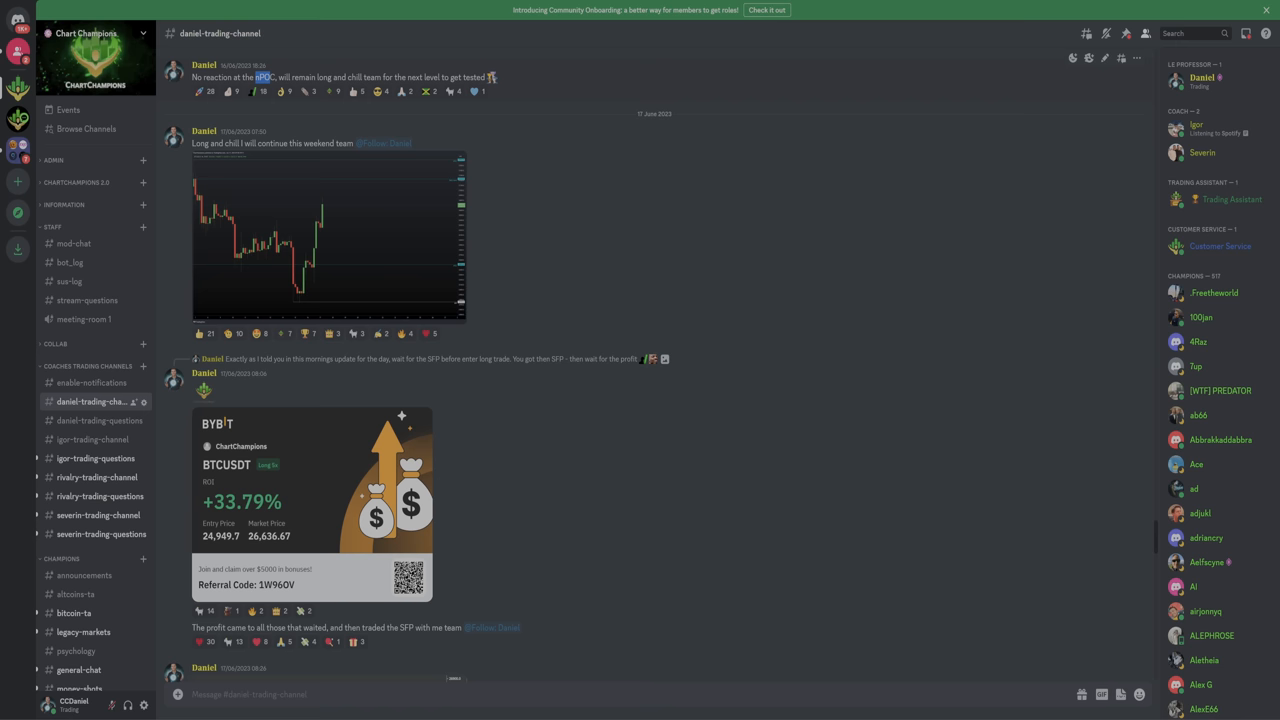
double_click(232, 144)
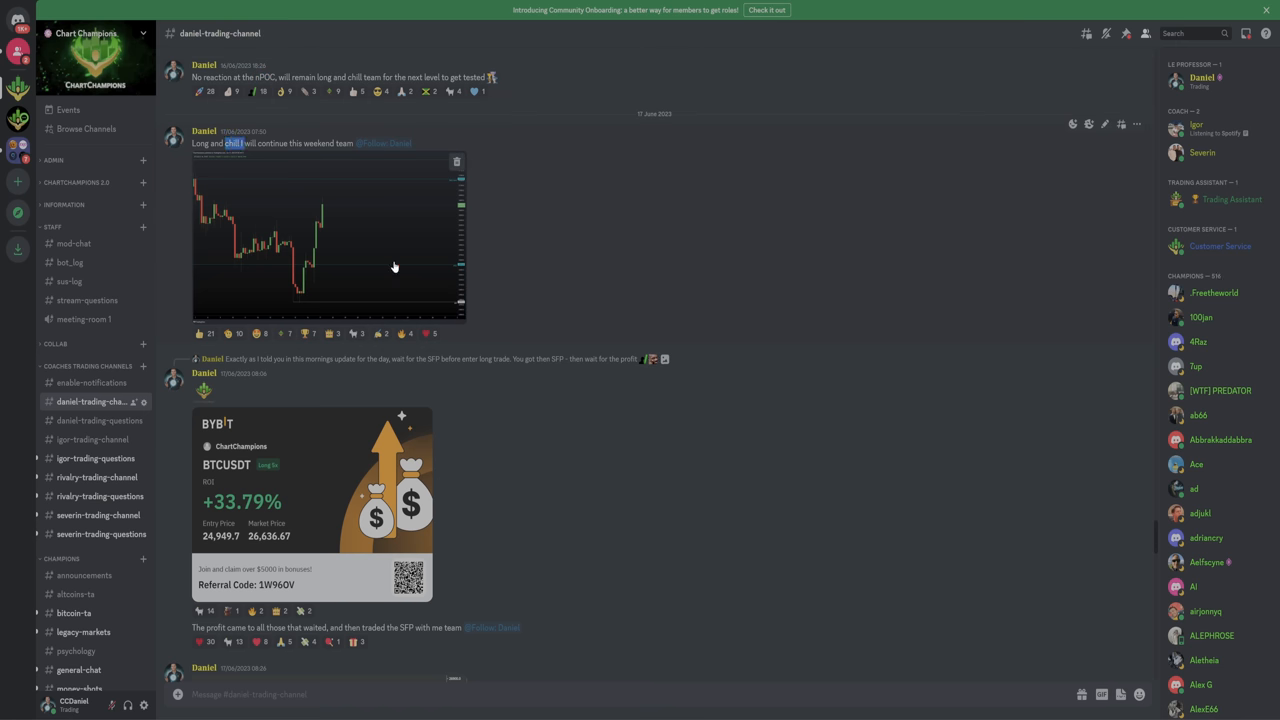
scroll("down", 3)
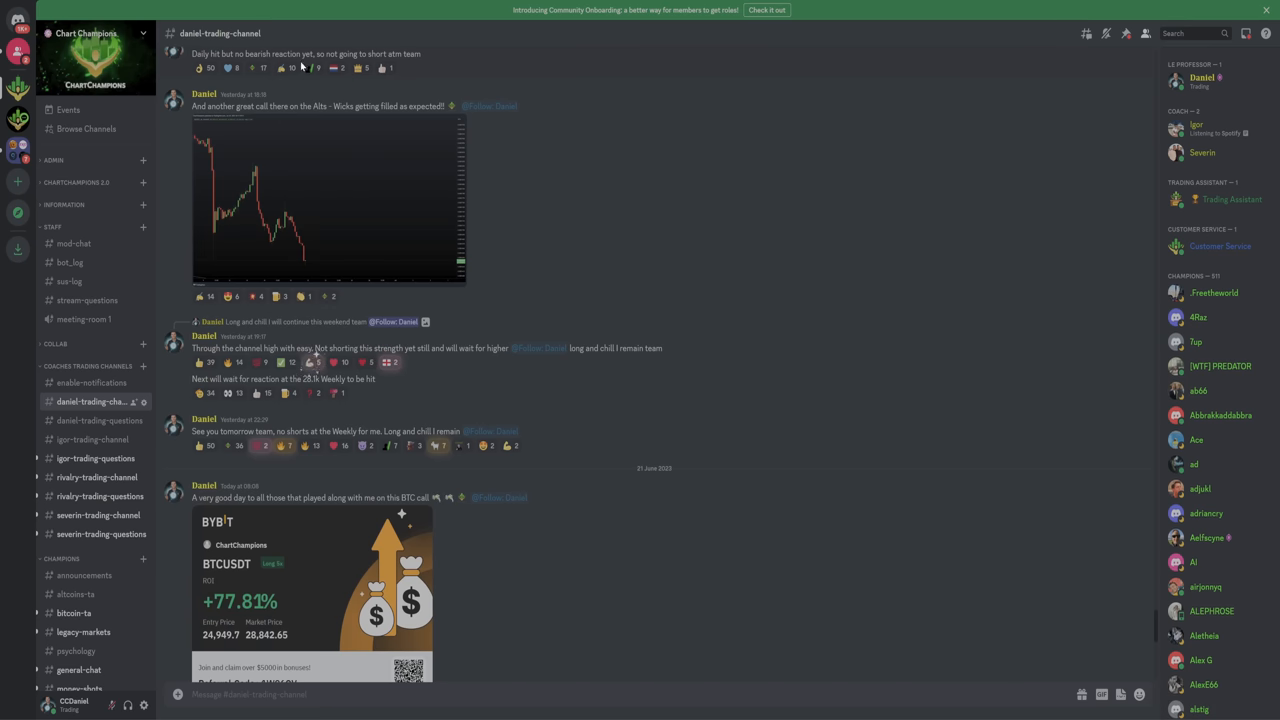
mouse_move(310, 370)
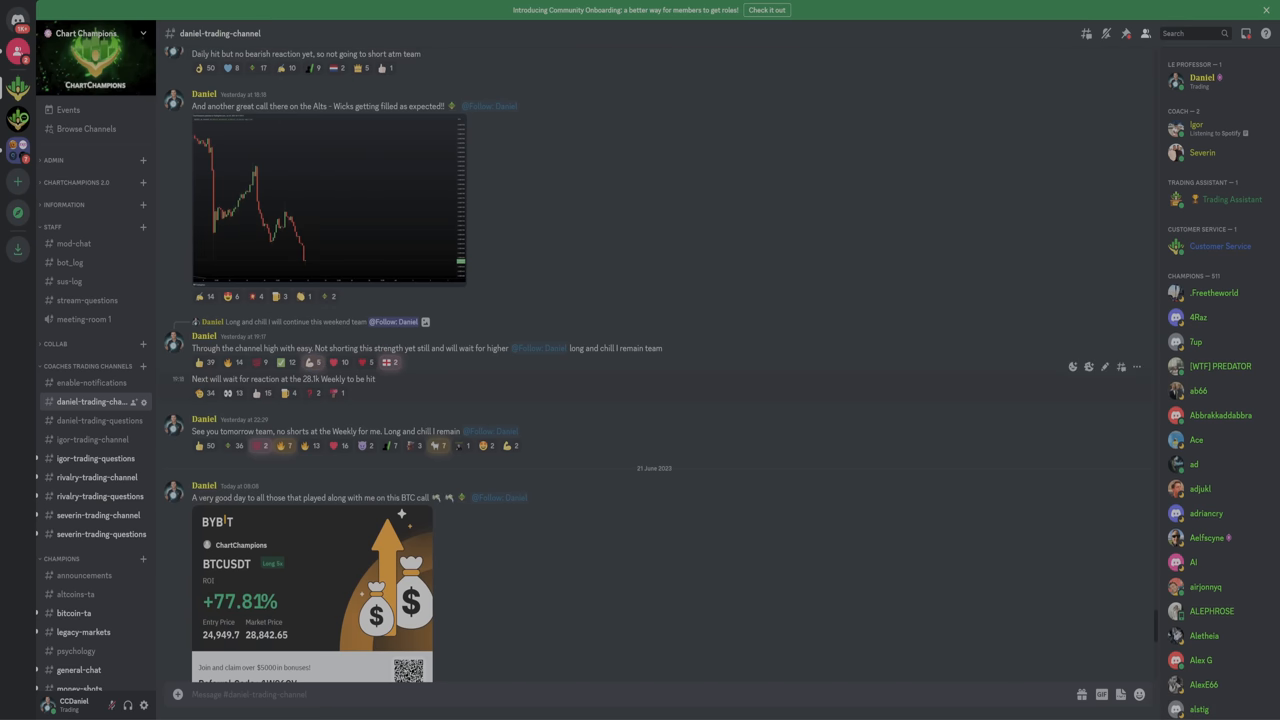
mouse_move(308, 362)
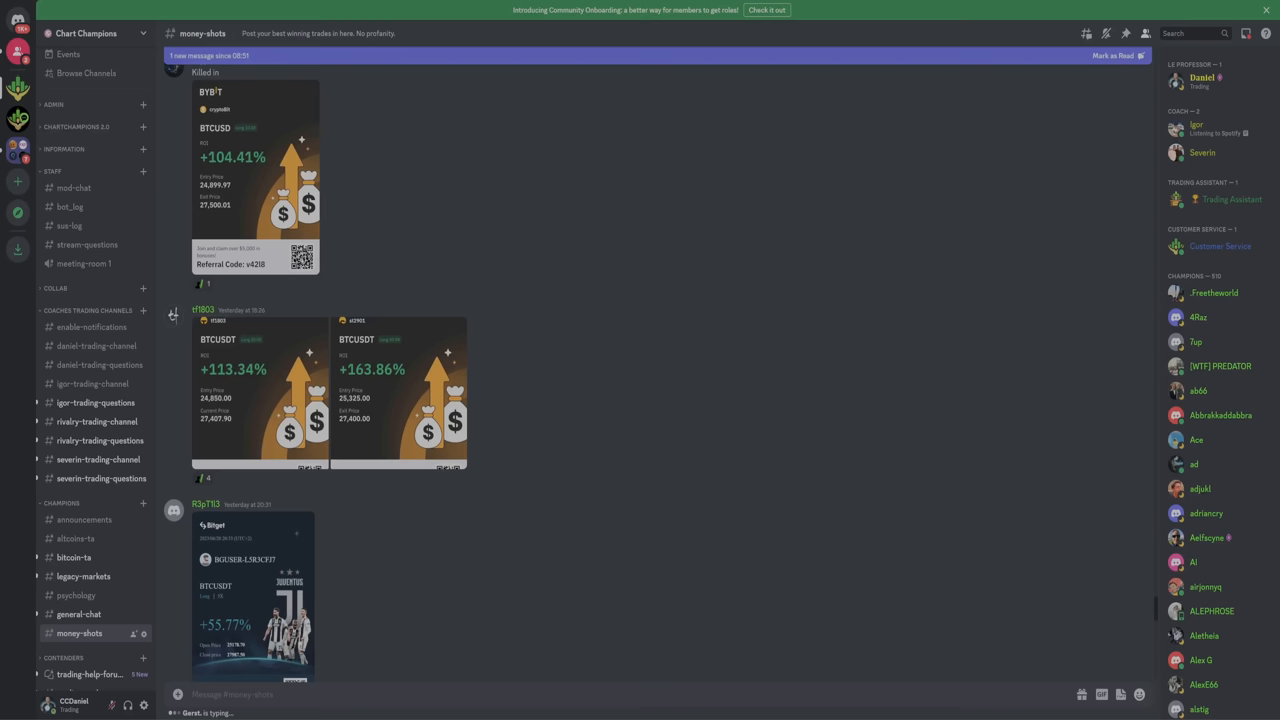
mouse_move(428, 232)
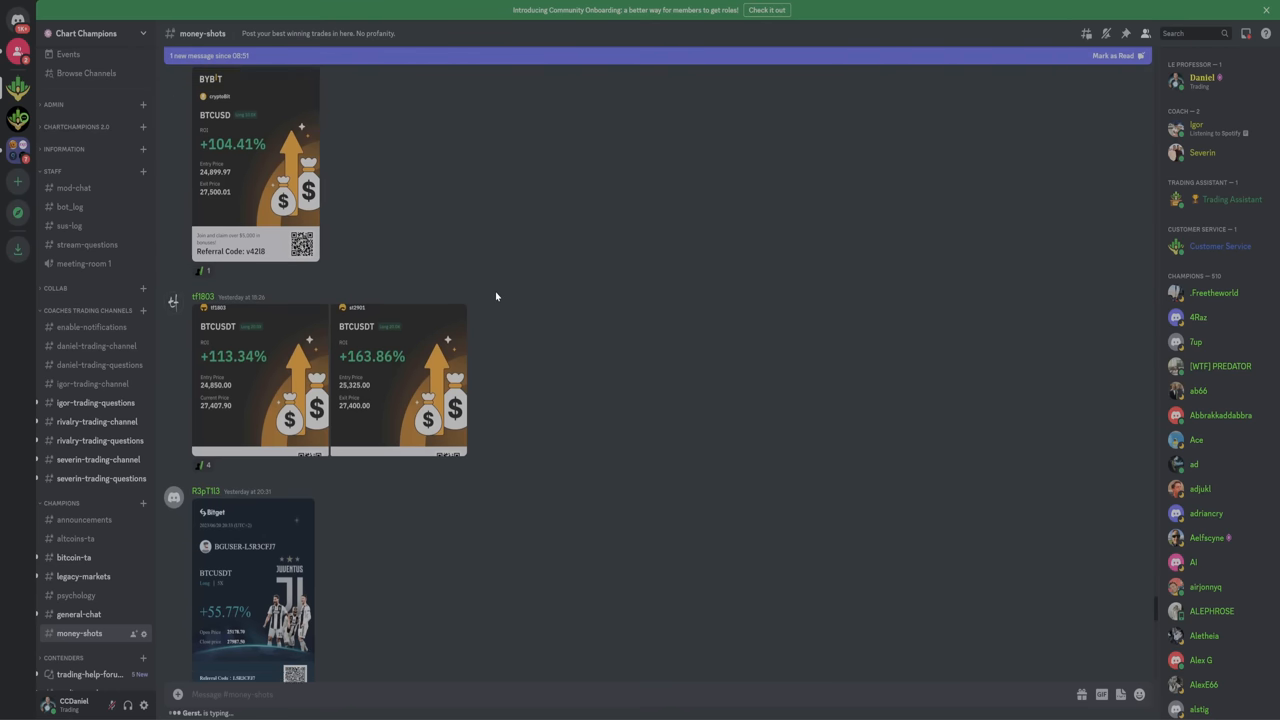
Scroll through members' profit screenshots in the money-shots channel.
scroll("down", 3)
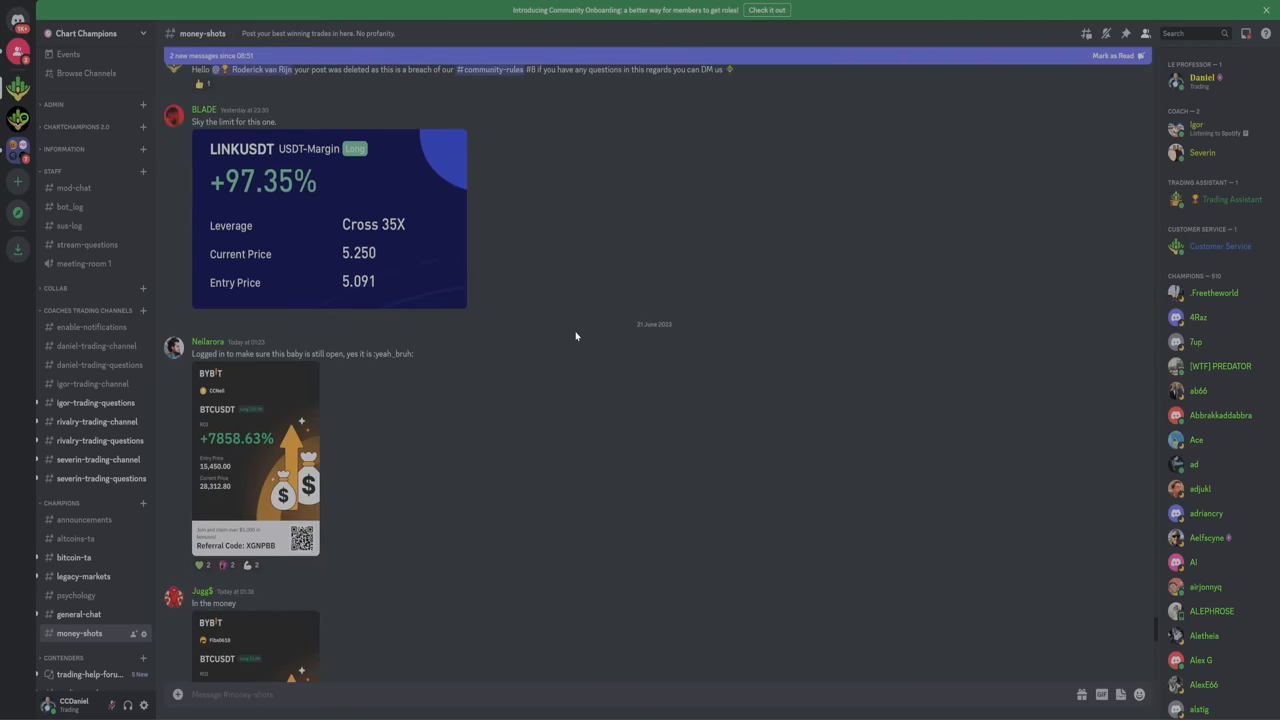
scroll("down", 3)
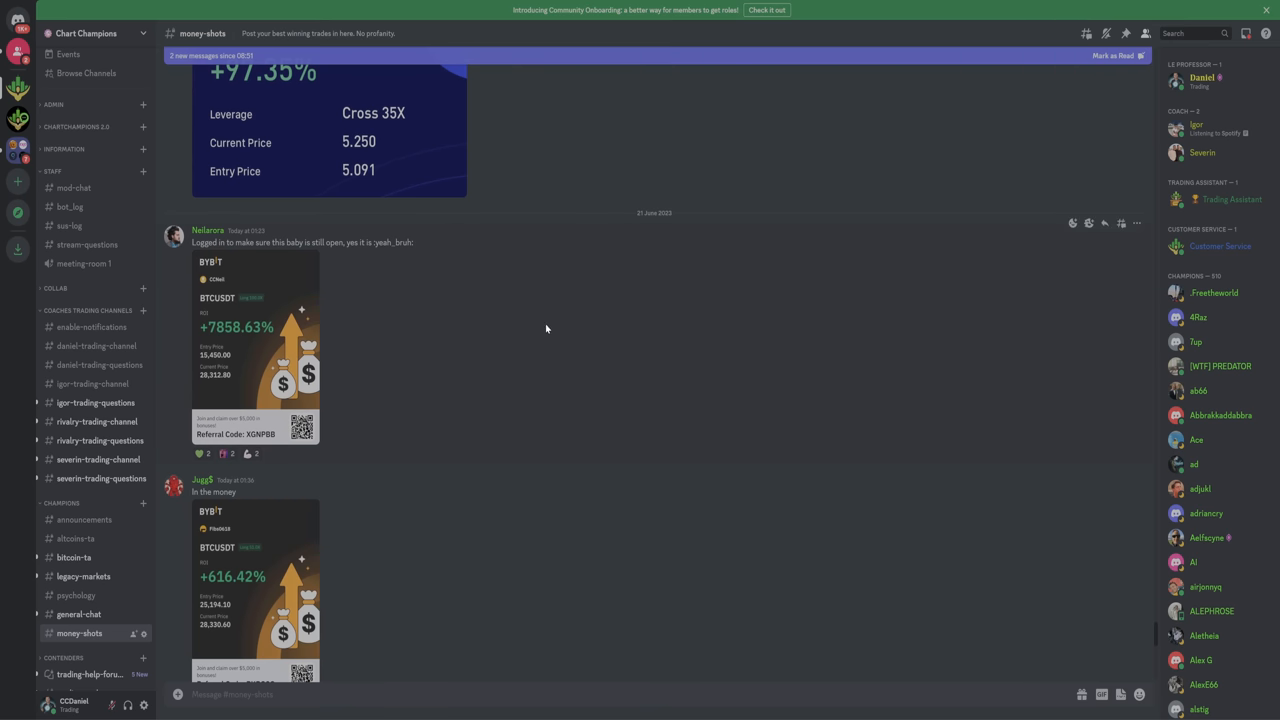
scroll("down", 3)
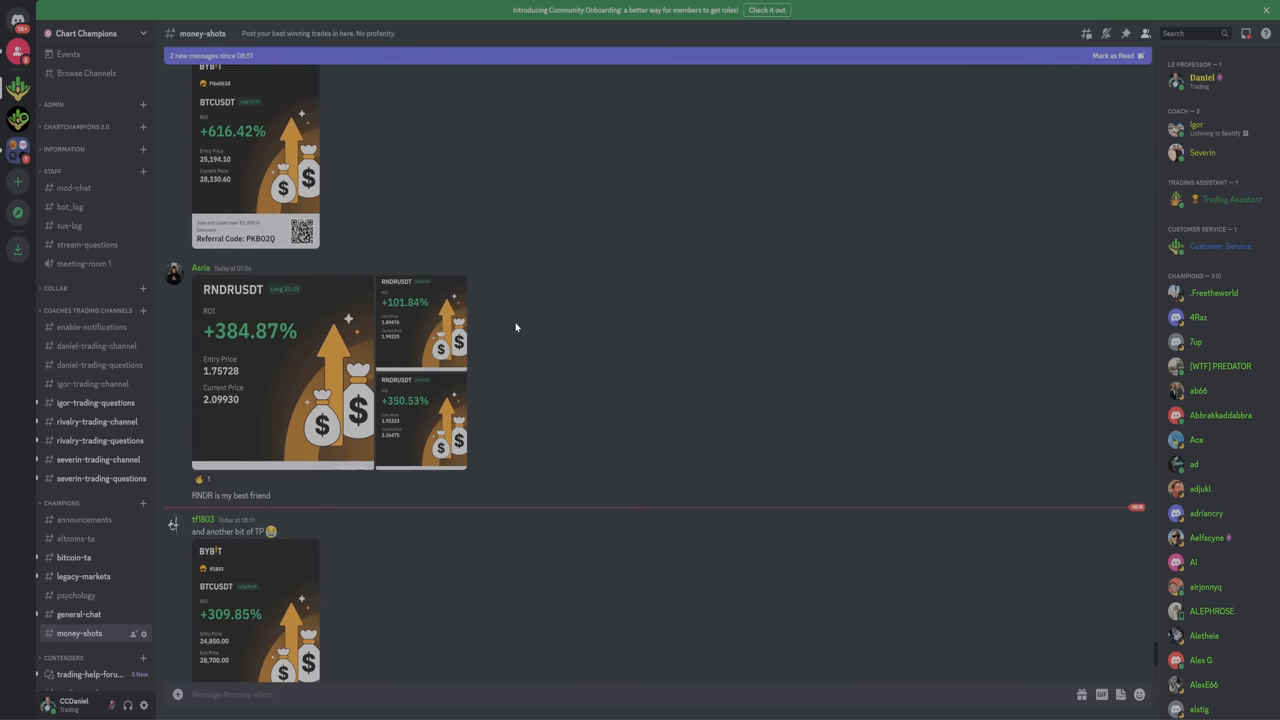
left_click(256, 600)
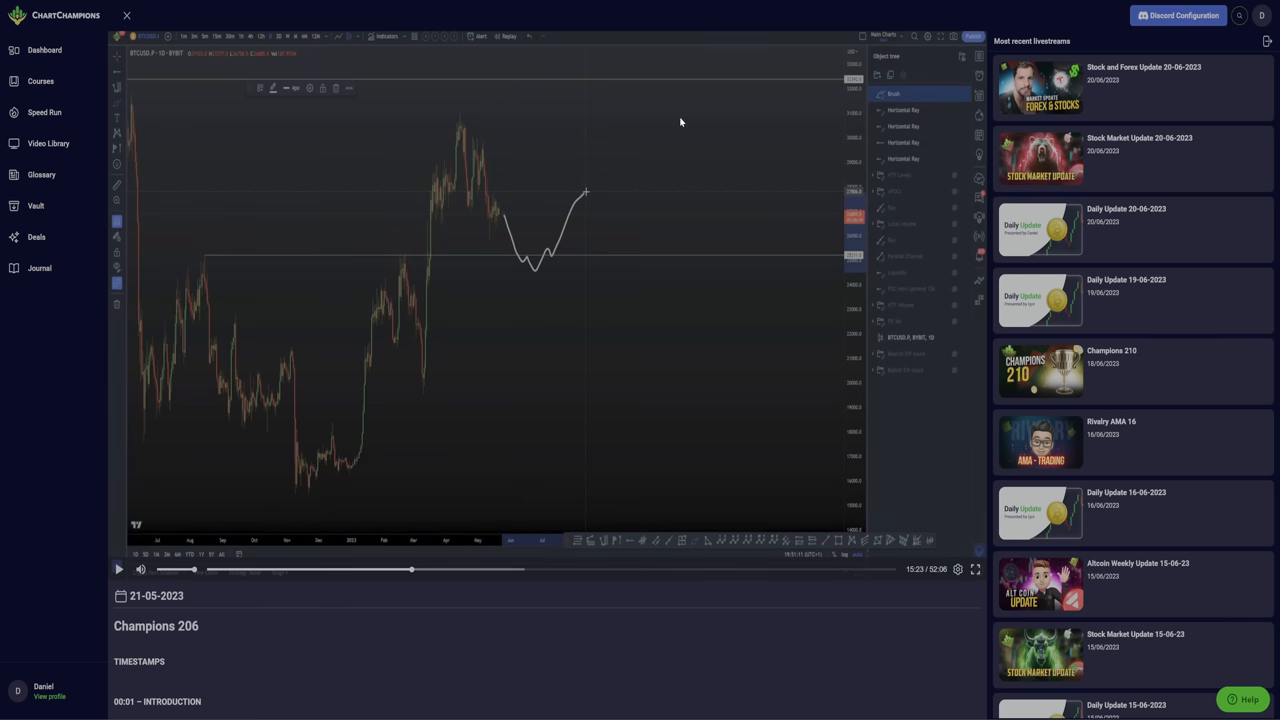
mouse_move(556, 228)
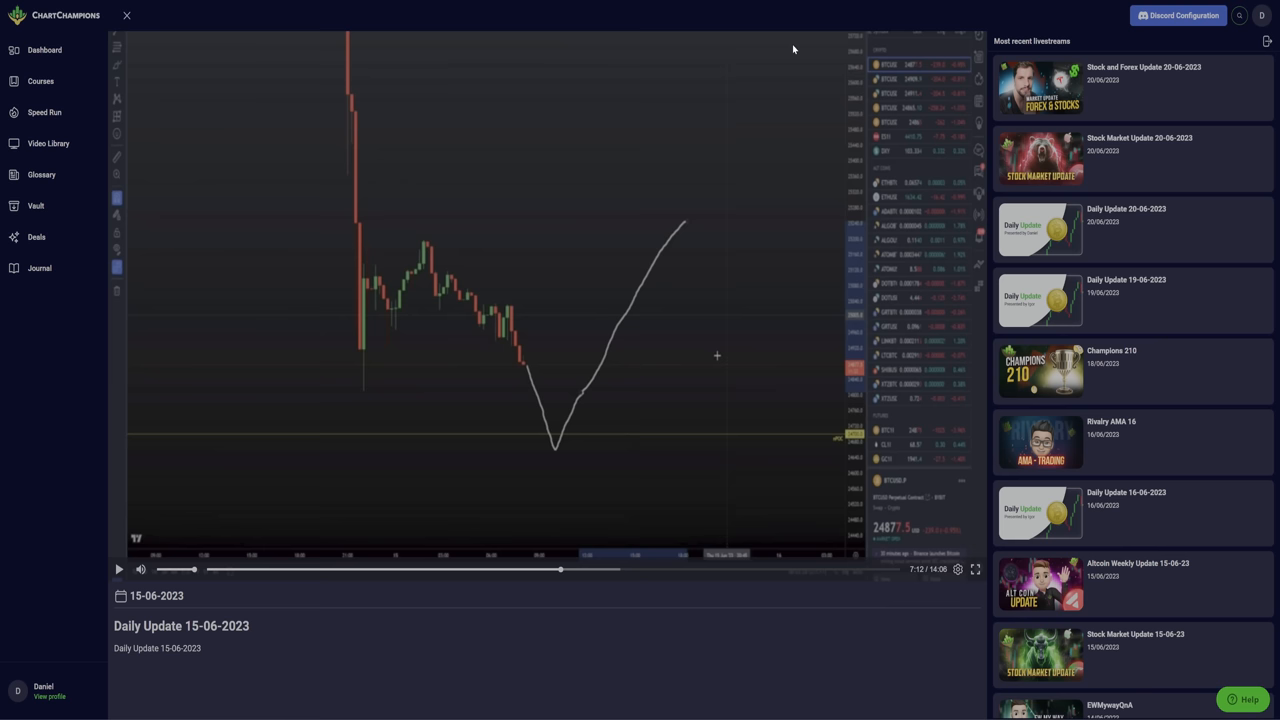
mouse_move(1032, 28)
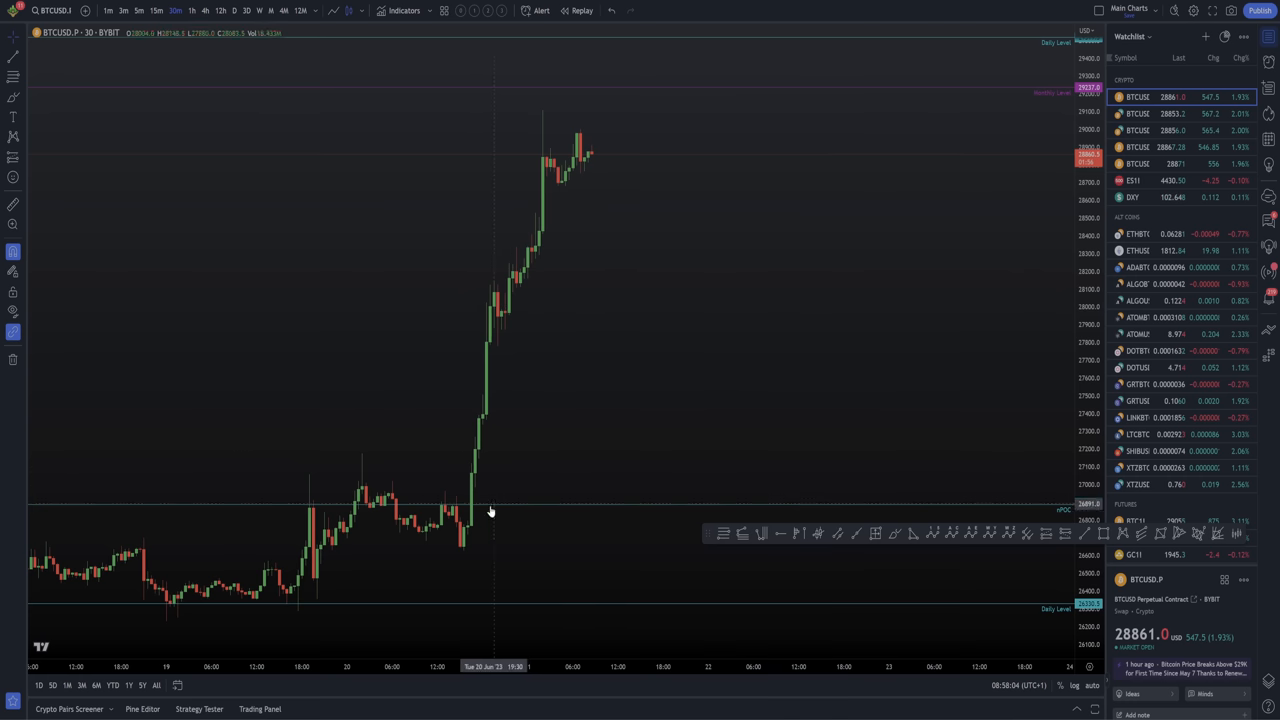
mouse_move(718, 528)
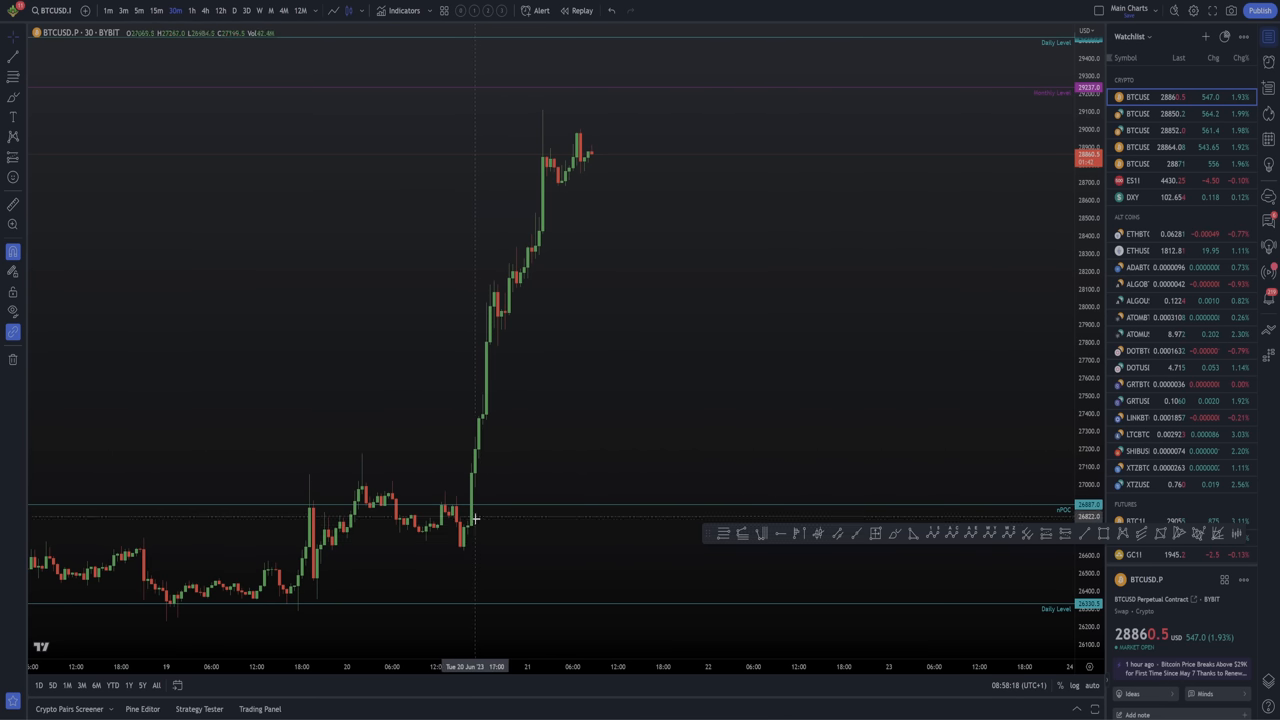
mouse_move(584, 168)
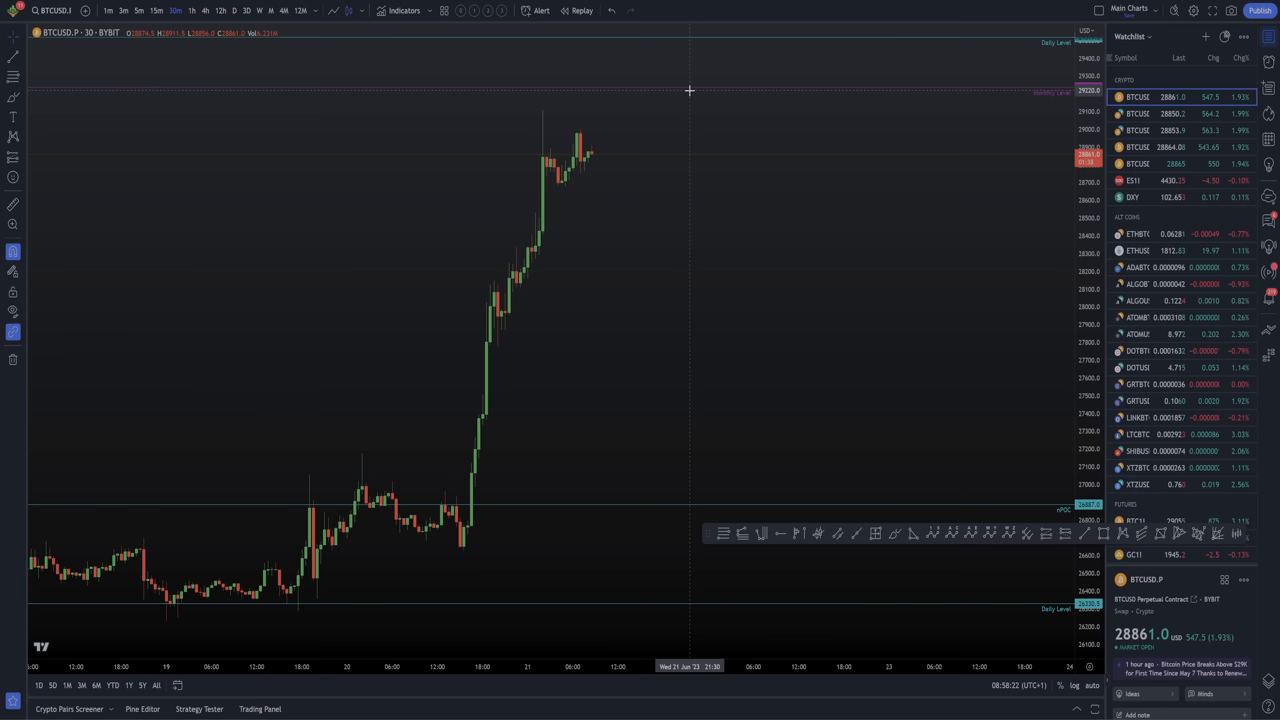
mouse_move(744, 252)
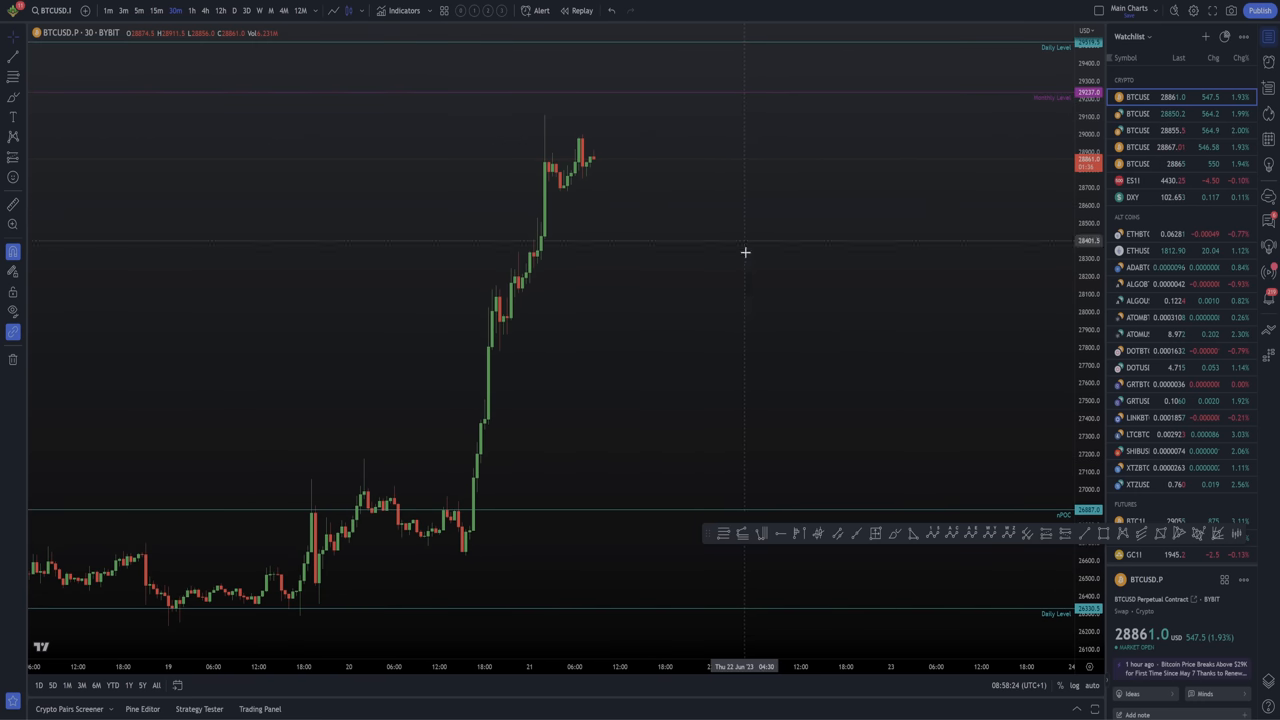
mouse_move(480, 526)
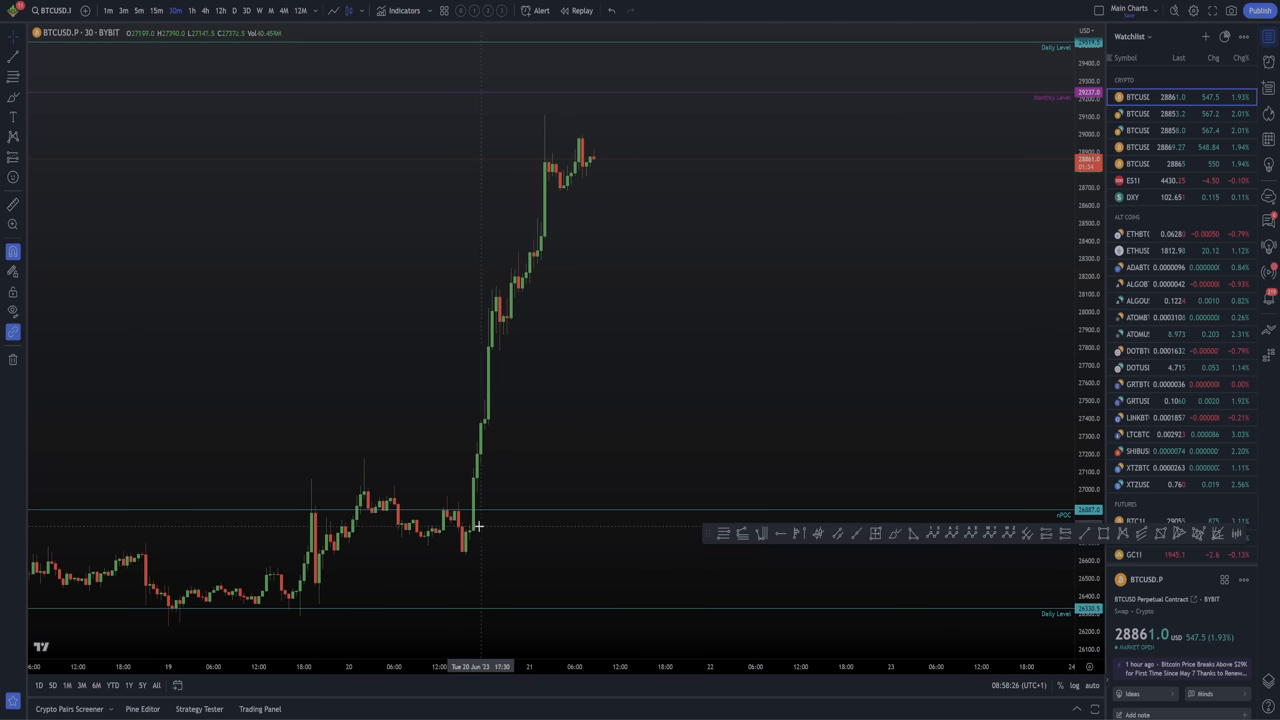
mouse_move(520, 244)
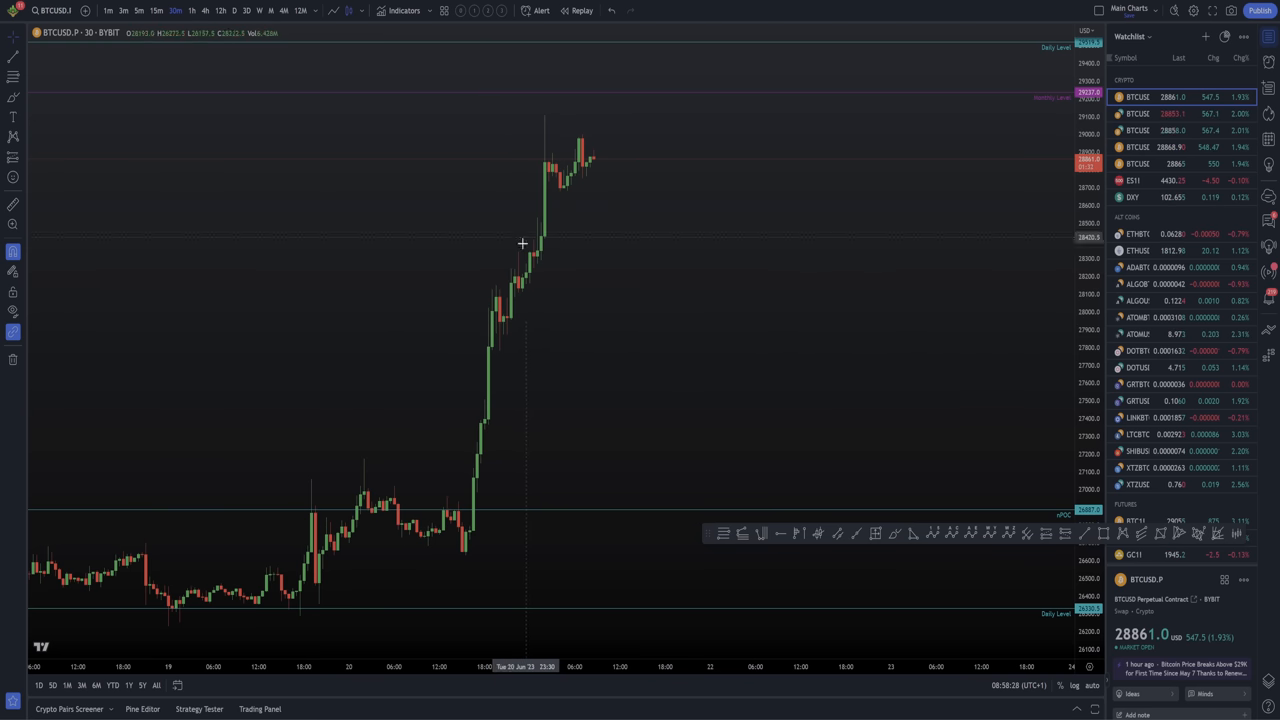
mouse_move(536, 234)
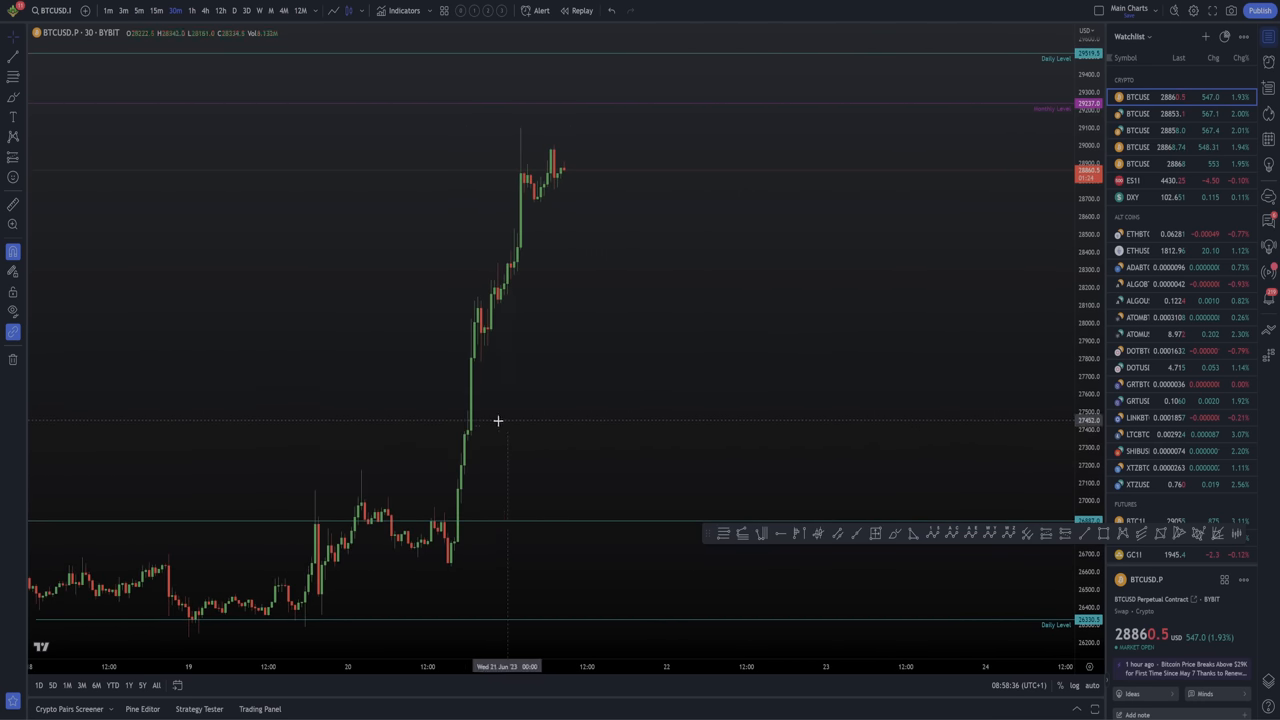
mouse_move(508, 456)
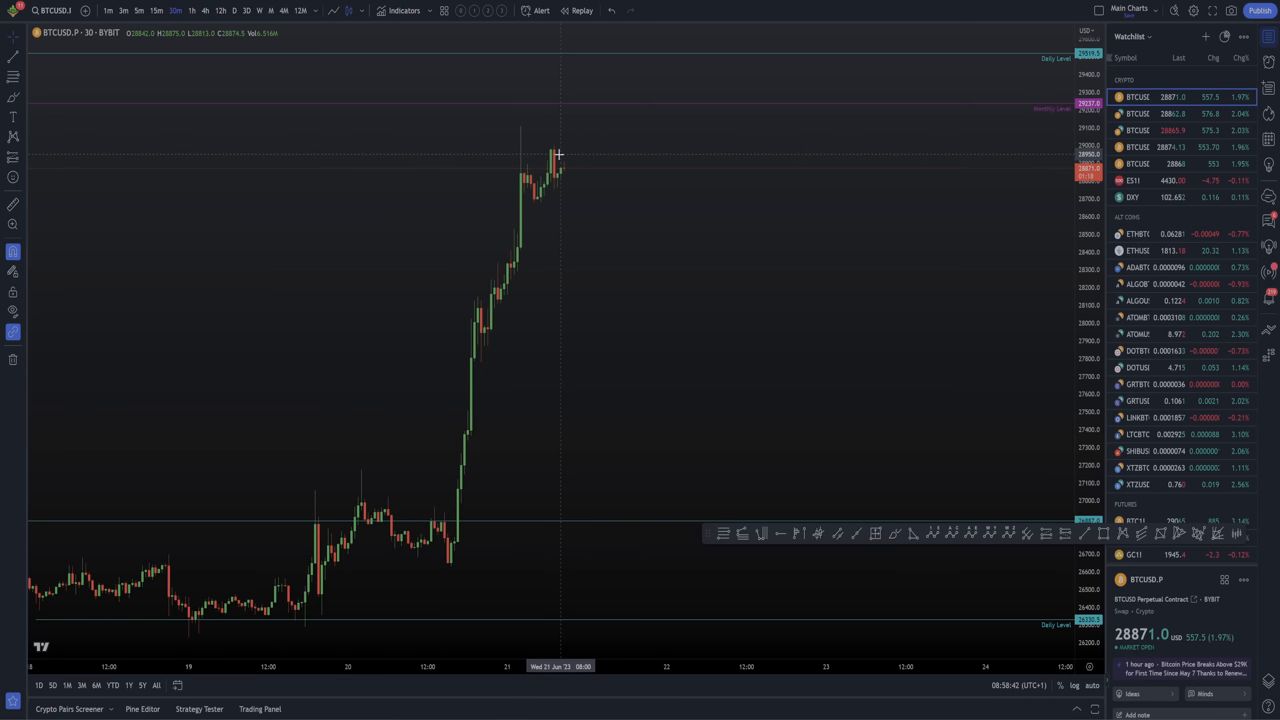
mouse_move(1032, 268)
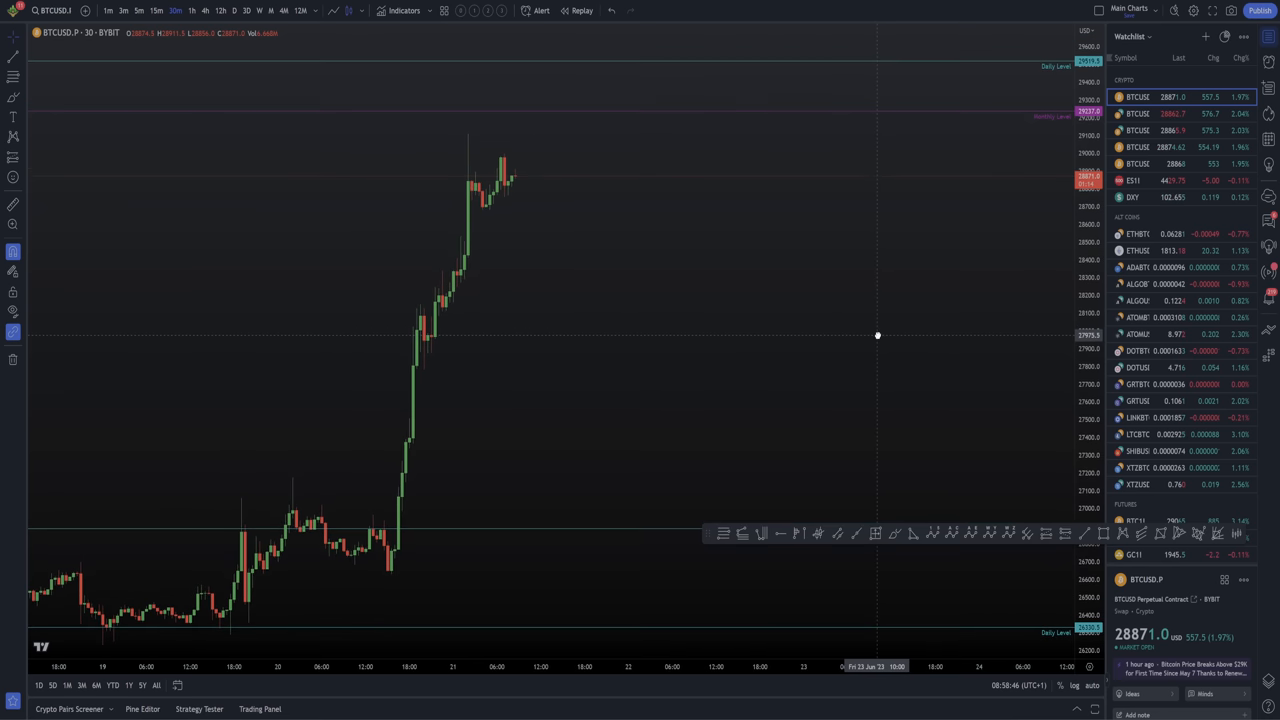
mouse_move(532, 198)
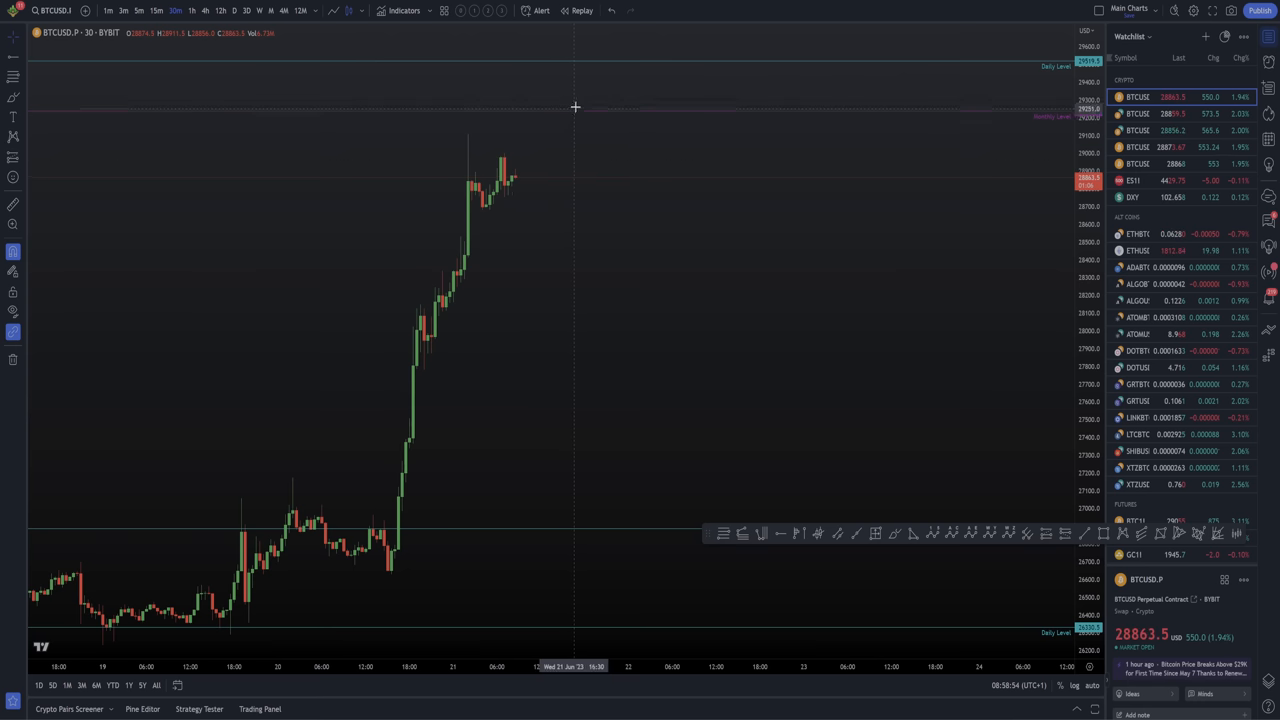
mouse_move(520, 172)
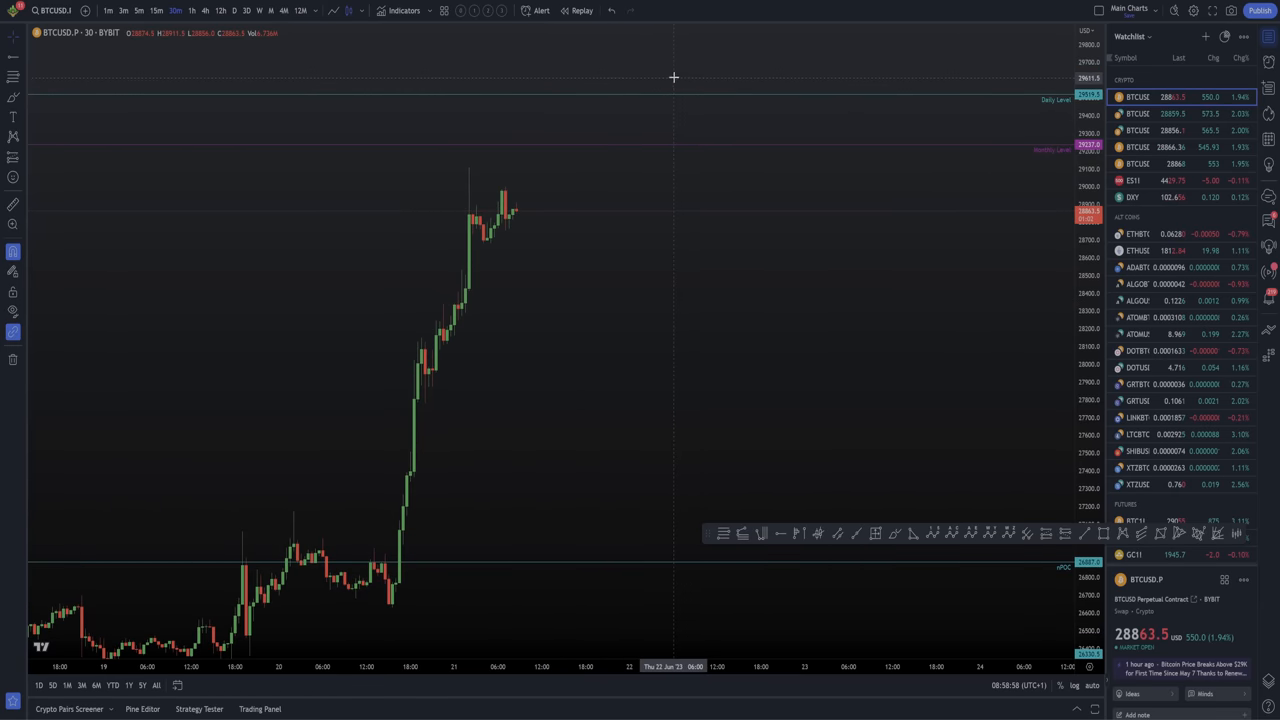
mouse_move(560, 80)
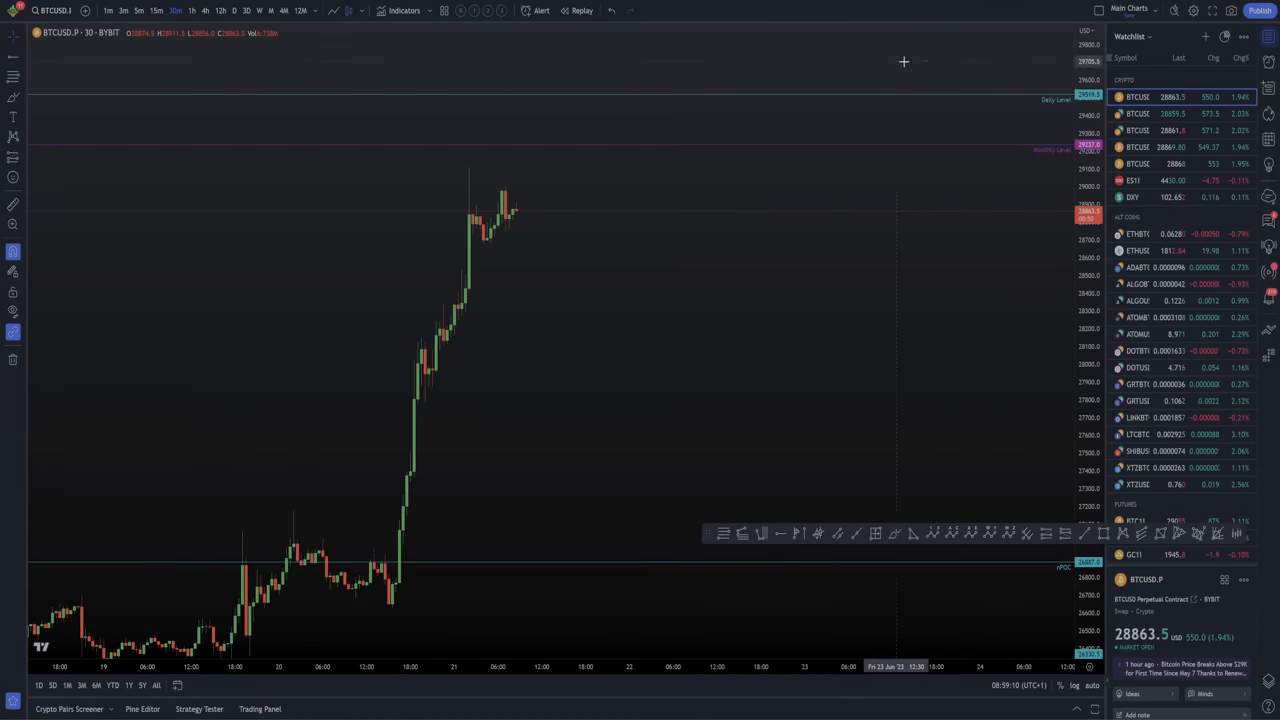
mouse_move(728, 166)
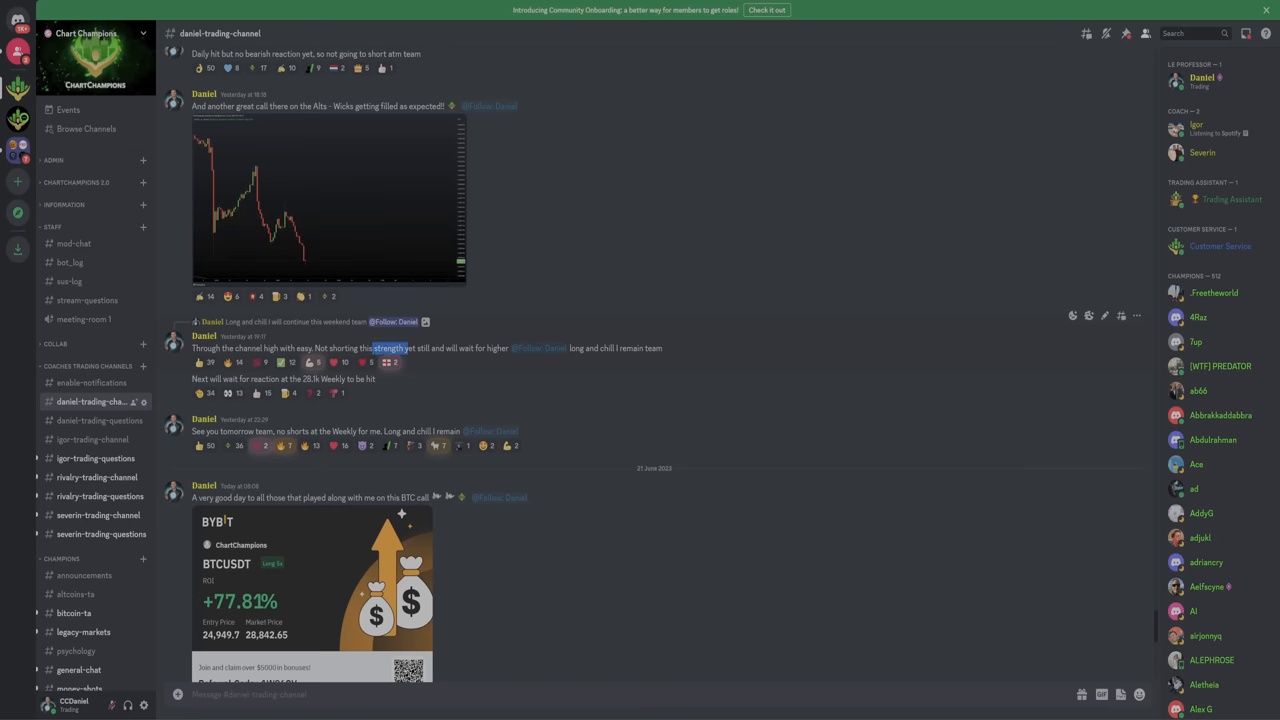
Read the long and short calls in daniel-trading-channel before moving to Exocharts.
left_click_drag(568, 348, 662, 348)
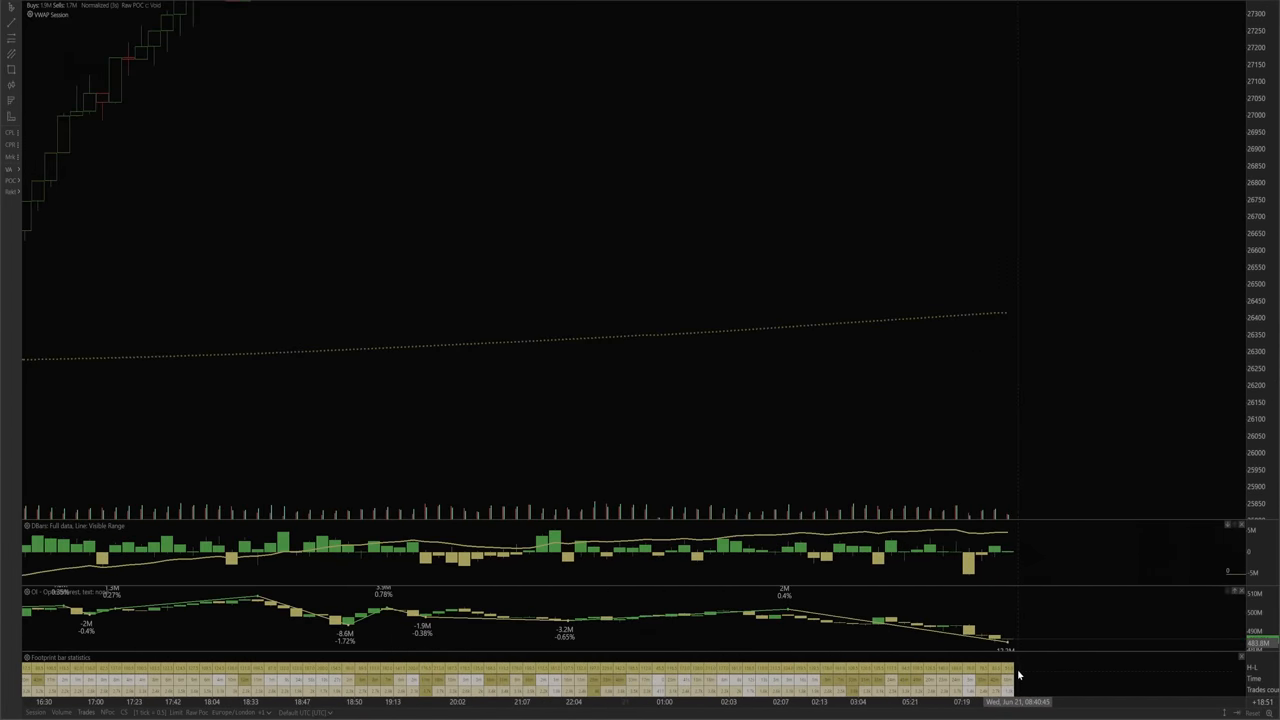
mouse_move(964, 402)
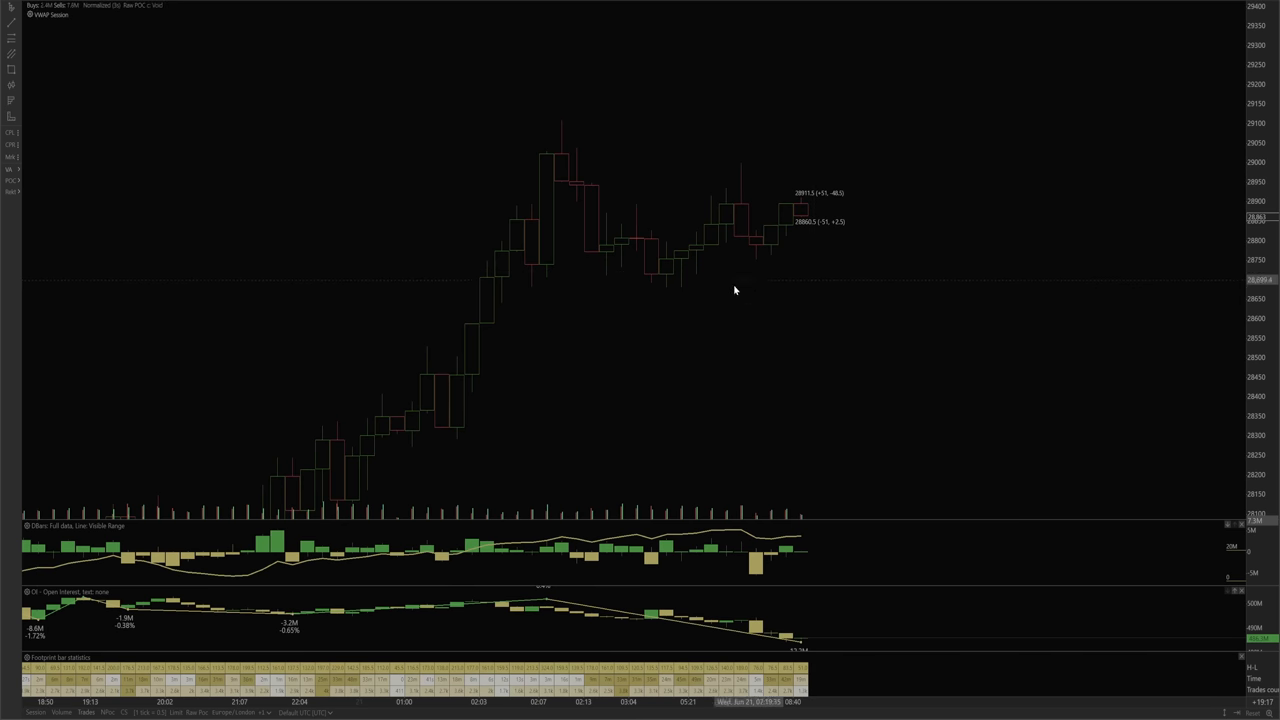
mouse_move(570, 350)
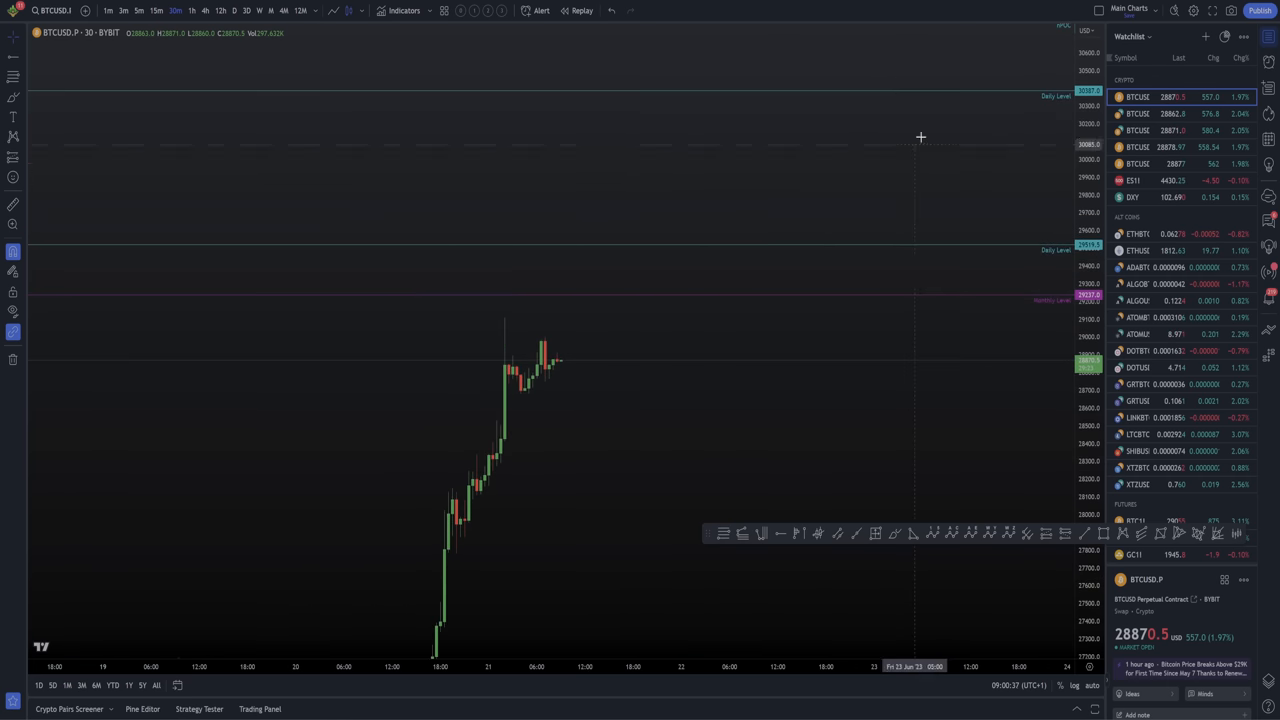
mouse_move(940, 178)
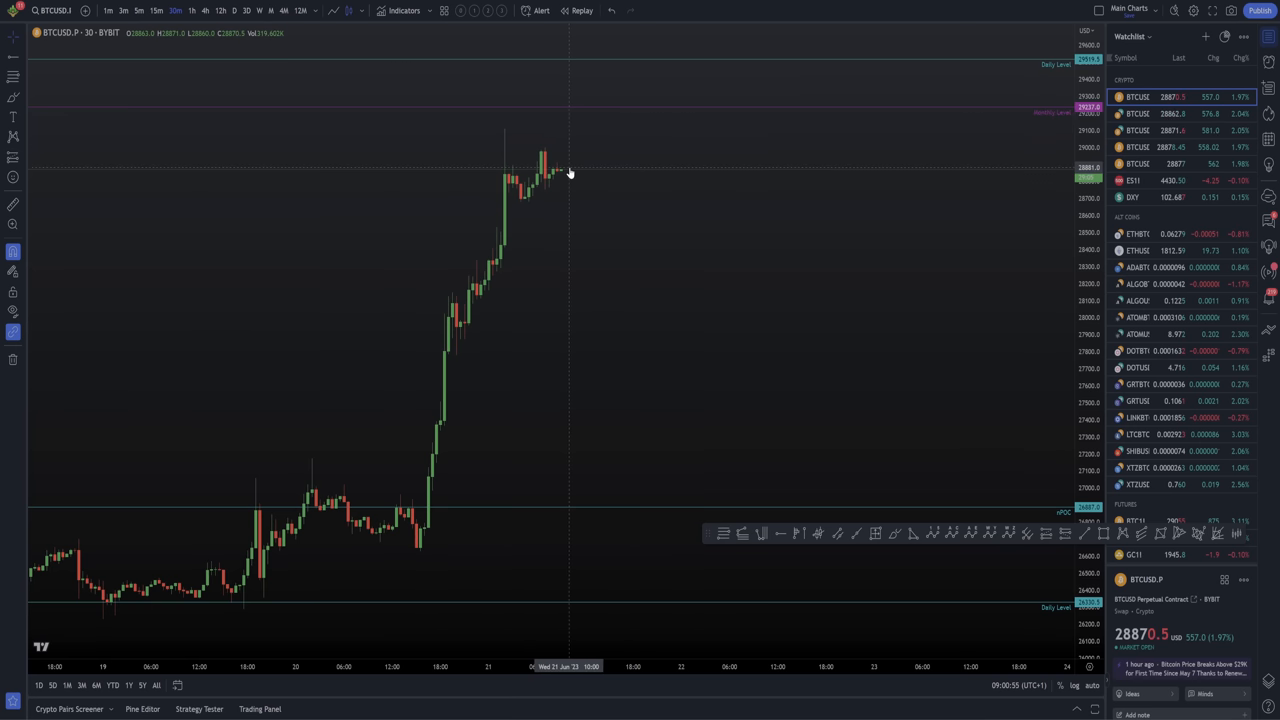
mouse_move(616, 250)
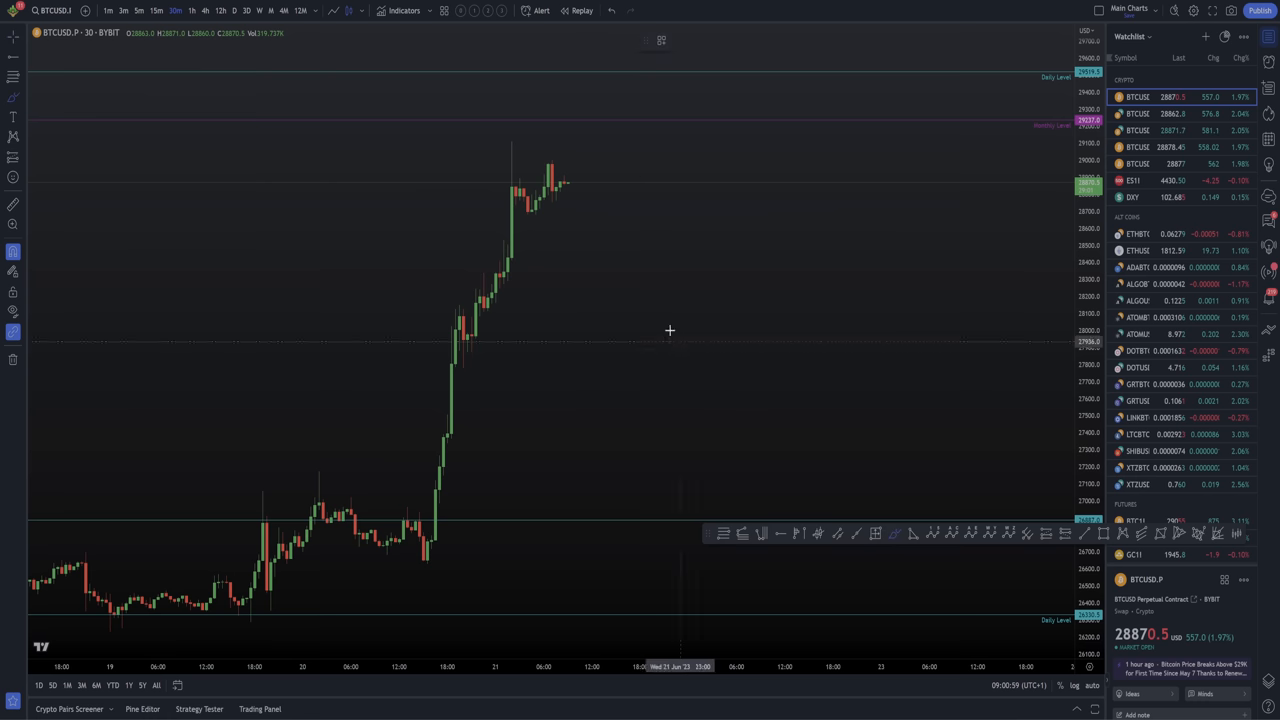
Brush a projected sharp drop from the recent high on the BTCUSDT 30-minute chart.
left_click_drag(568, 184, 604, 438)
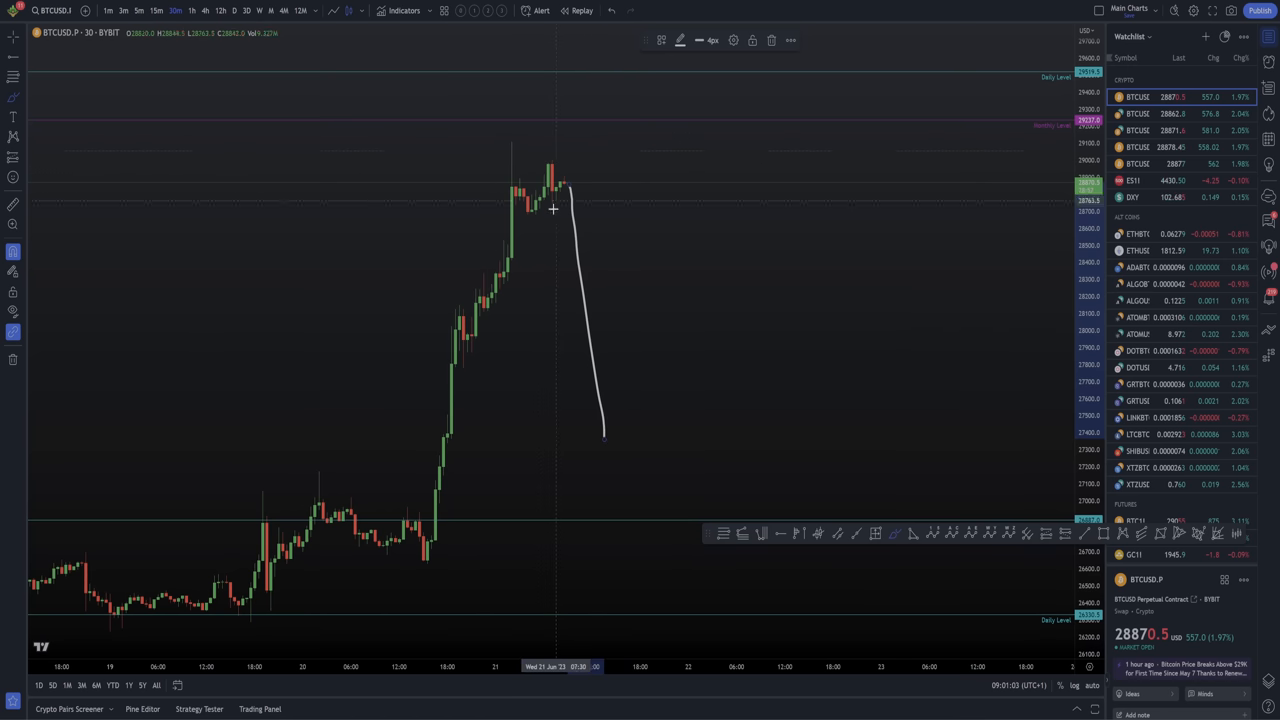
mouse_move(532, 216)
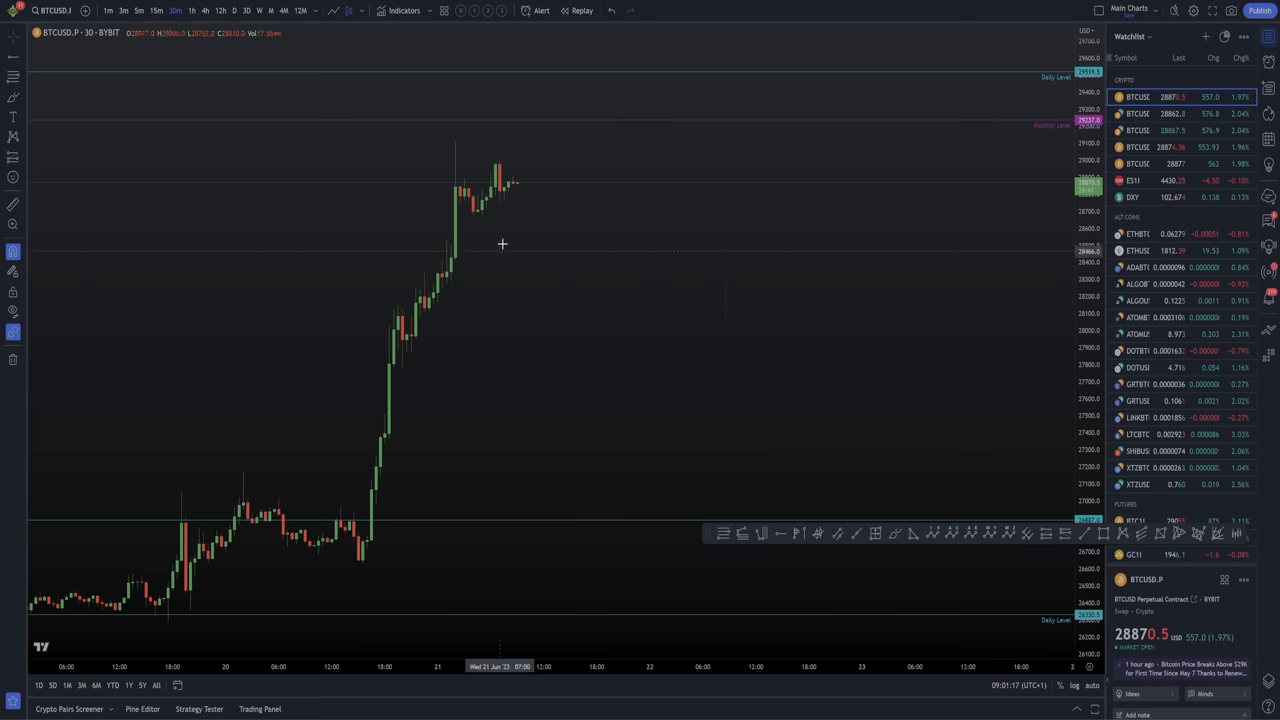
mouse_move(812, 612)
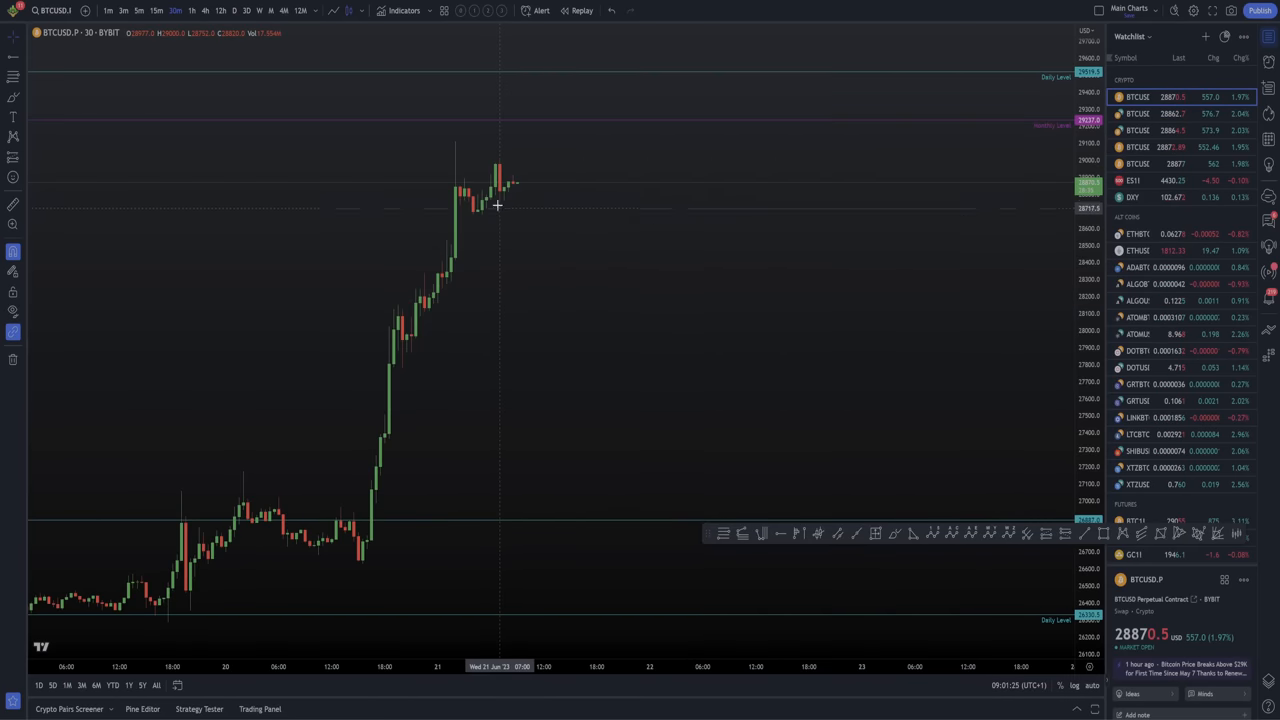
mouse_move(384, 198)
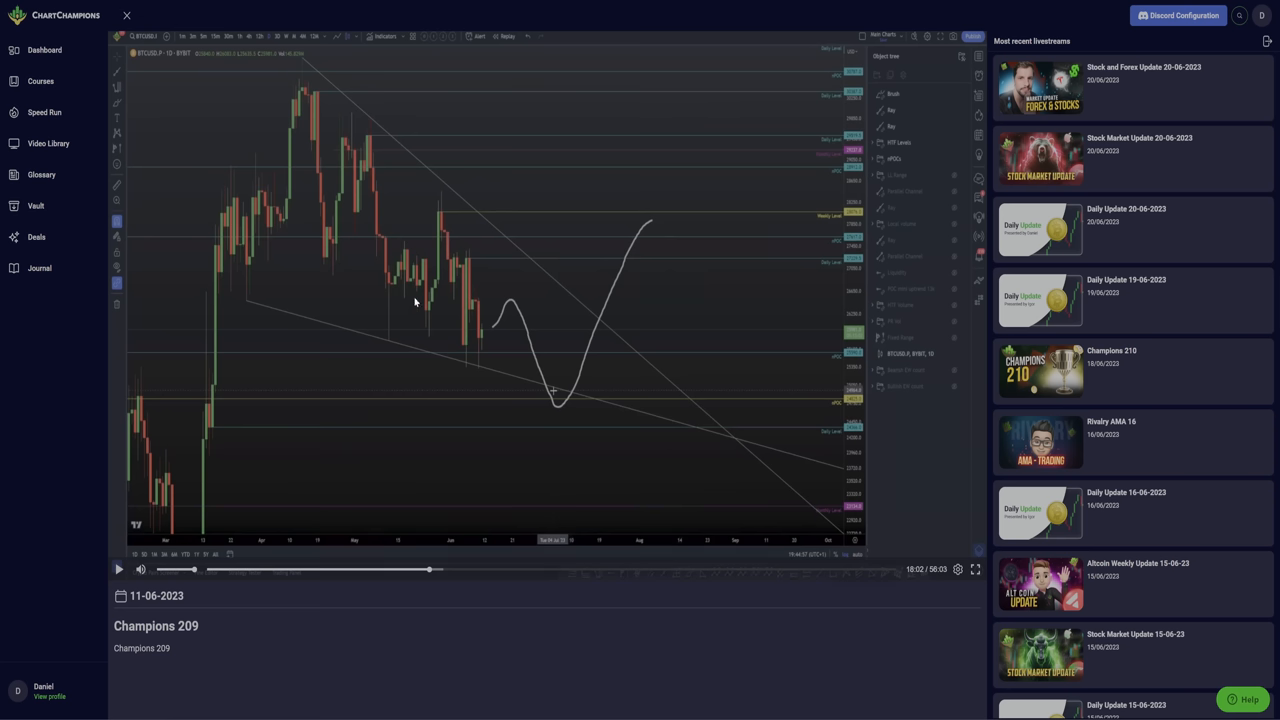
mouse_move(552, 414)
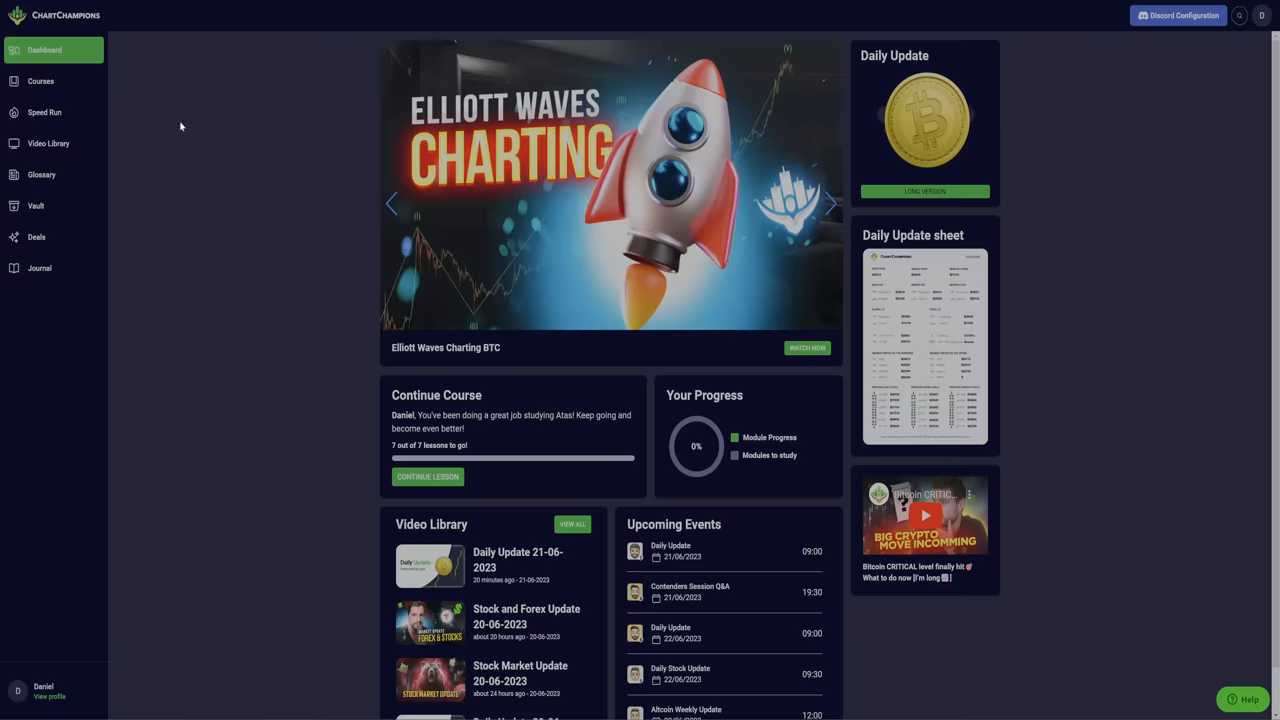
Bring up the ChartChampions course catalogue with Expert and Master modules like Footprints and TPO Series.
left_click(40, 80)
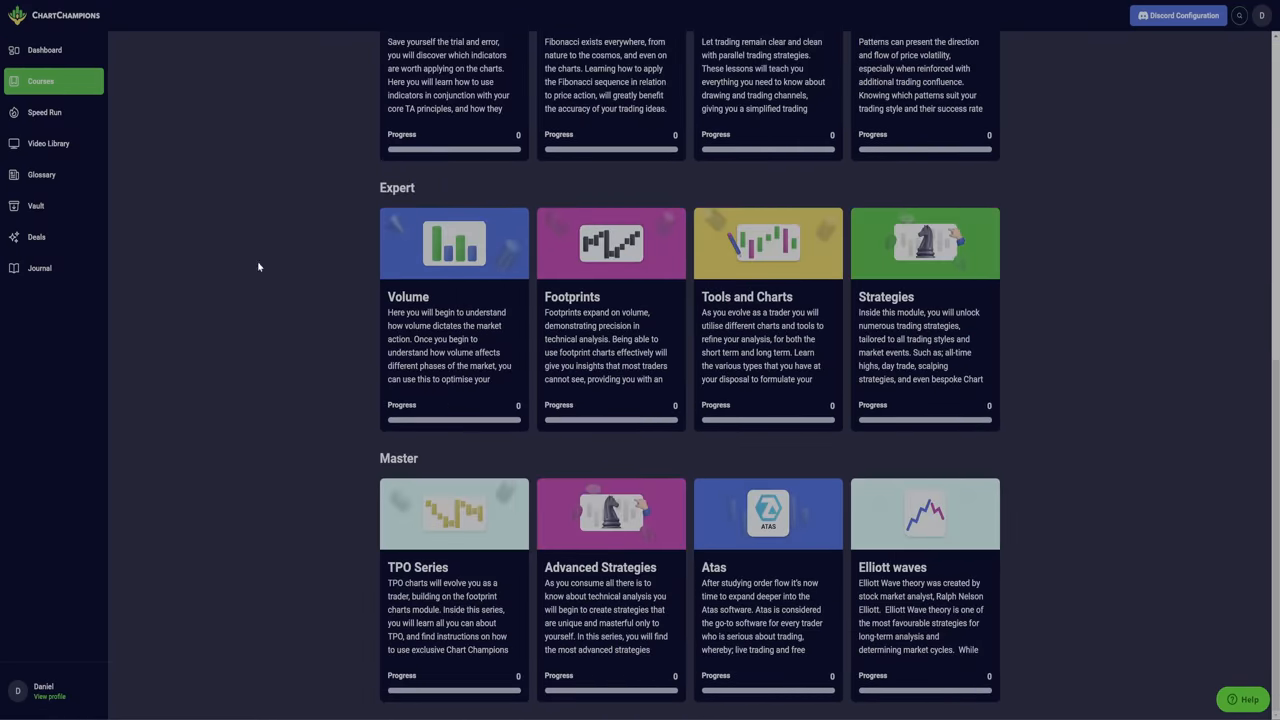
mouse_move(576, 276)
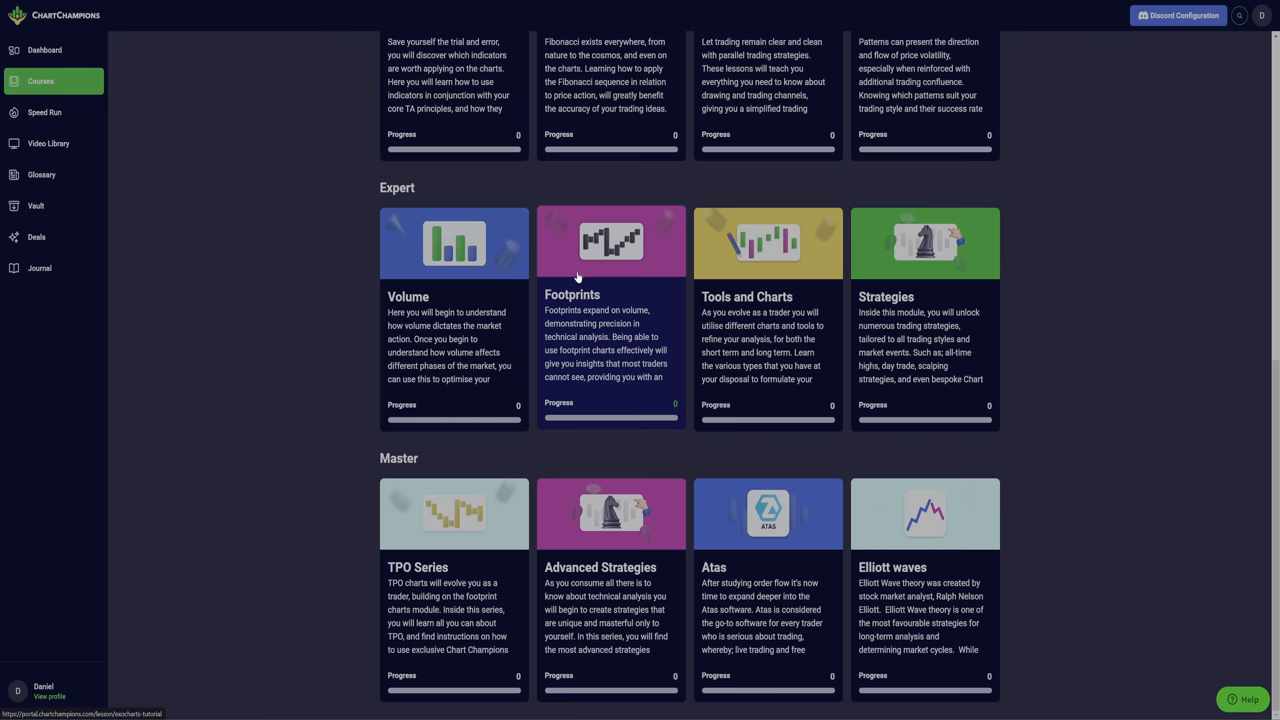
mouse_move(692, 296)
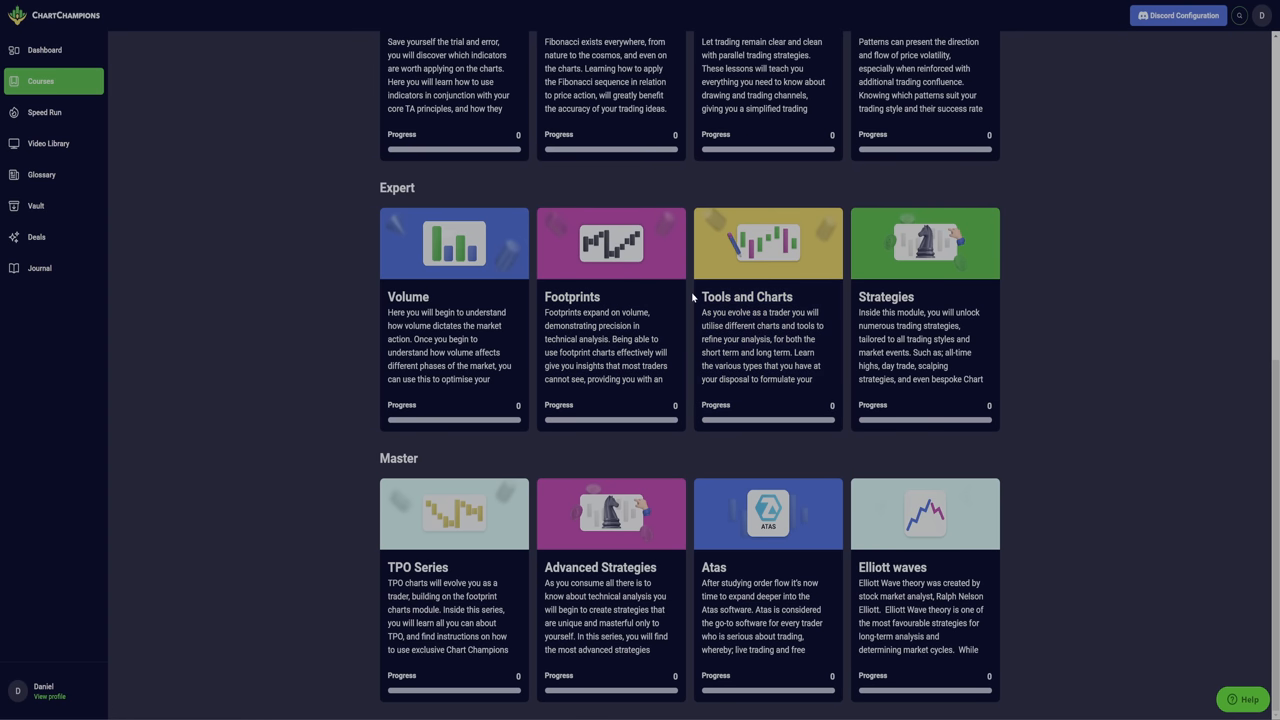
mouse_move(612, 270)
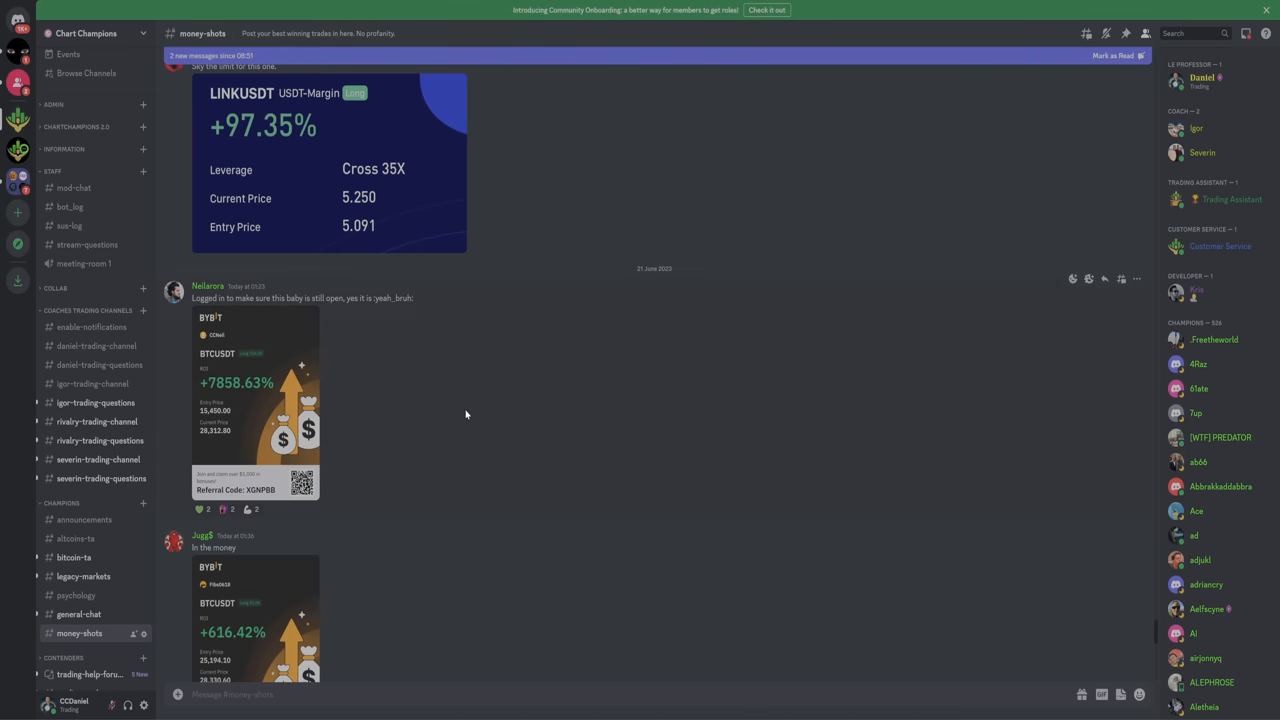
mouse_move(512, 394)
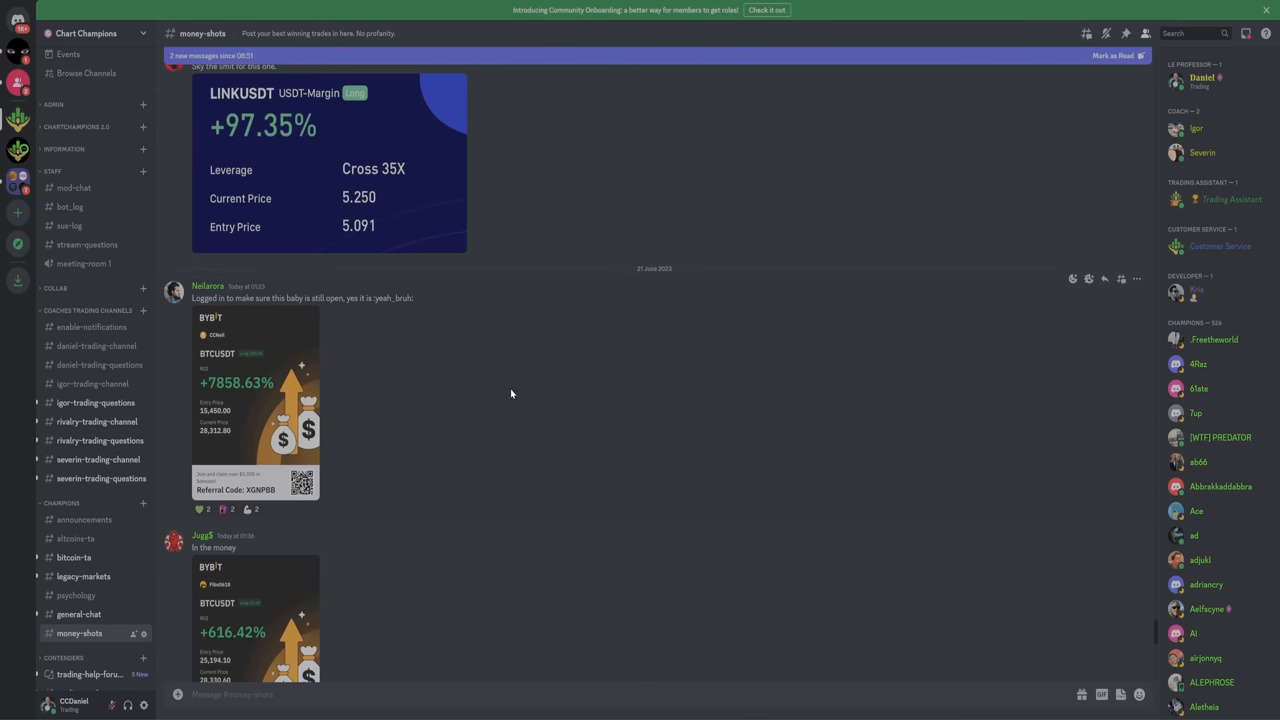
mouse_move(348, 198)
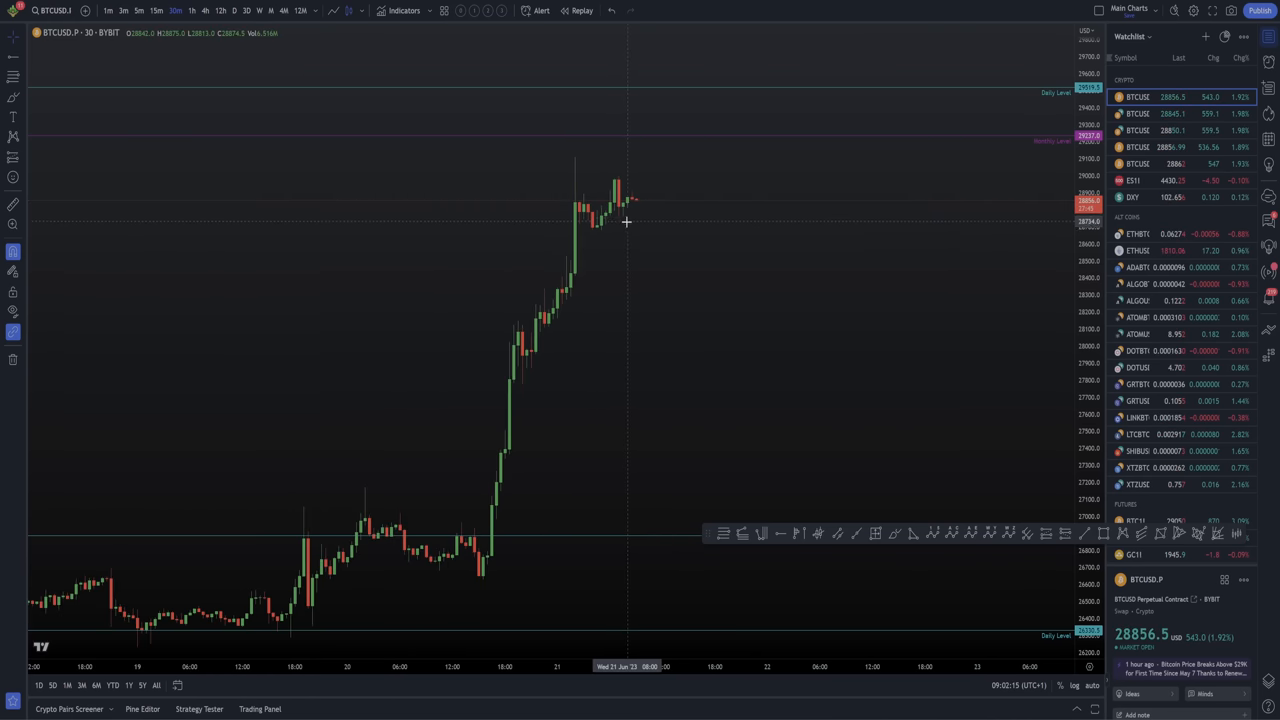
mouse_move(636, 240)
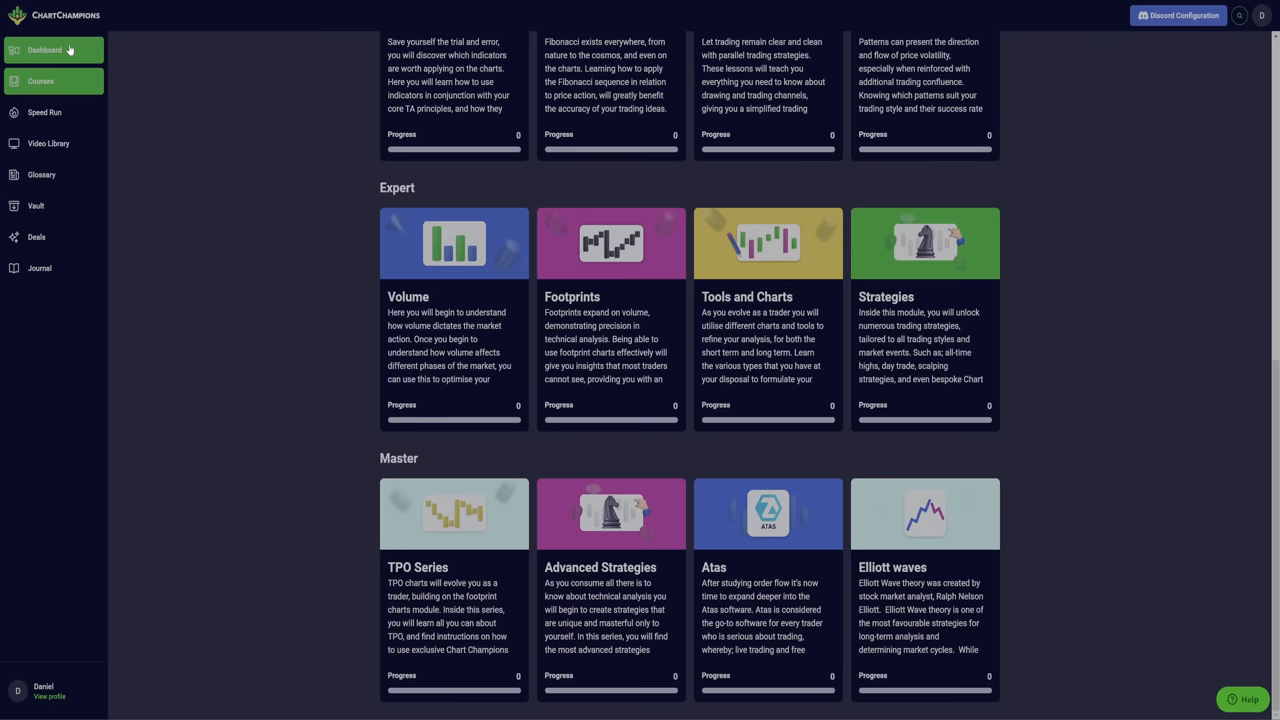
Return to the ChartChampions dashboard showing the 21-06-2023 Daily Update.
left_click(44, 50)
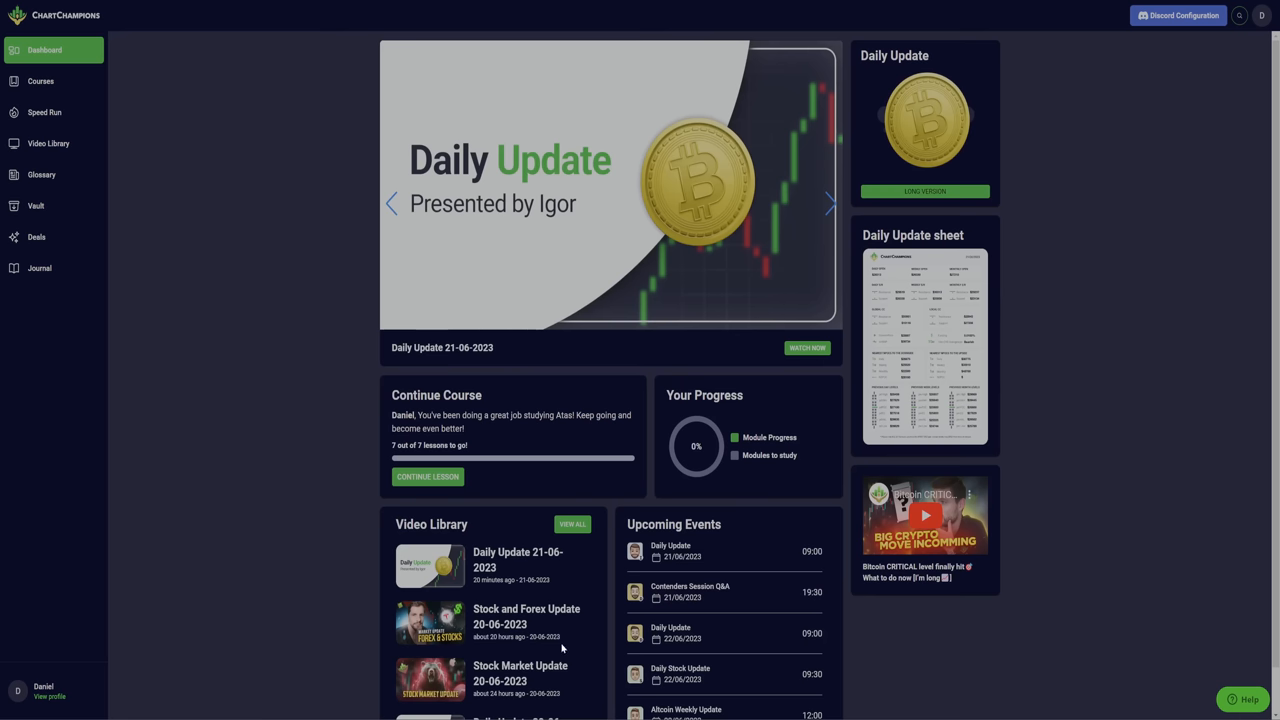
mouse_move(58, 576)
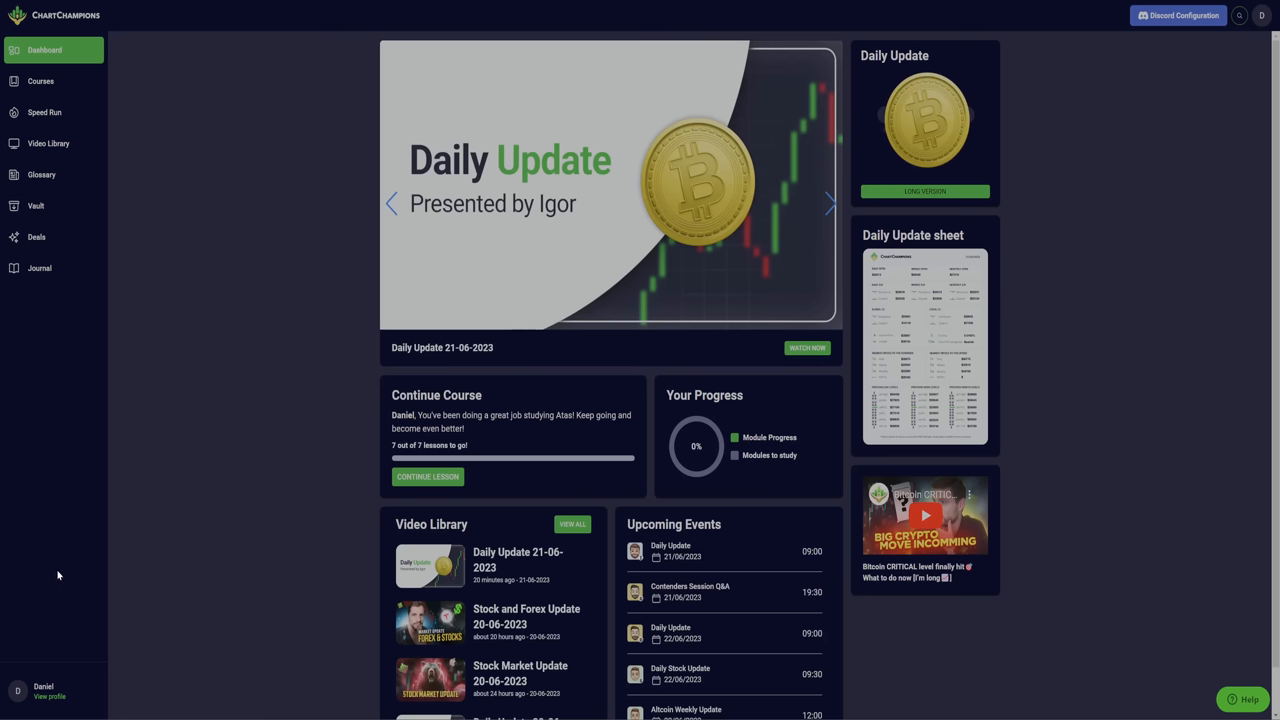